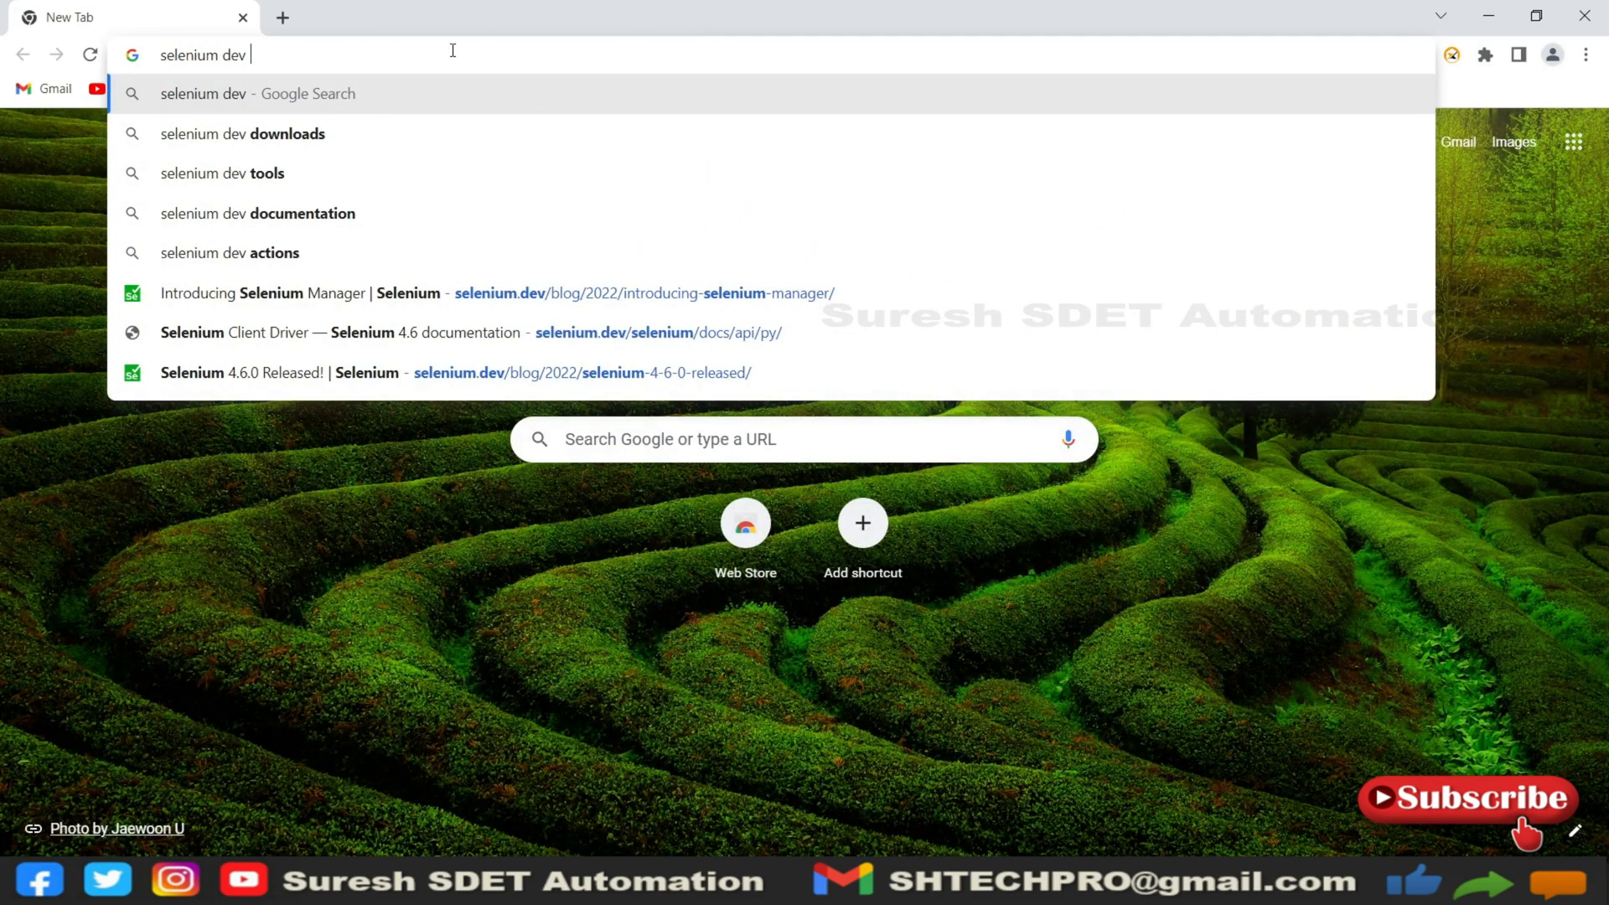
Step: Run the Google search for 'selenium dev' and open the Selenium Waits sitelink
key("Return")
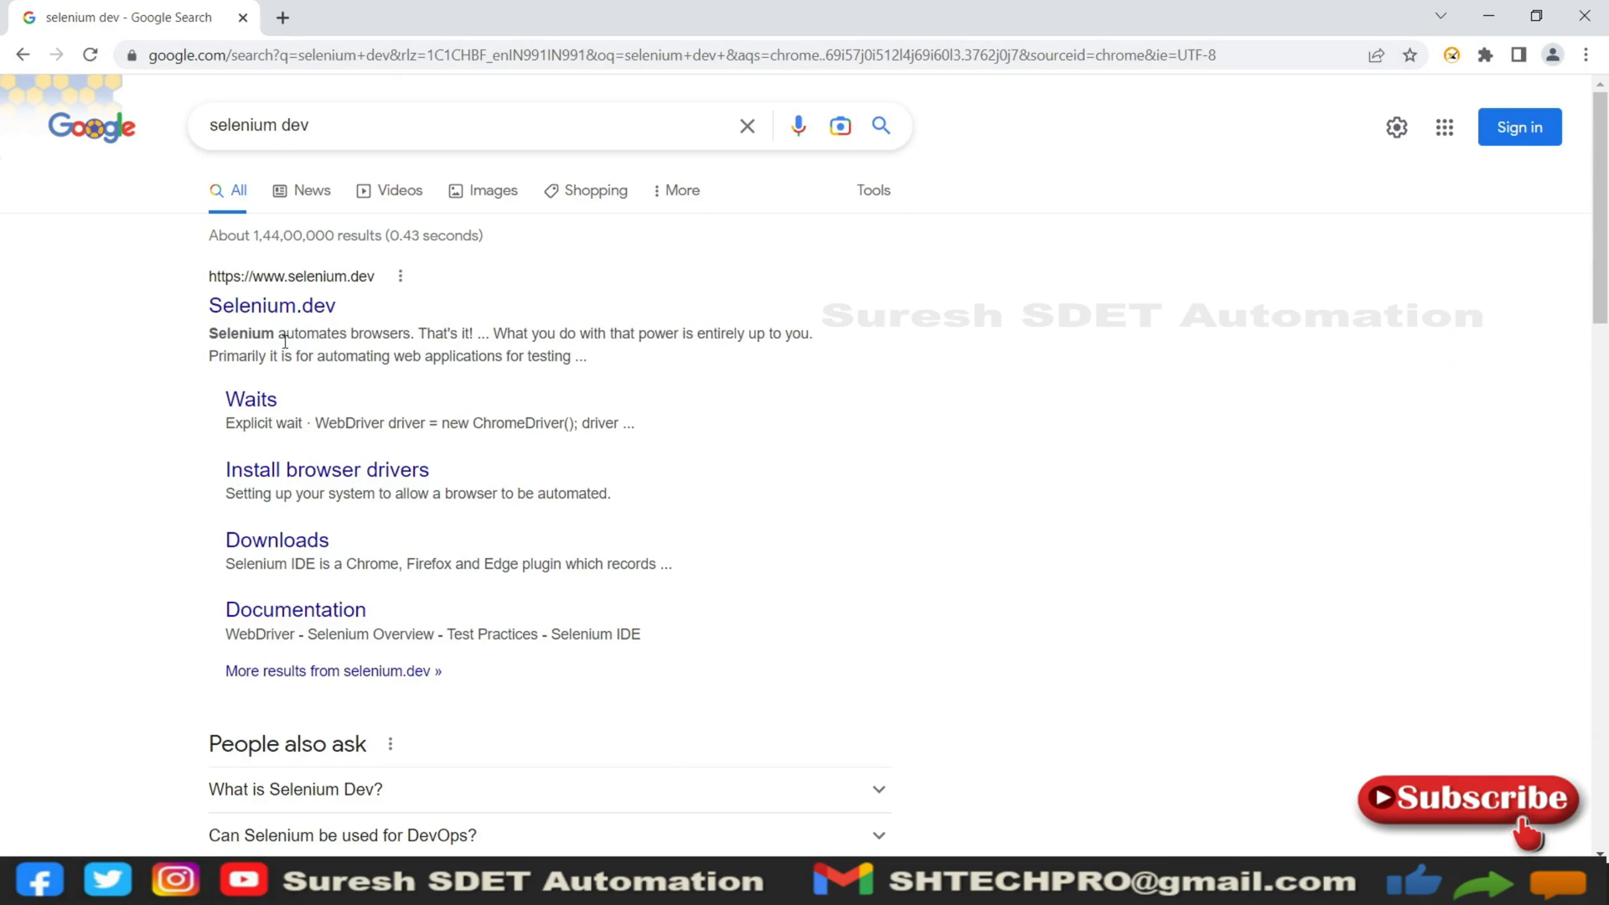
mouse_move(272, 305)
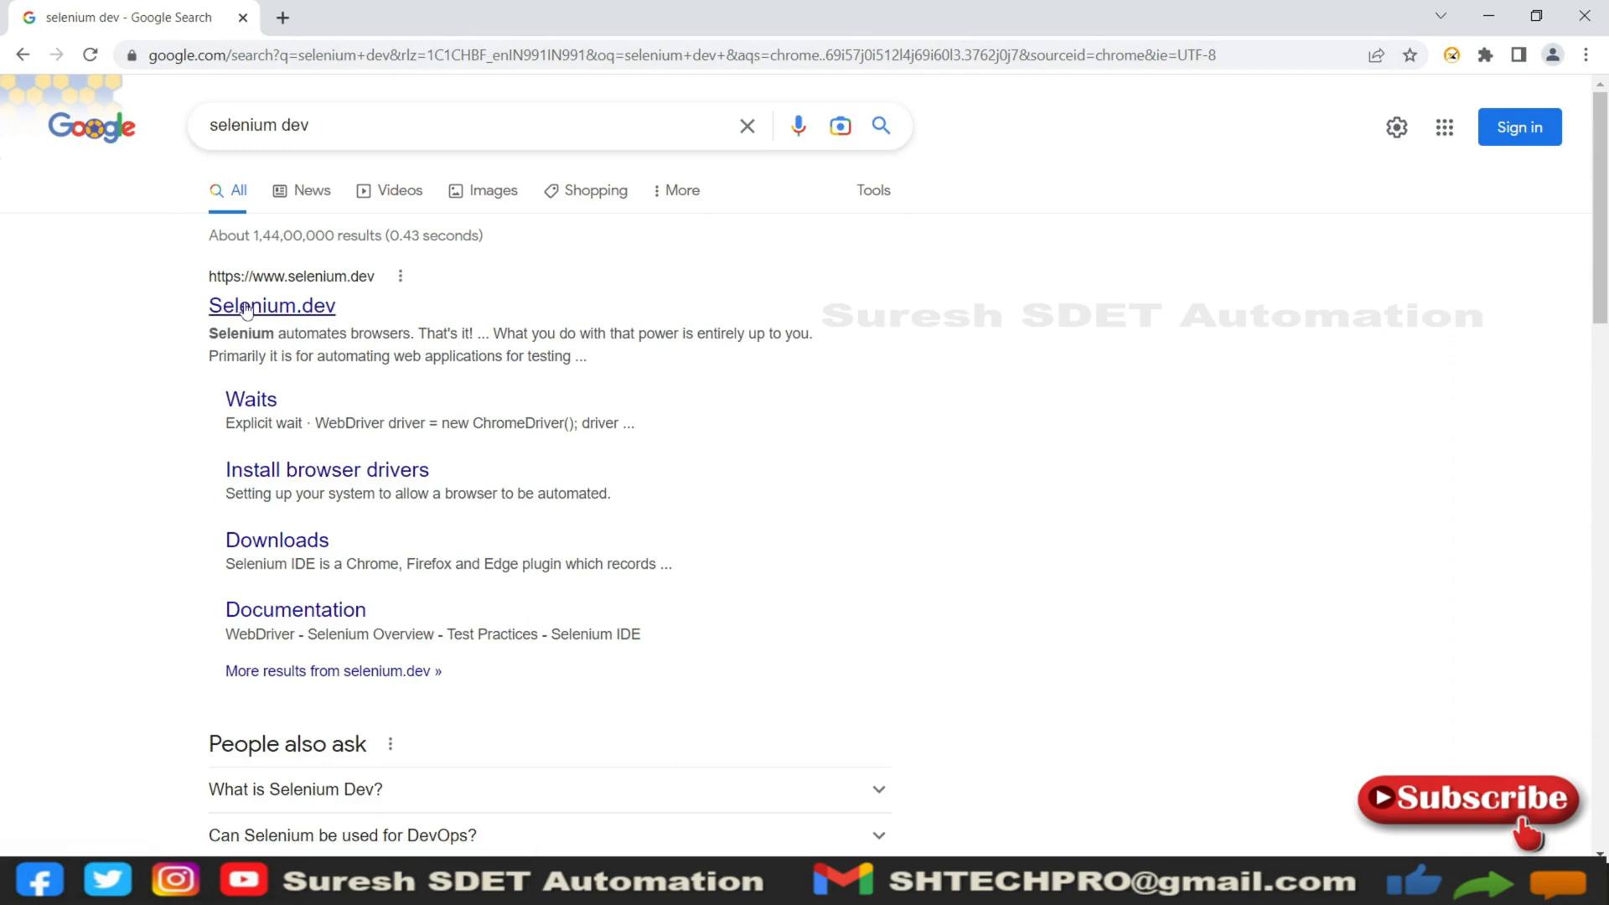
mouse_move(284, 382)
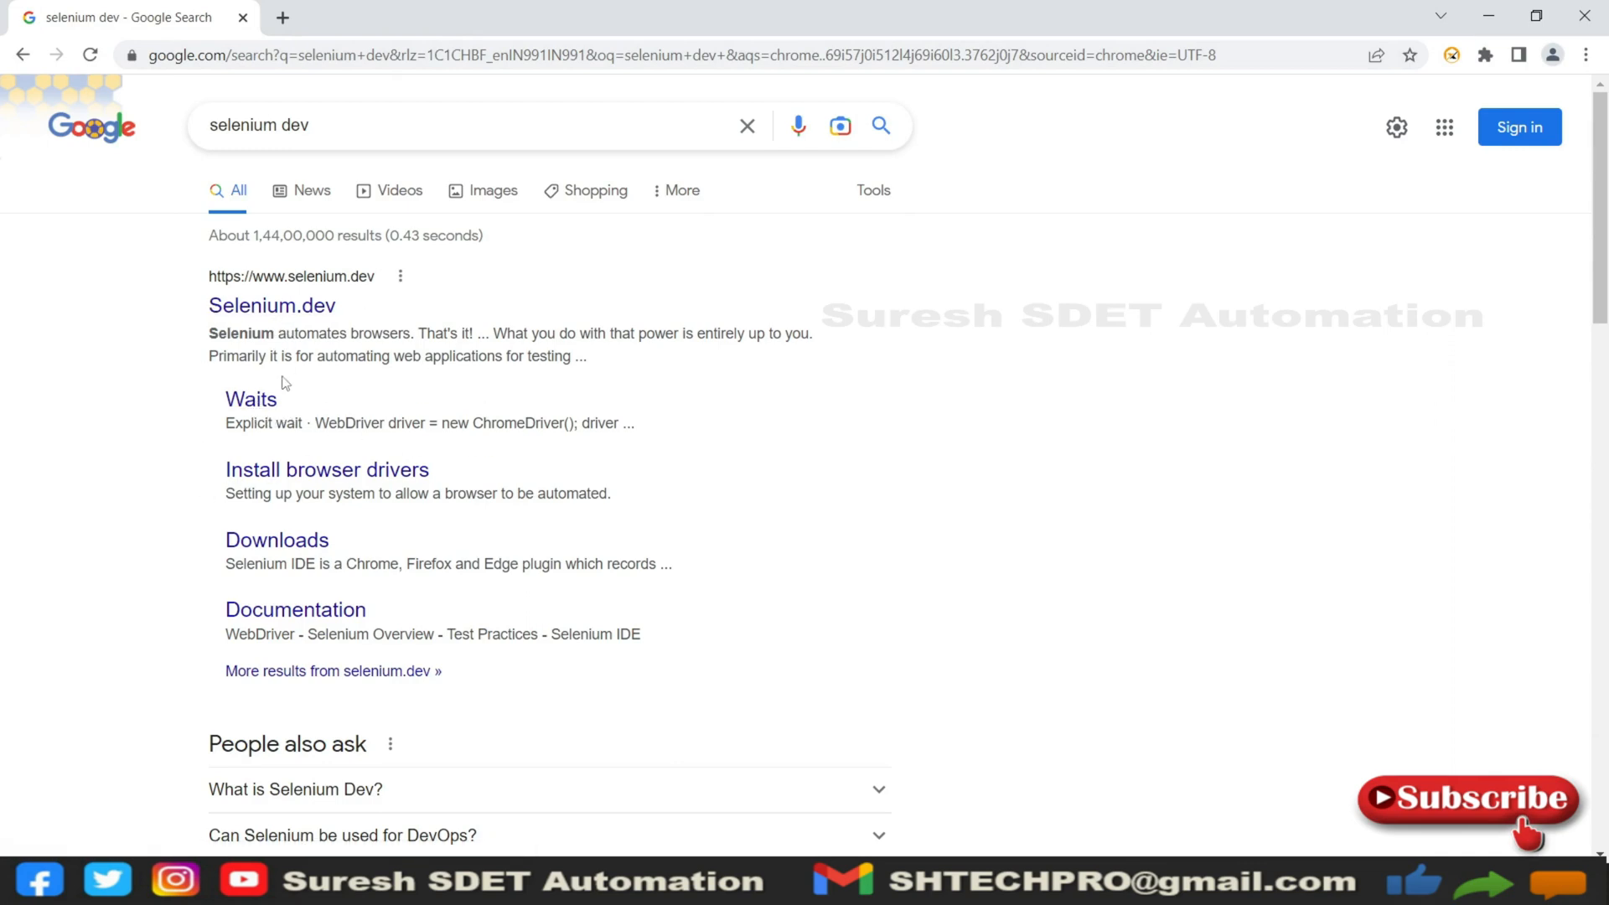
left_click(250, 399)
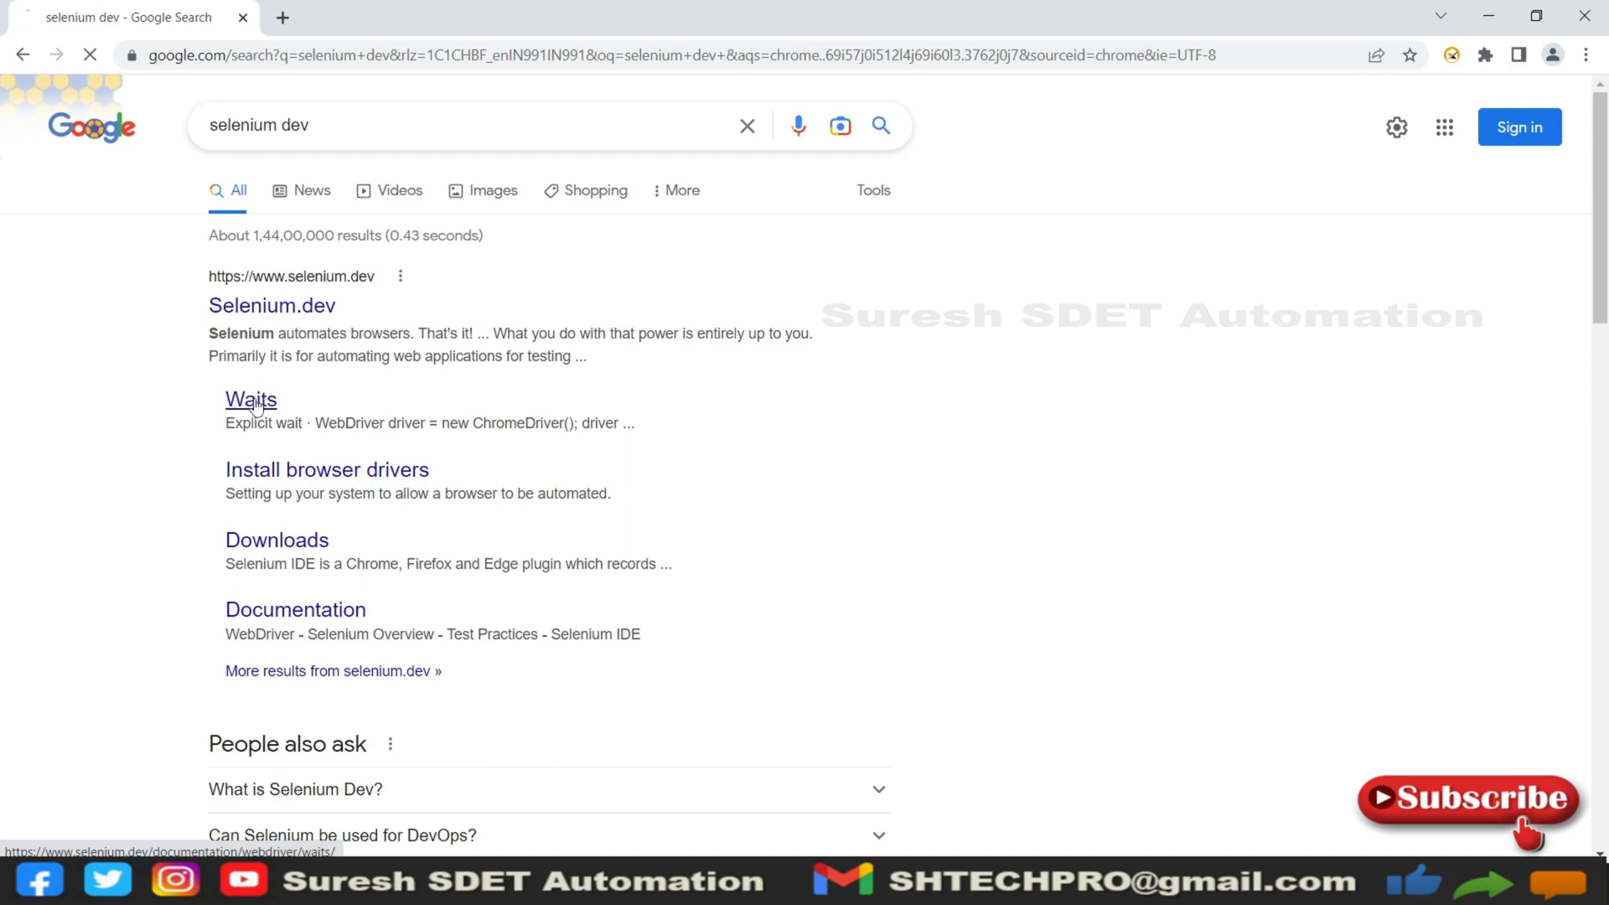
Step: Scroll the Waits page to the Explicit wait section and mark a word in its explanation
left_click(250, 399)
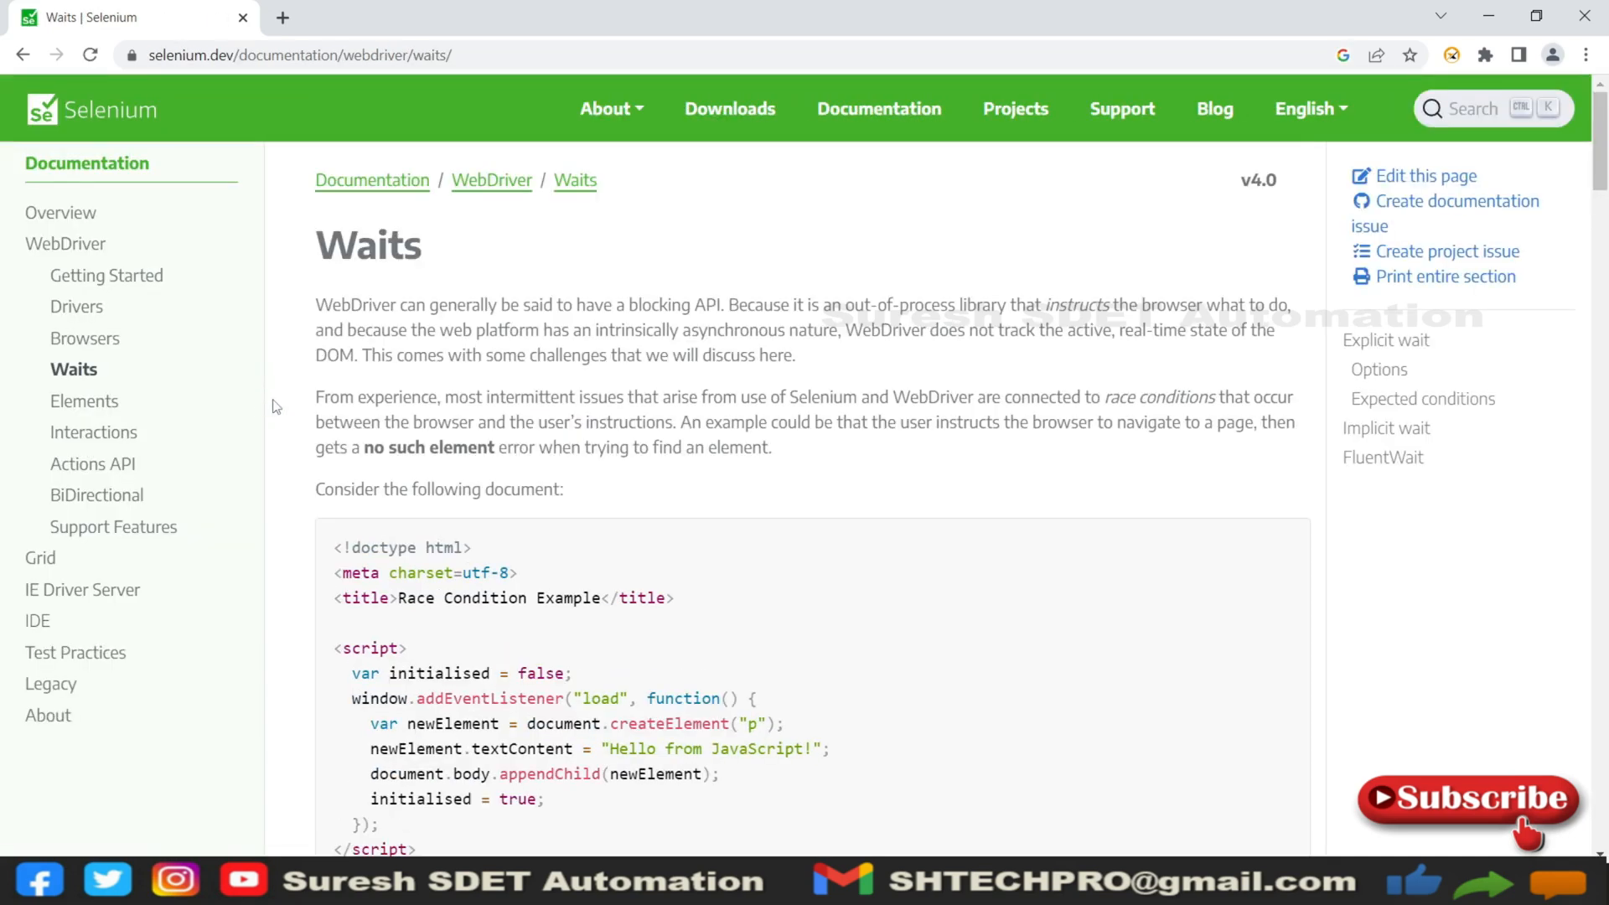
scroll("down", 3)
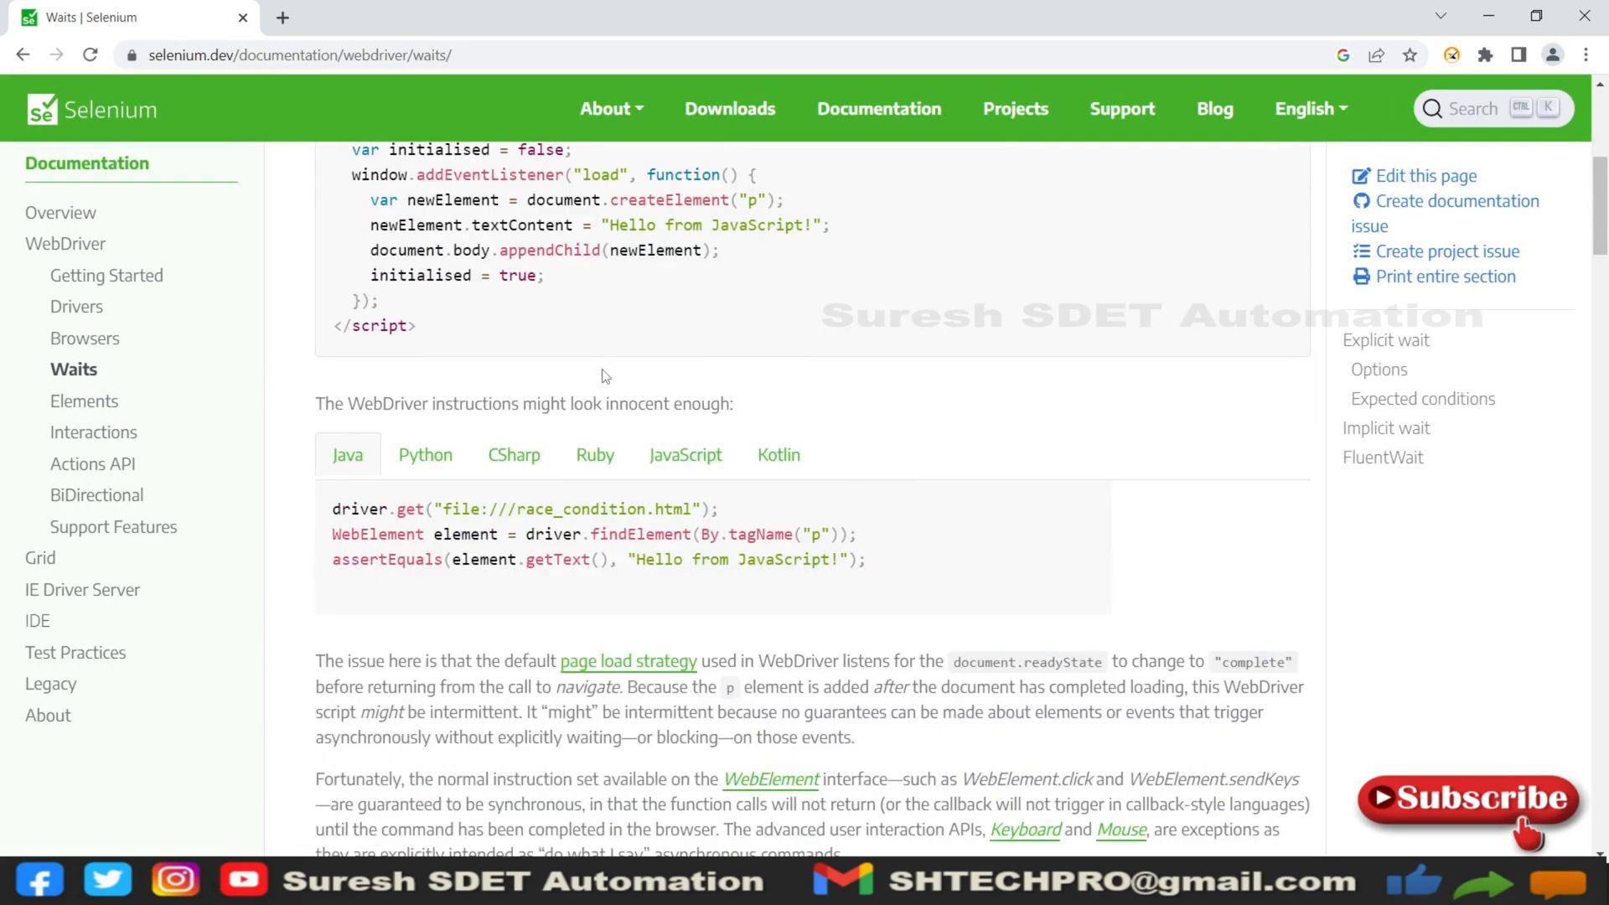
scroll("down", 3)
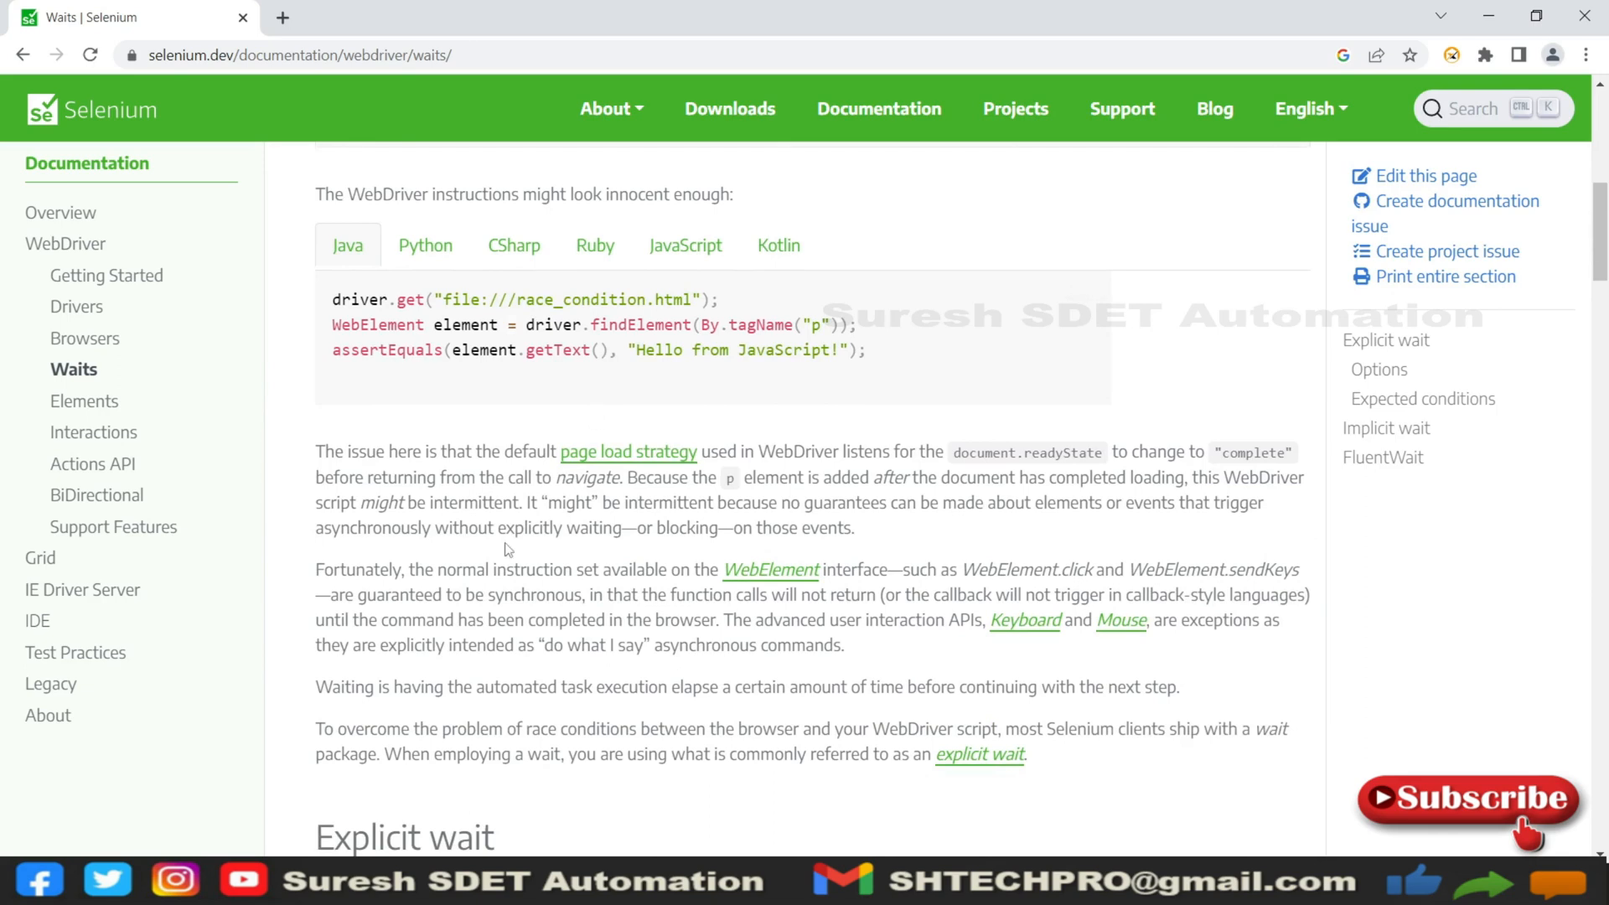
scroll("down", 3)
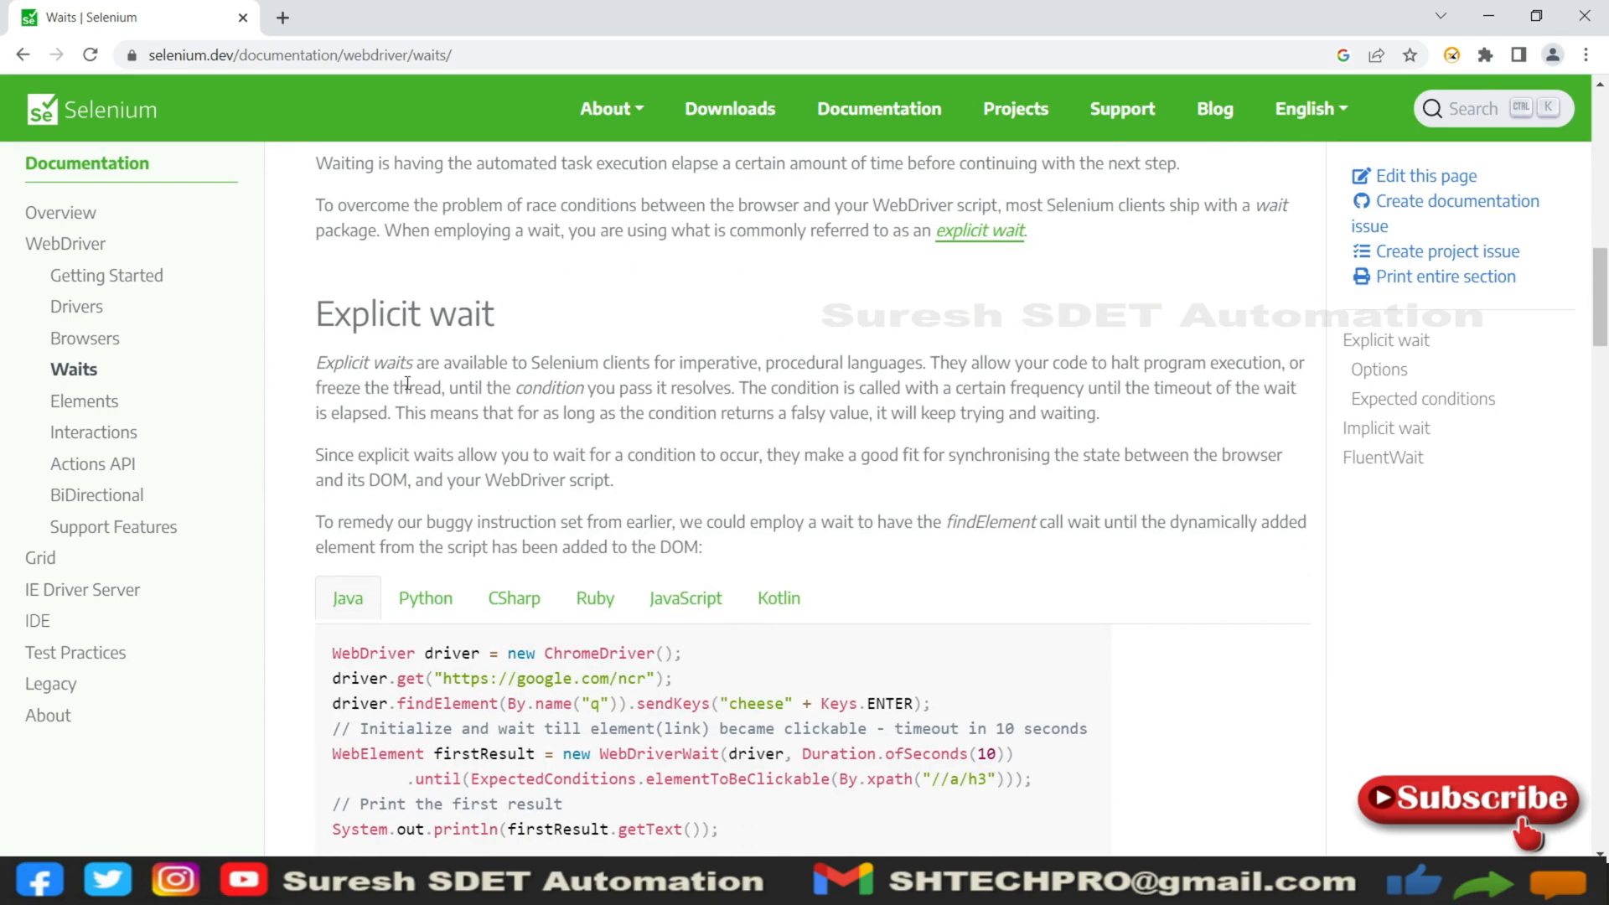
double_click(365, 314)
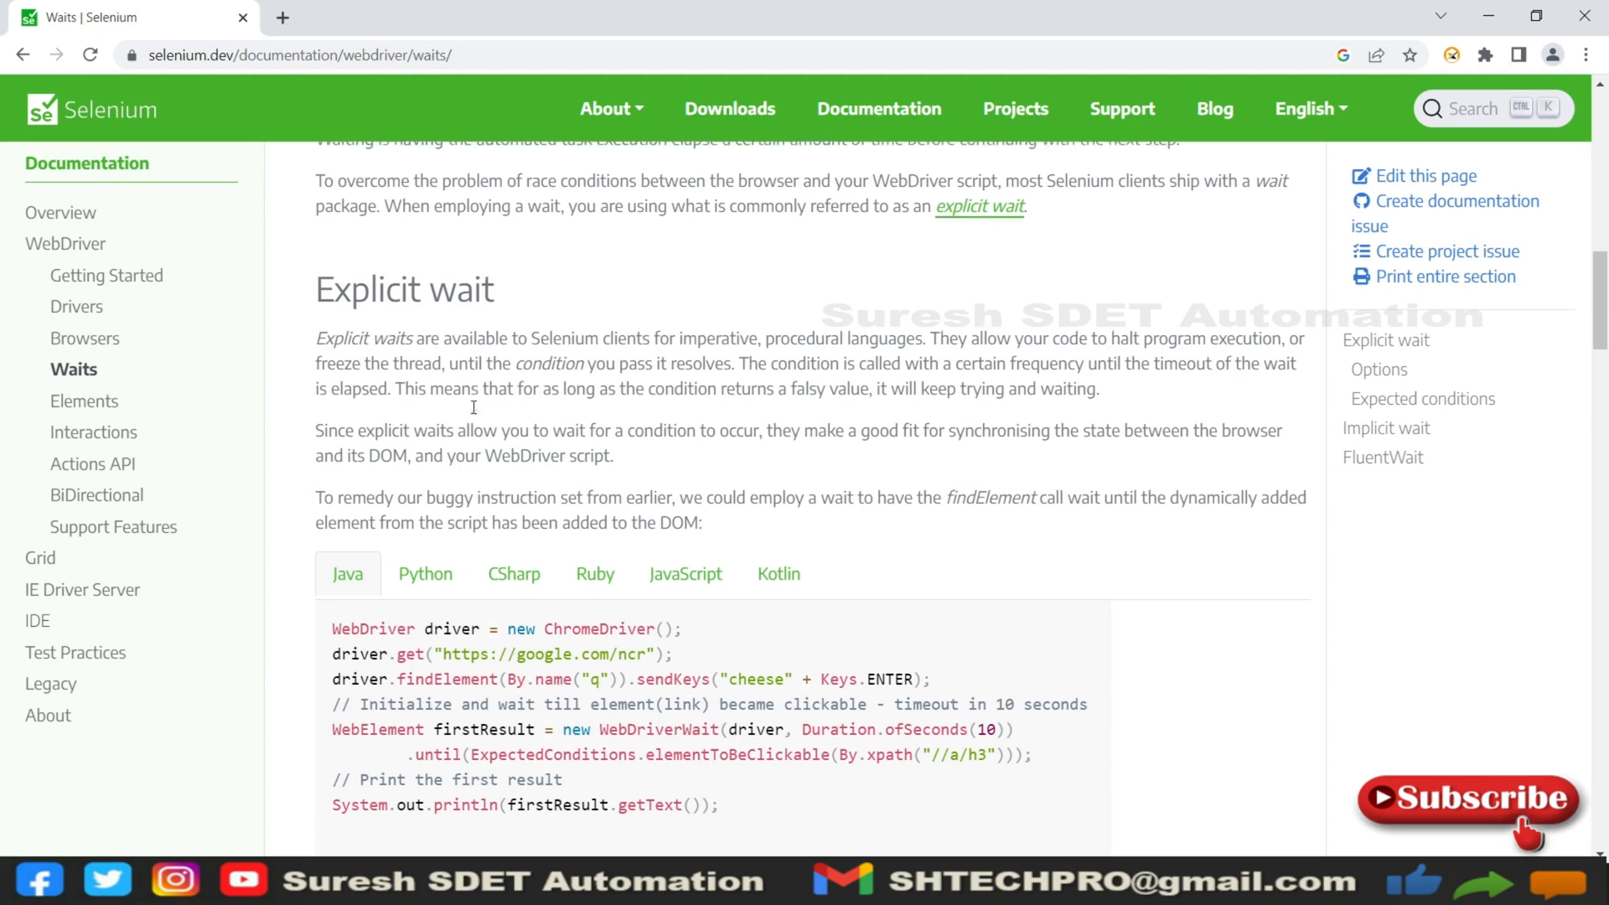
Step: Switch the explicit wait sample to Python and mark its WebDriverWait call
left_click(424, 387)
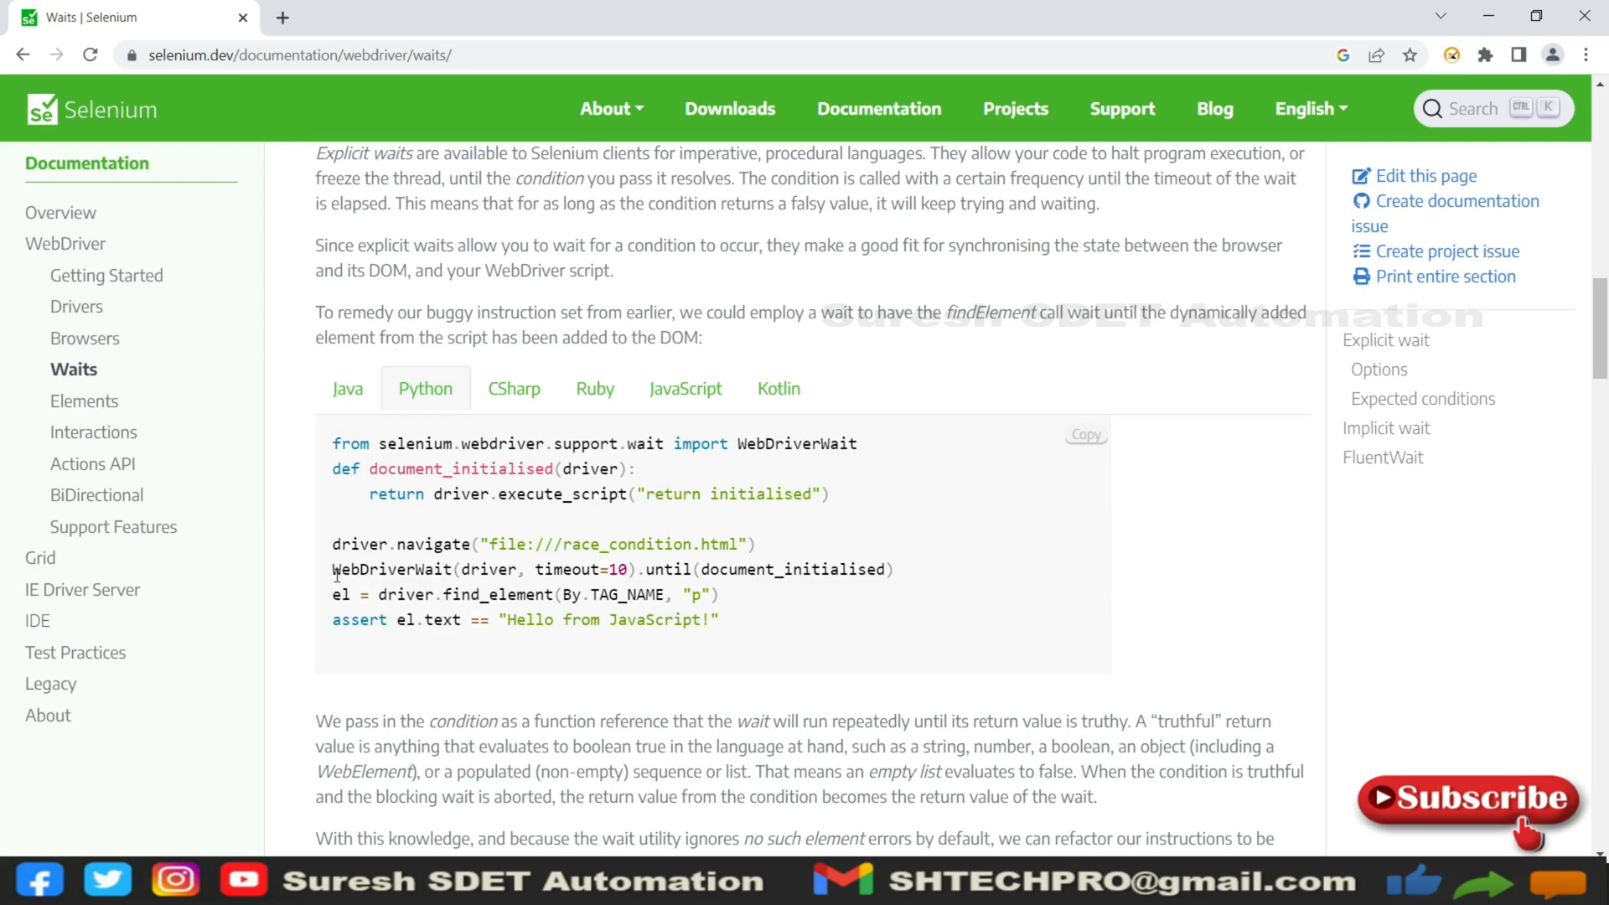
double_click(390, 570)
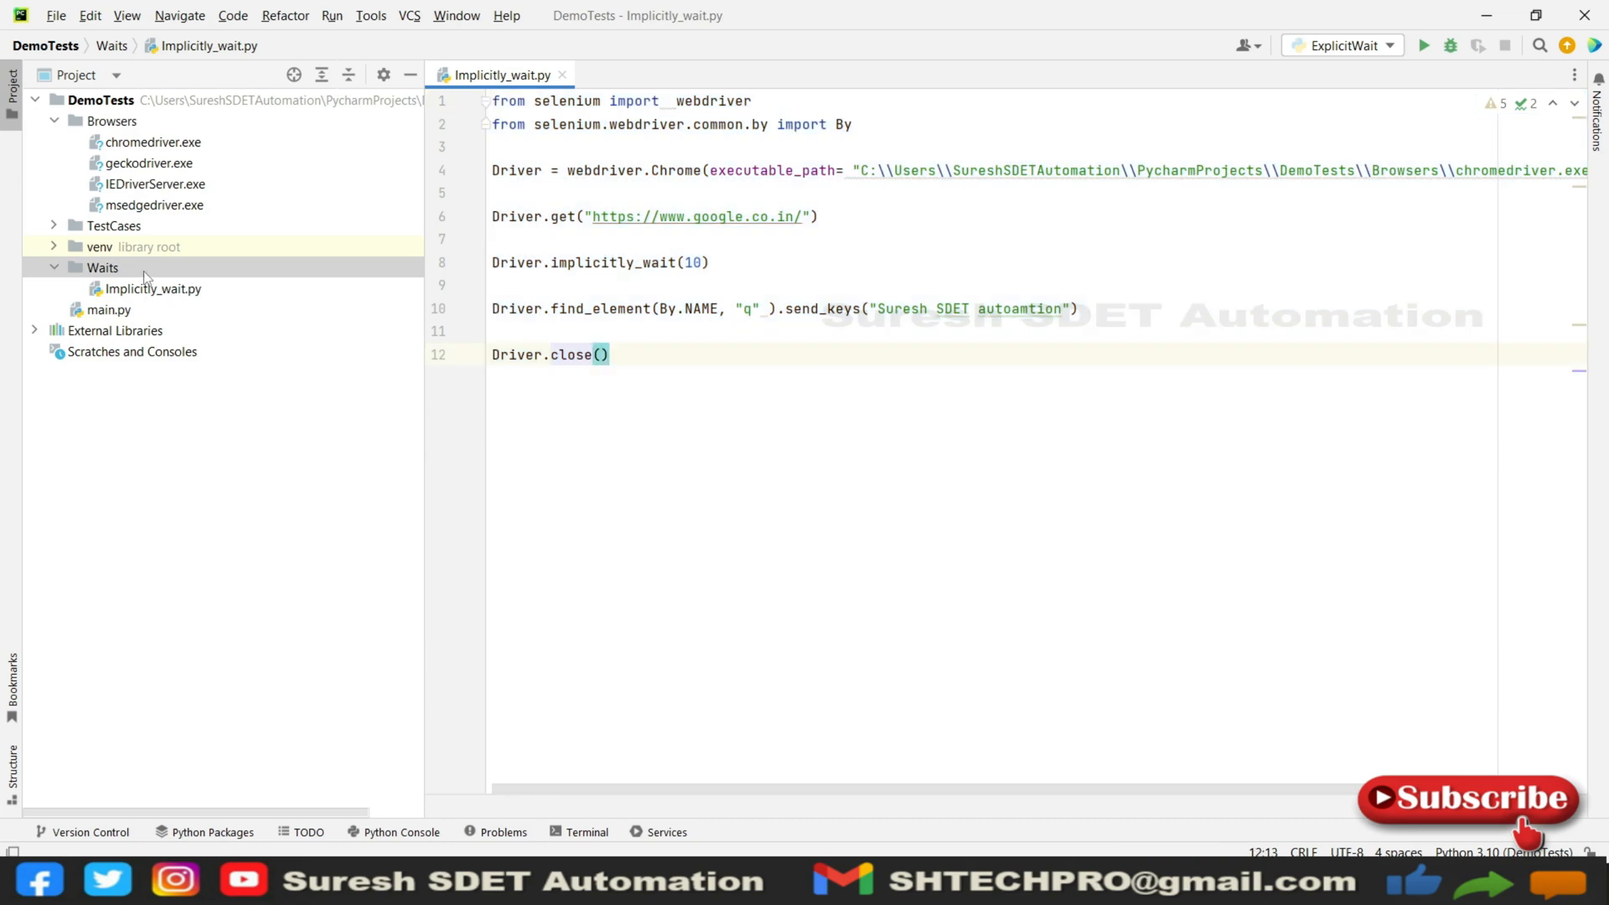
Step: Create a new Python file named ExplicitWait in the Waits folder
right_click(102, 267)
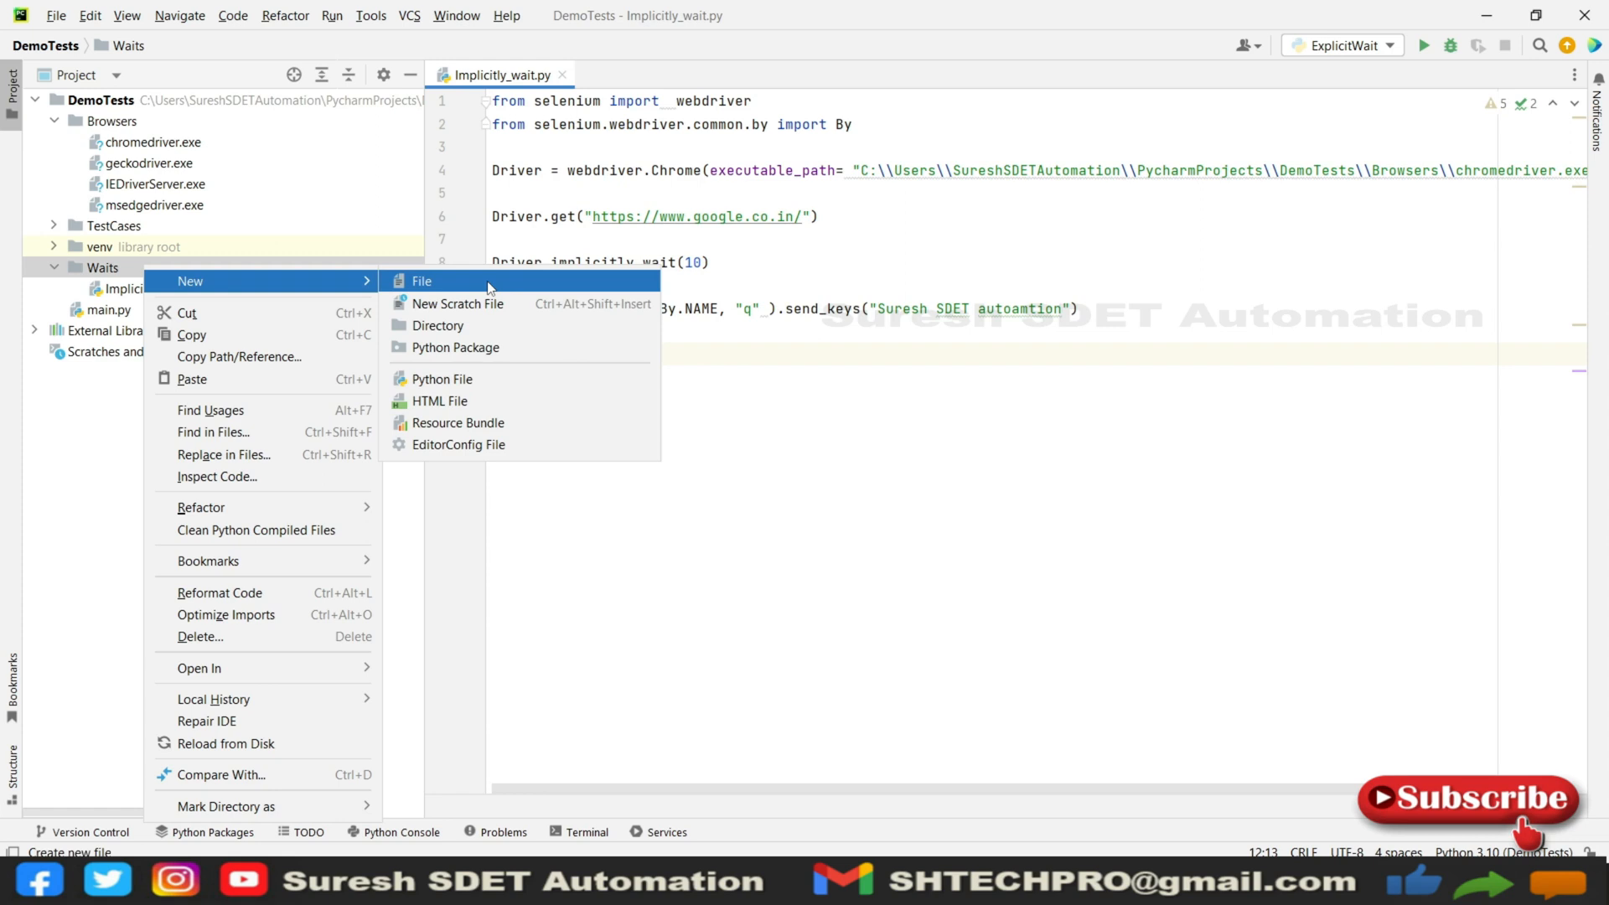
left_click(440, 377)
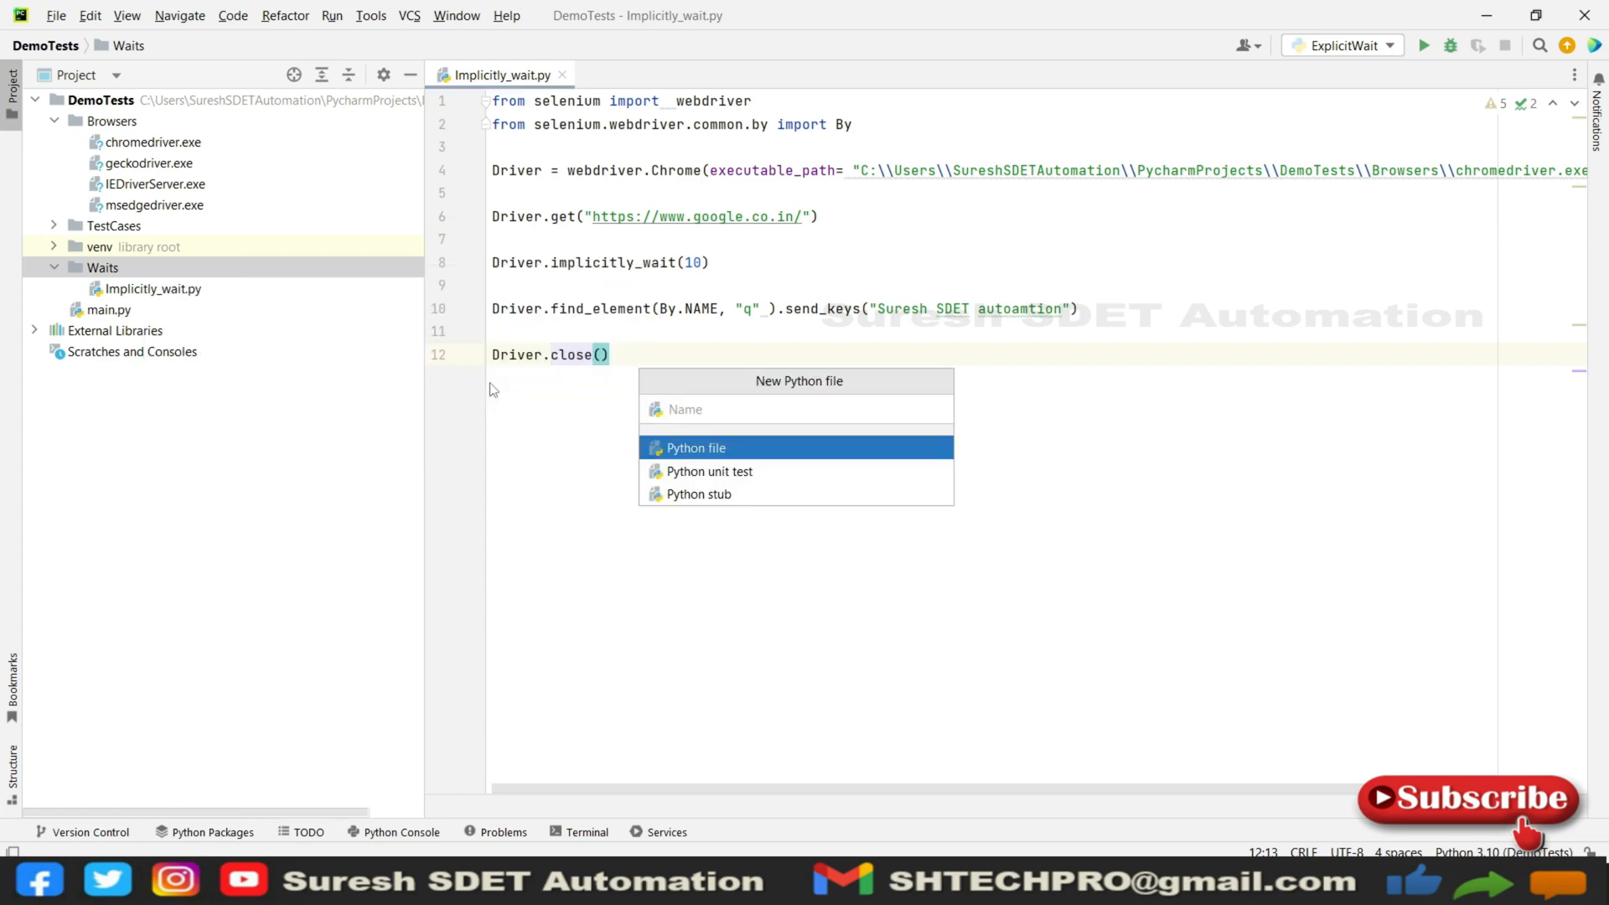
type("Ec")
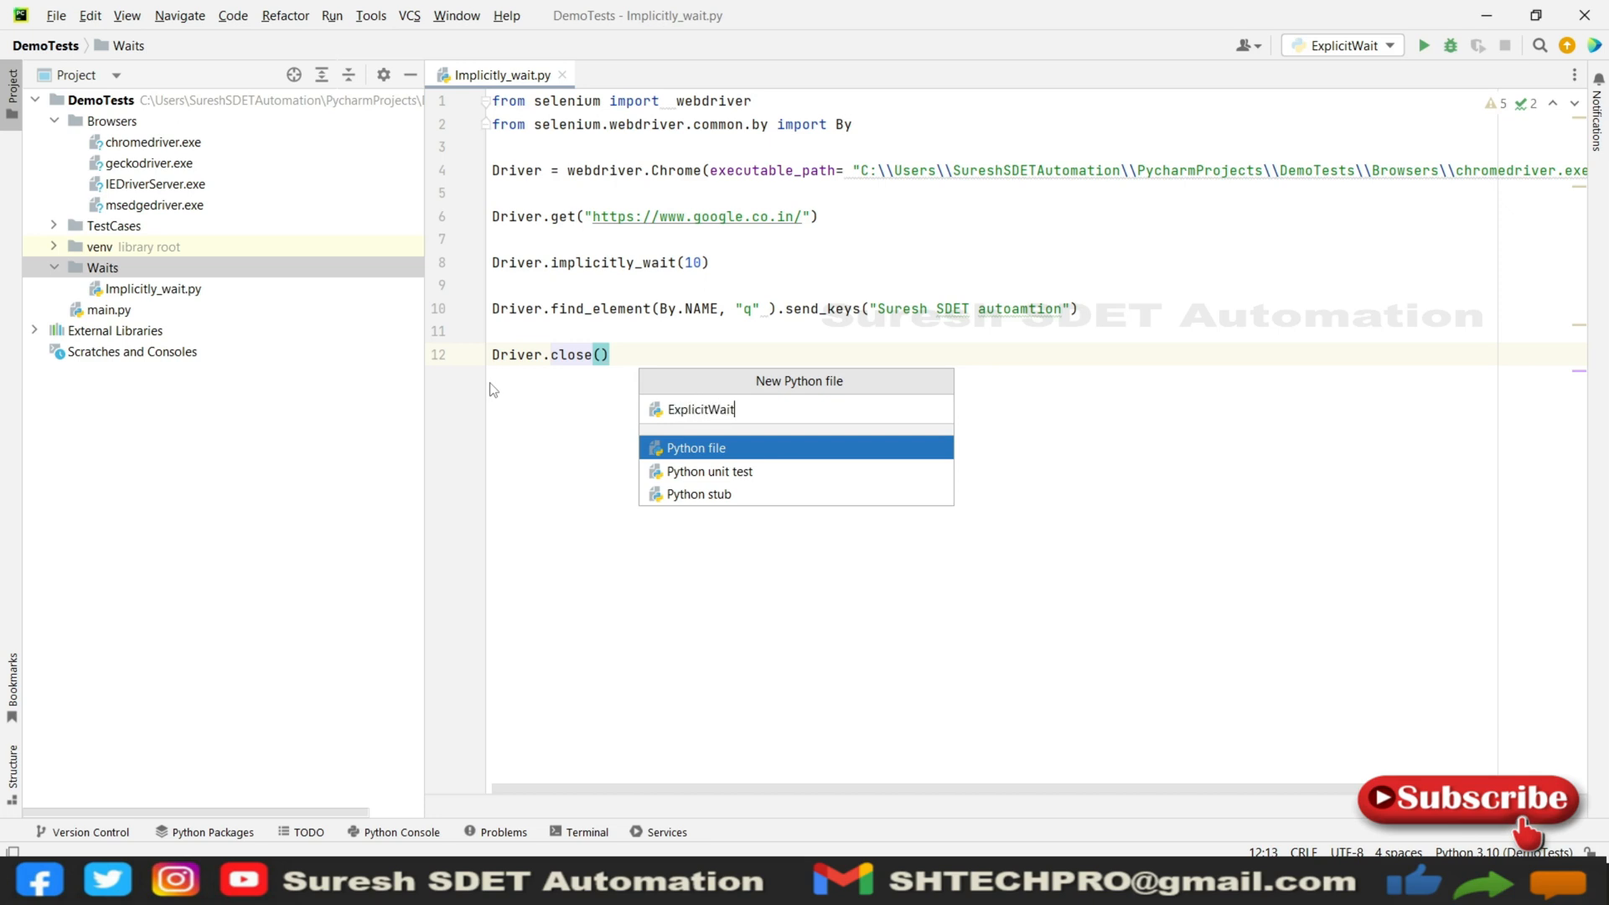
key("Return")
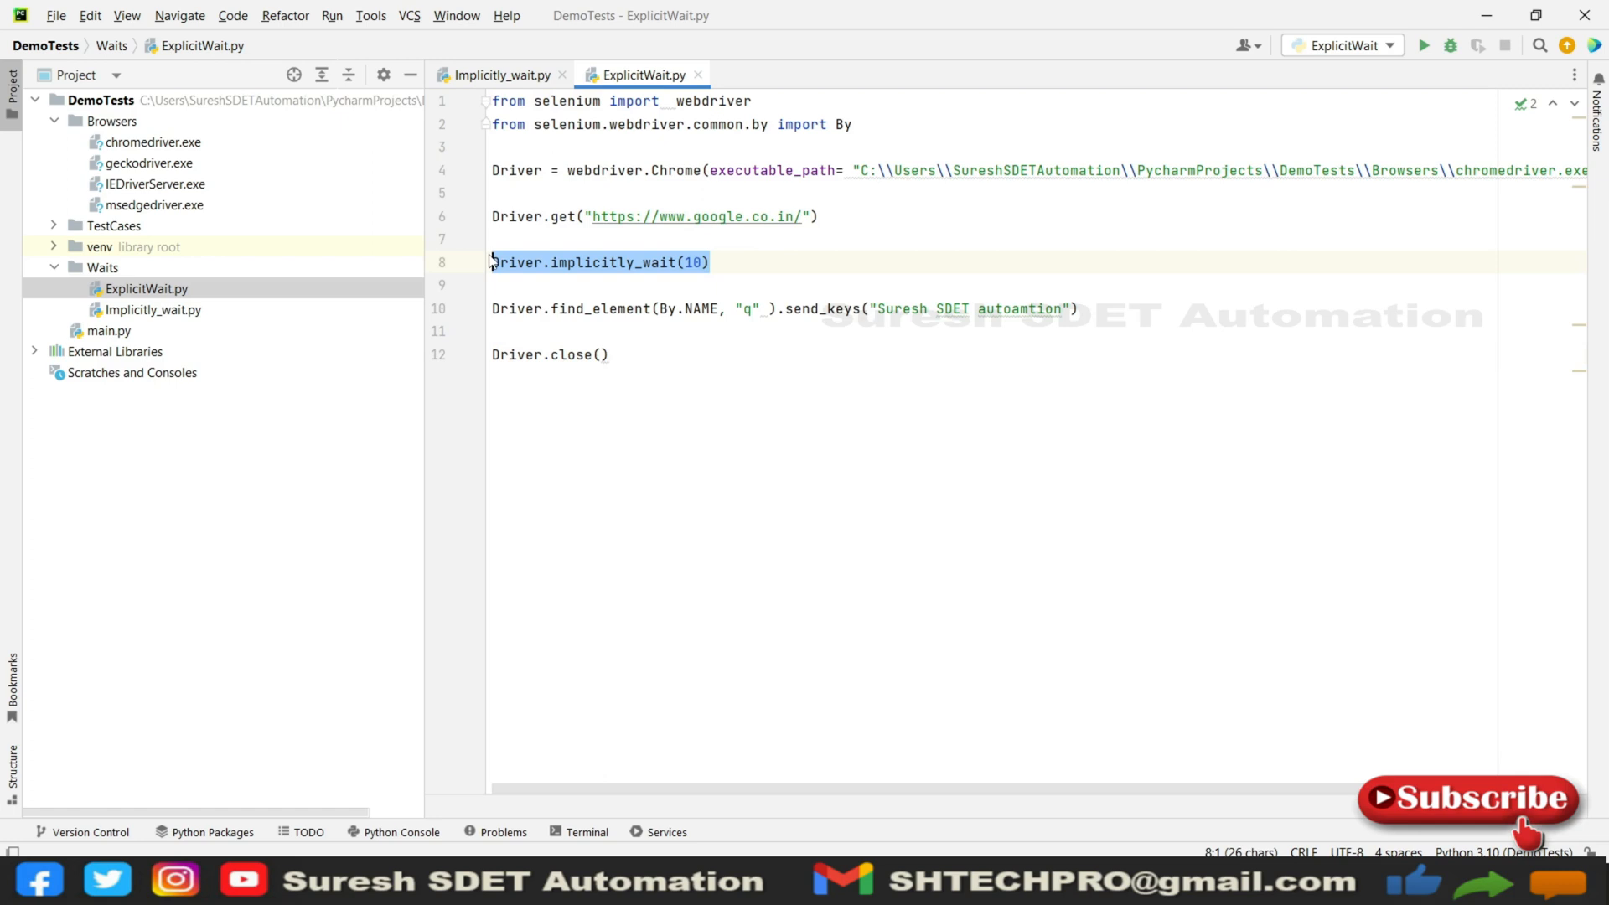
Step: Delete the Driver.implicitly_wait(10) line and place the cursor on empty line 8
key("Delete")
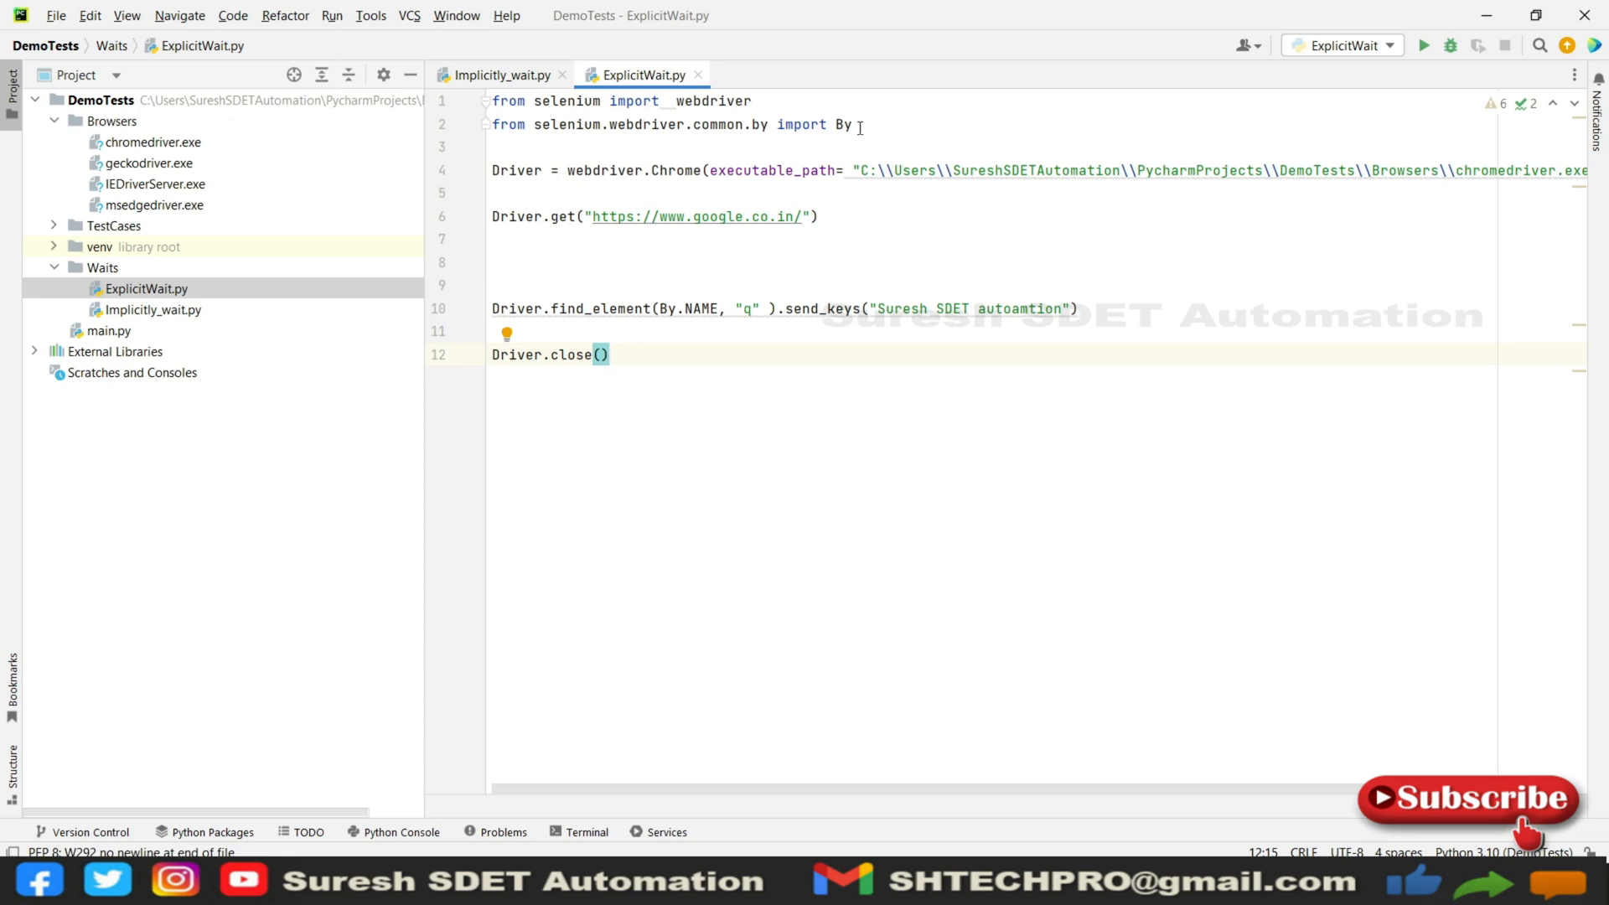
mouse_move(1140, 346)
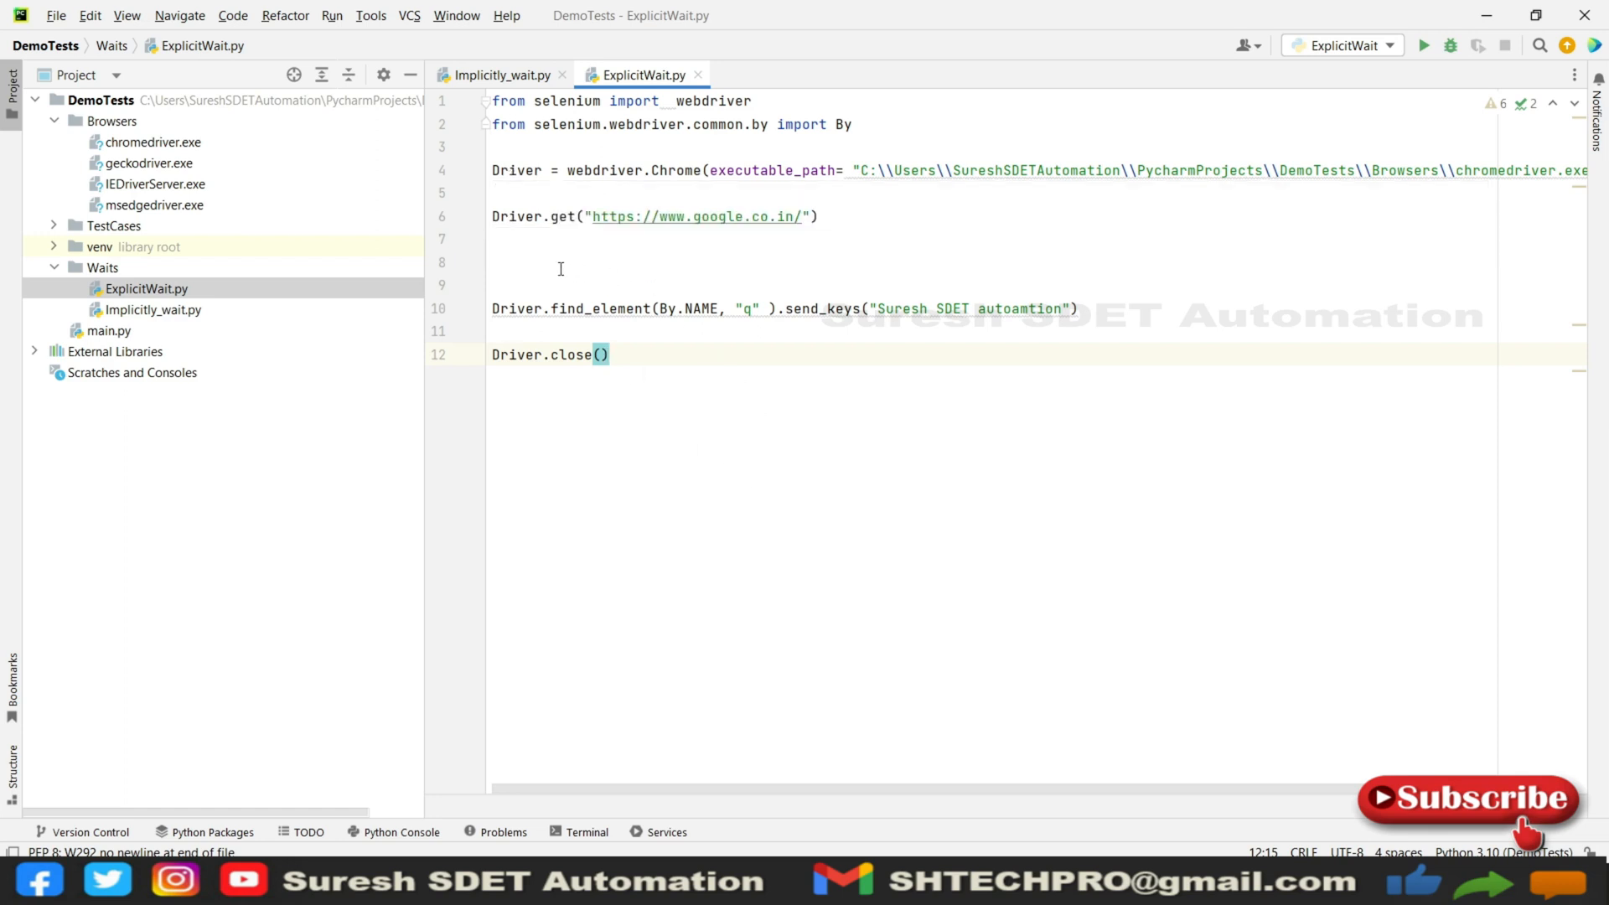
left_click(498, 262)
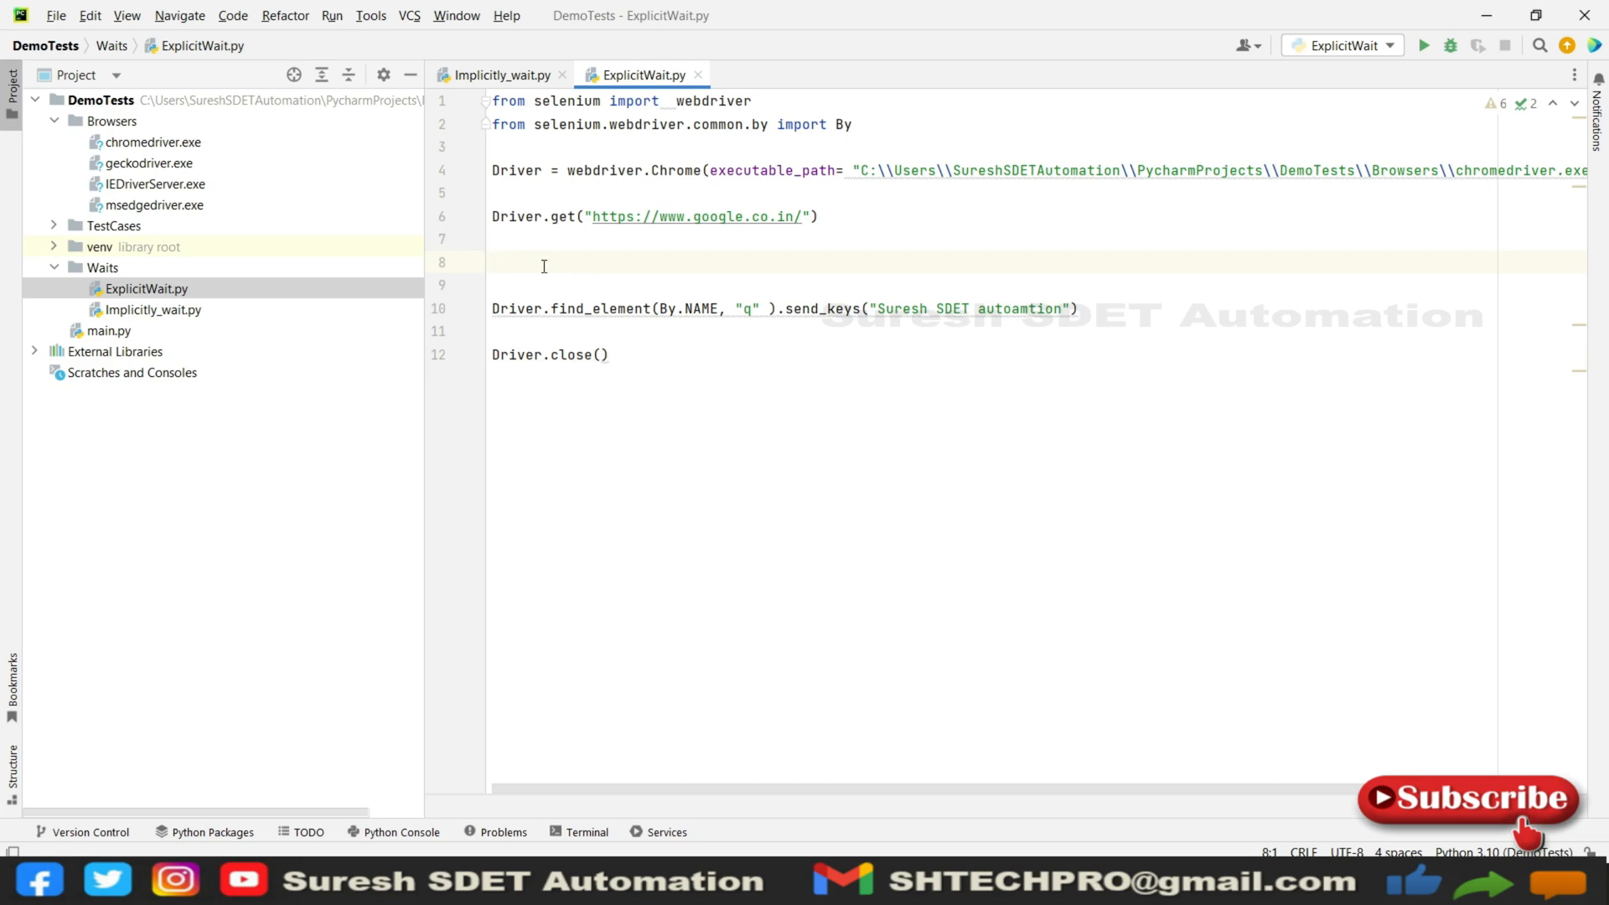
Step: Write 'Wait = WebDriverWait' on line 8 and accept the WebDriverWait import quick-fix
type("Wia")
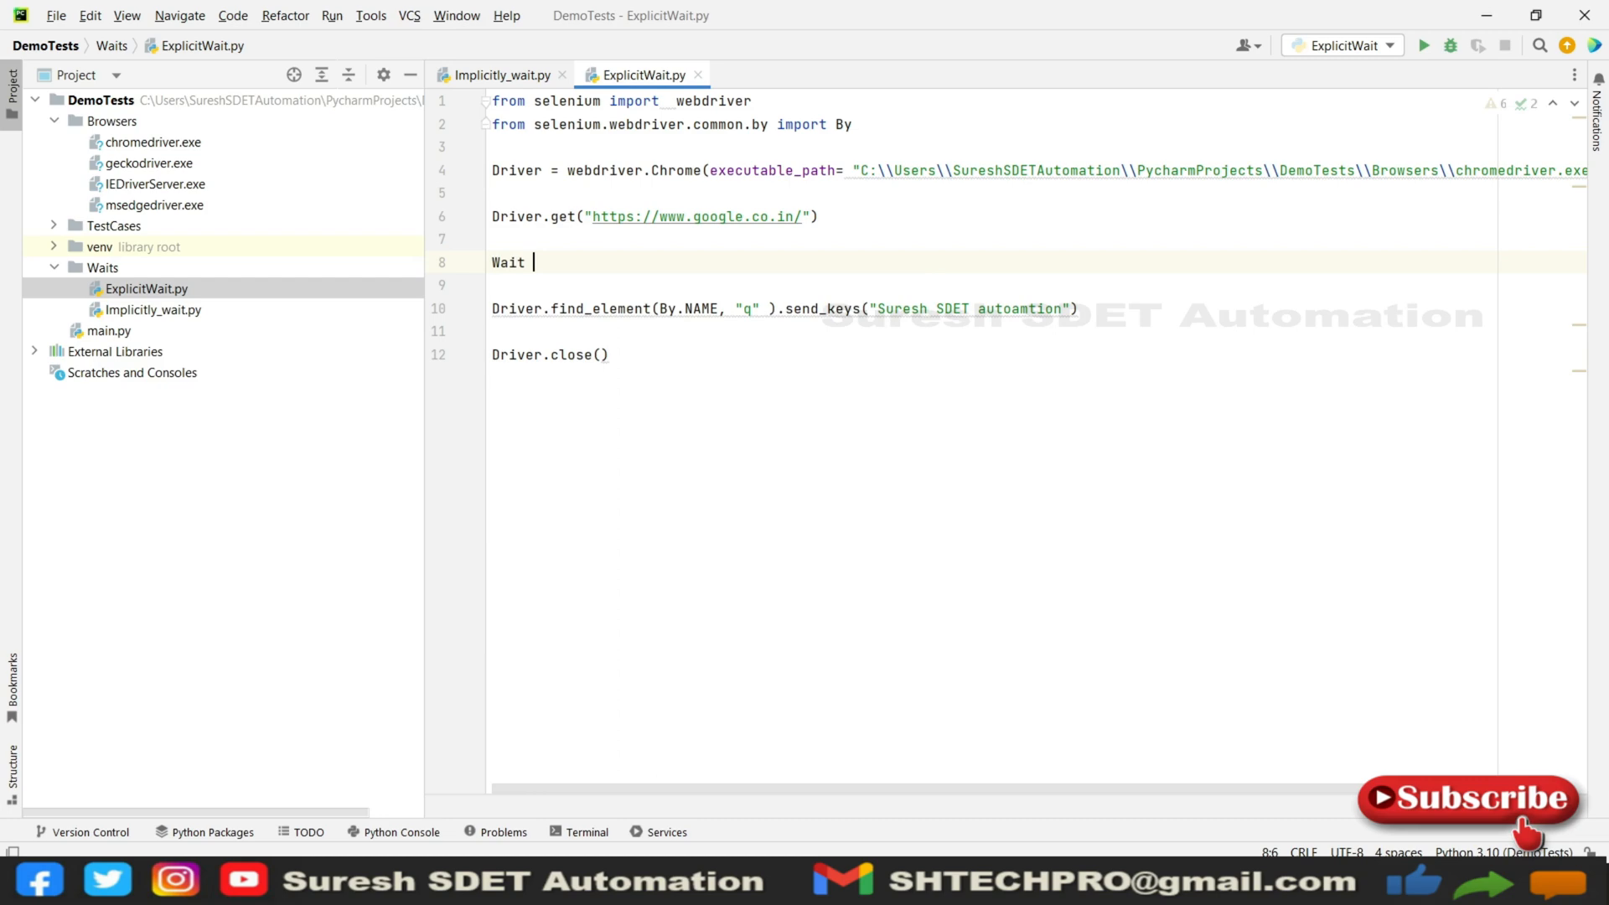
type("=")
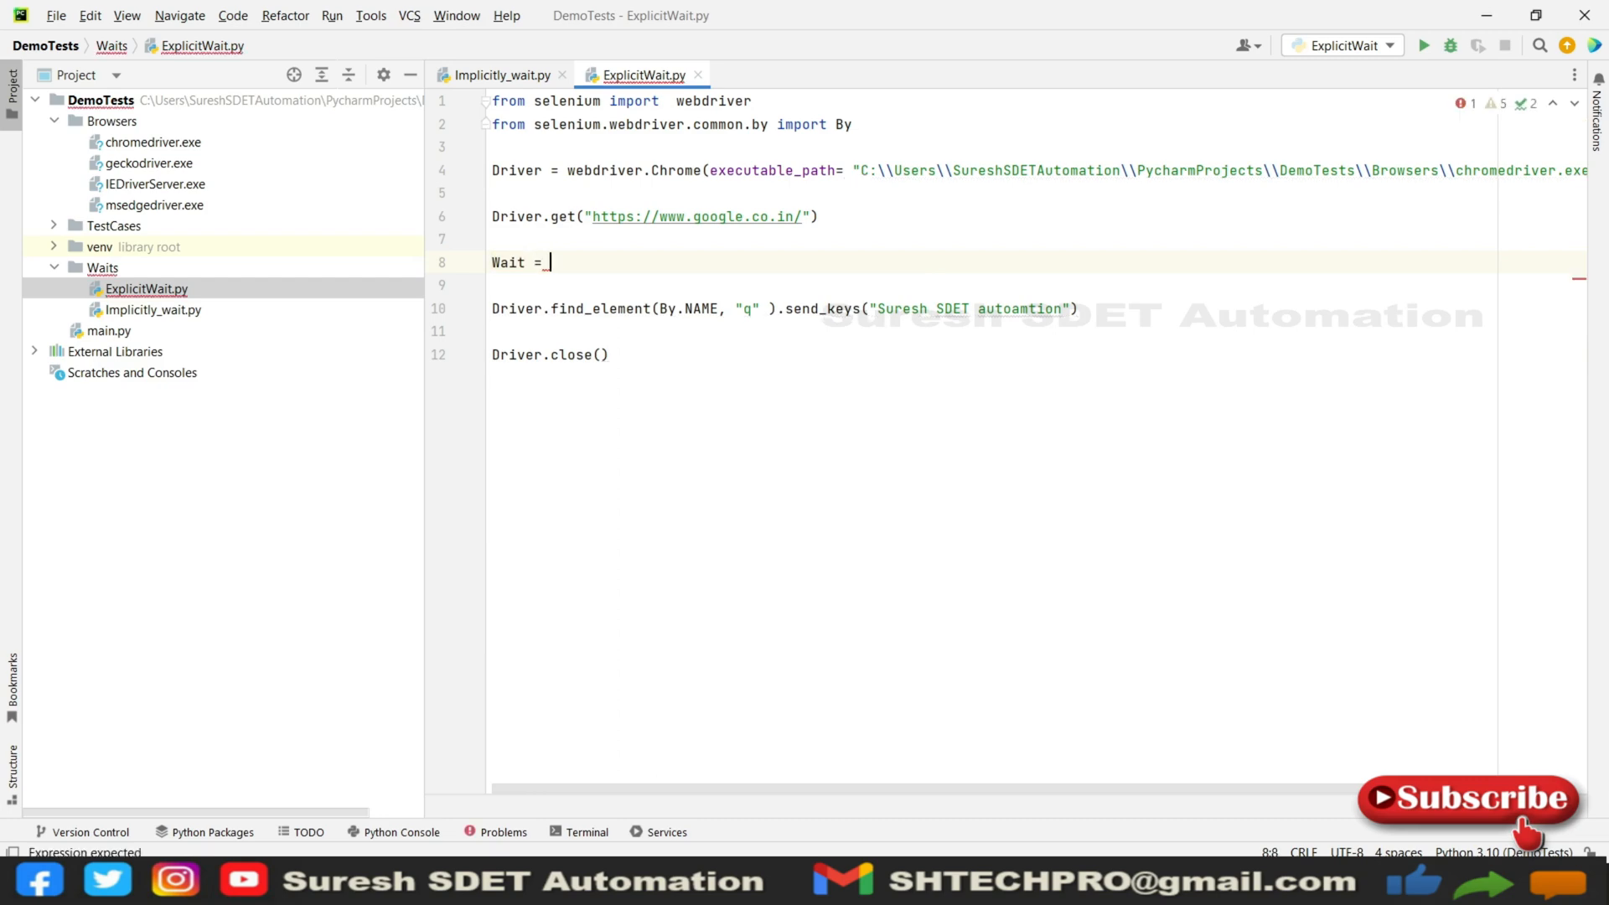
type("W")
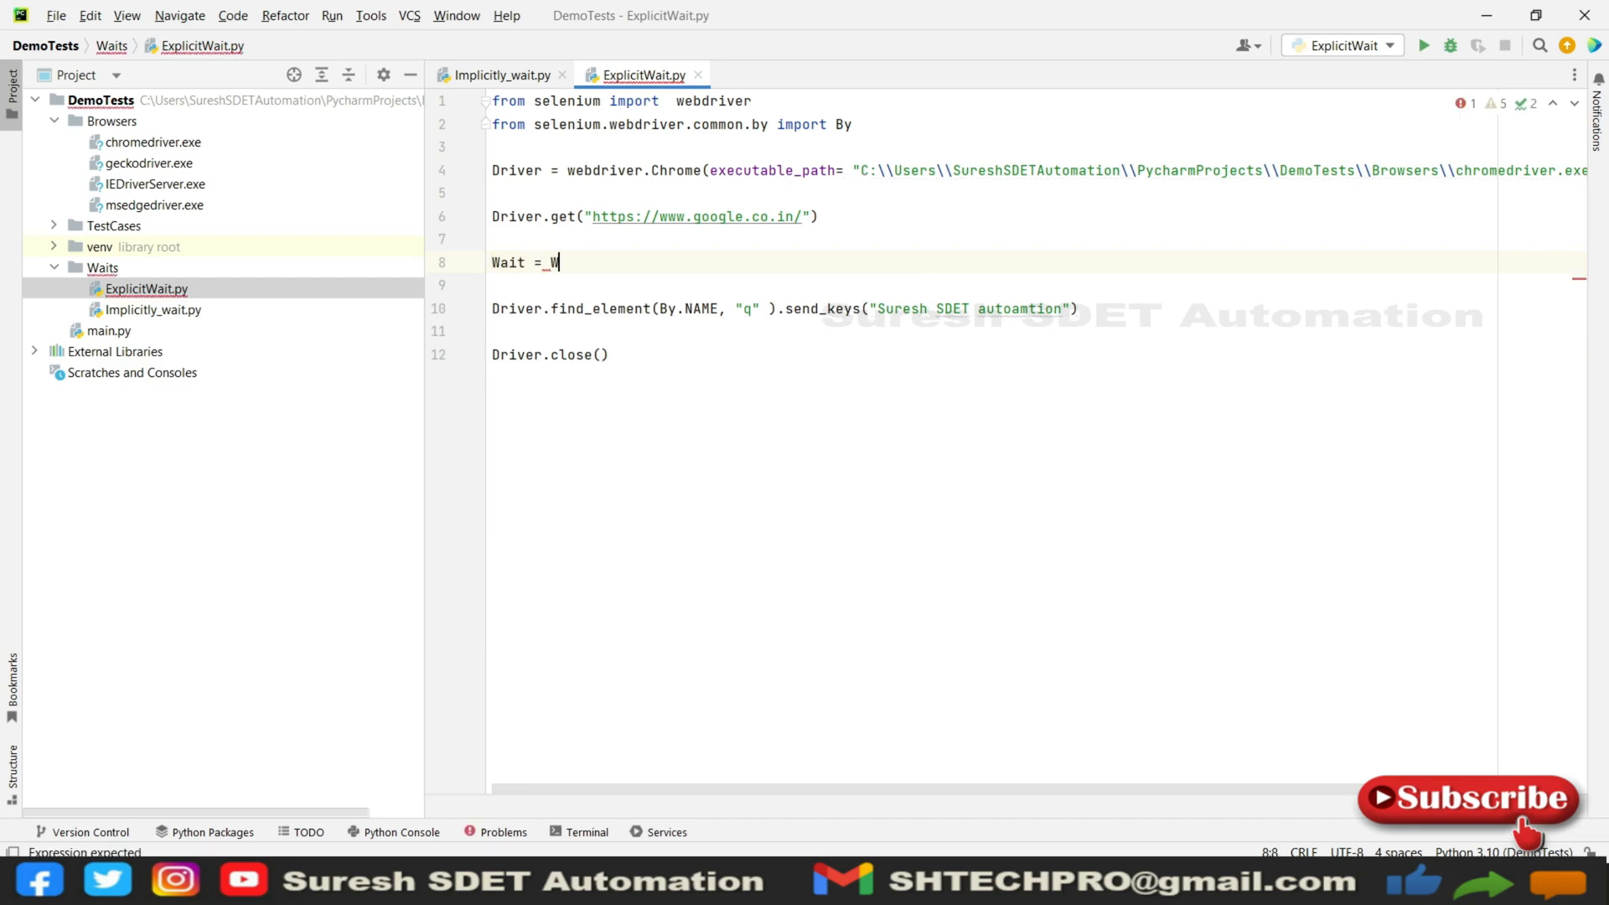
type("W")
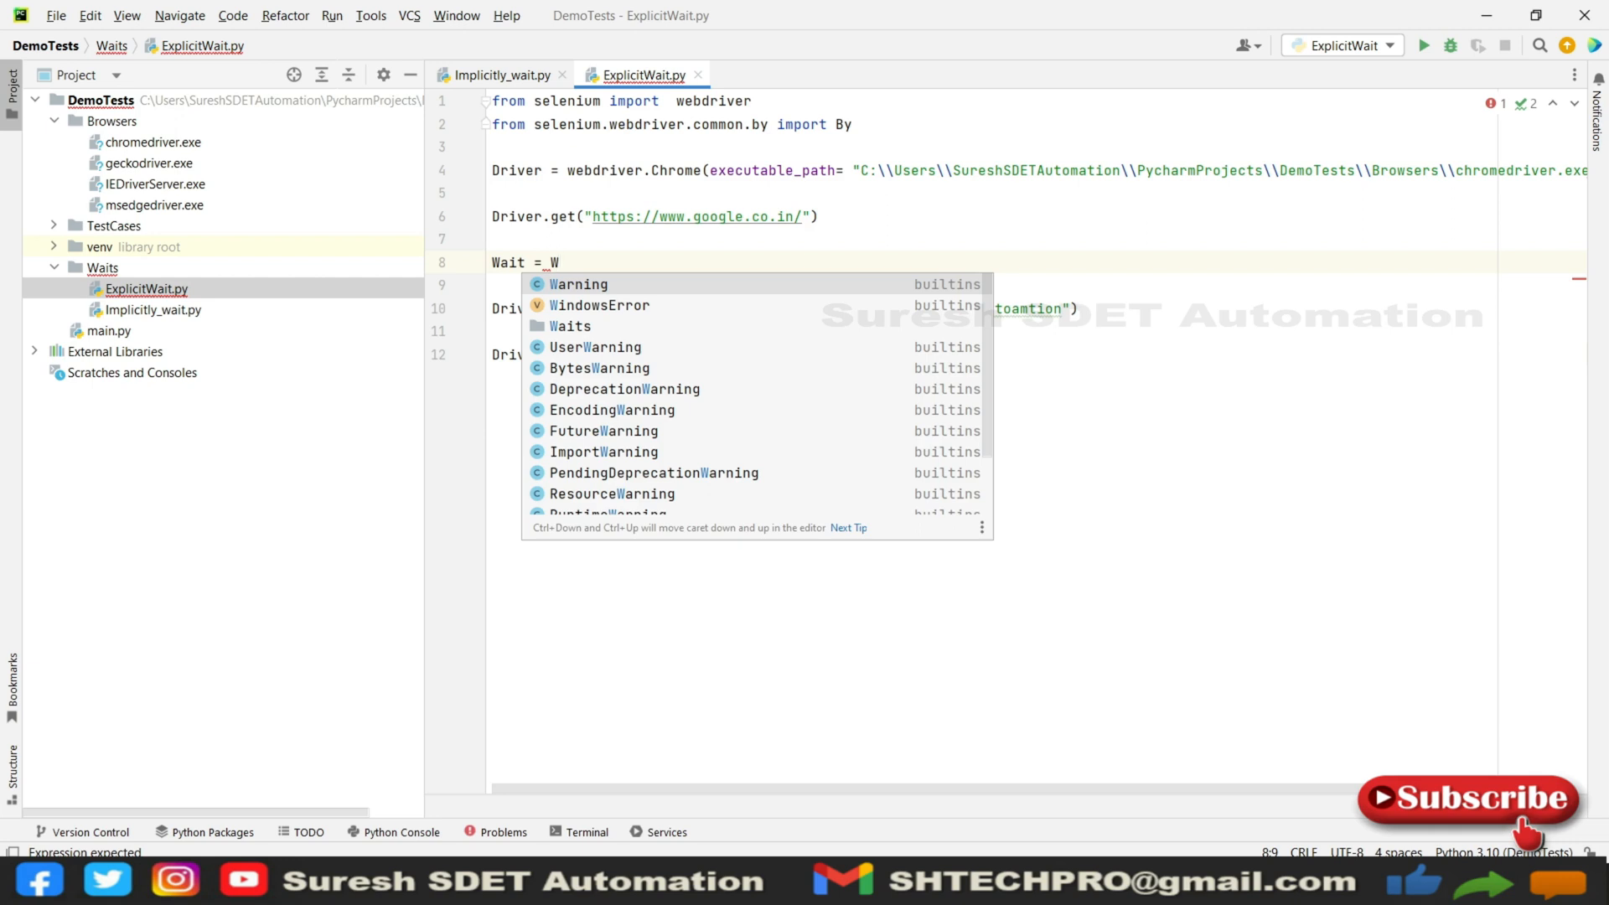
type("ebDri")
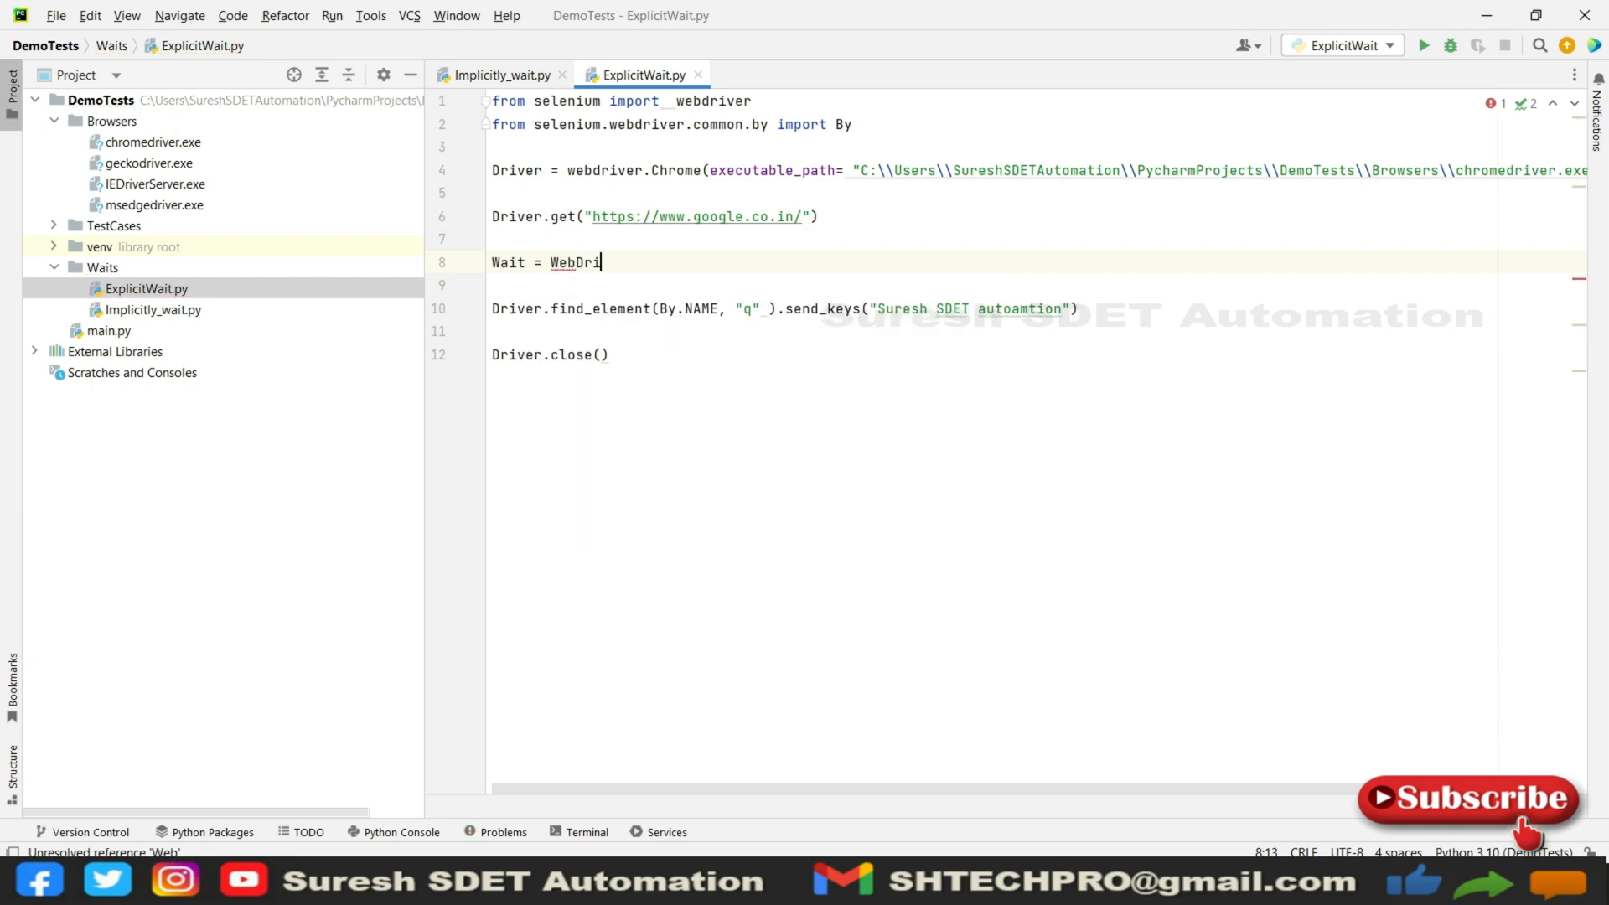
type("verWait")
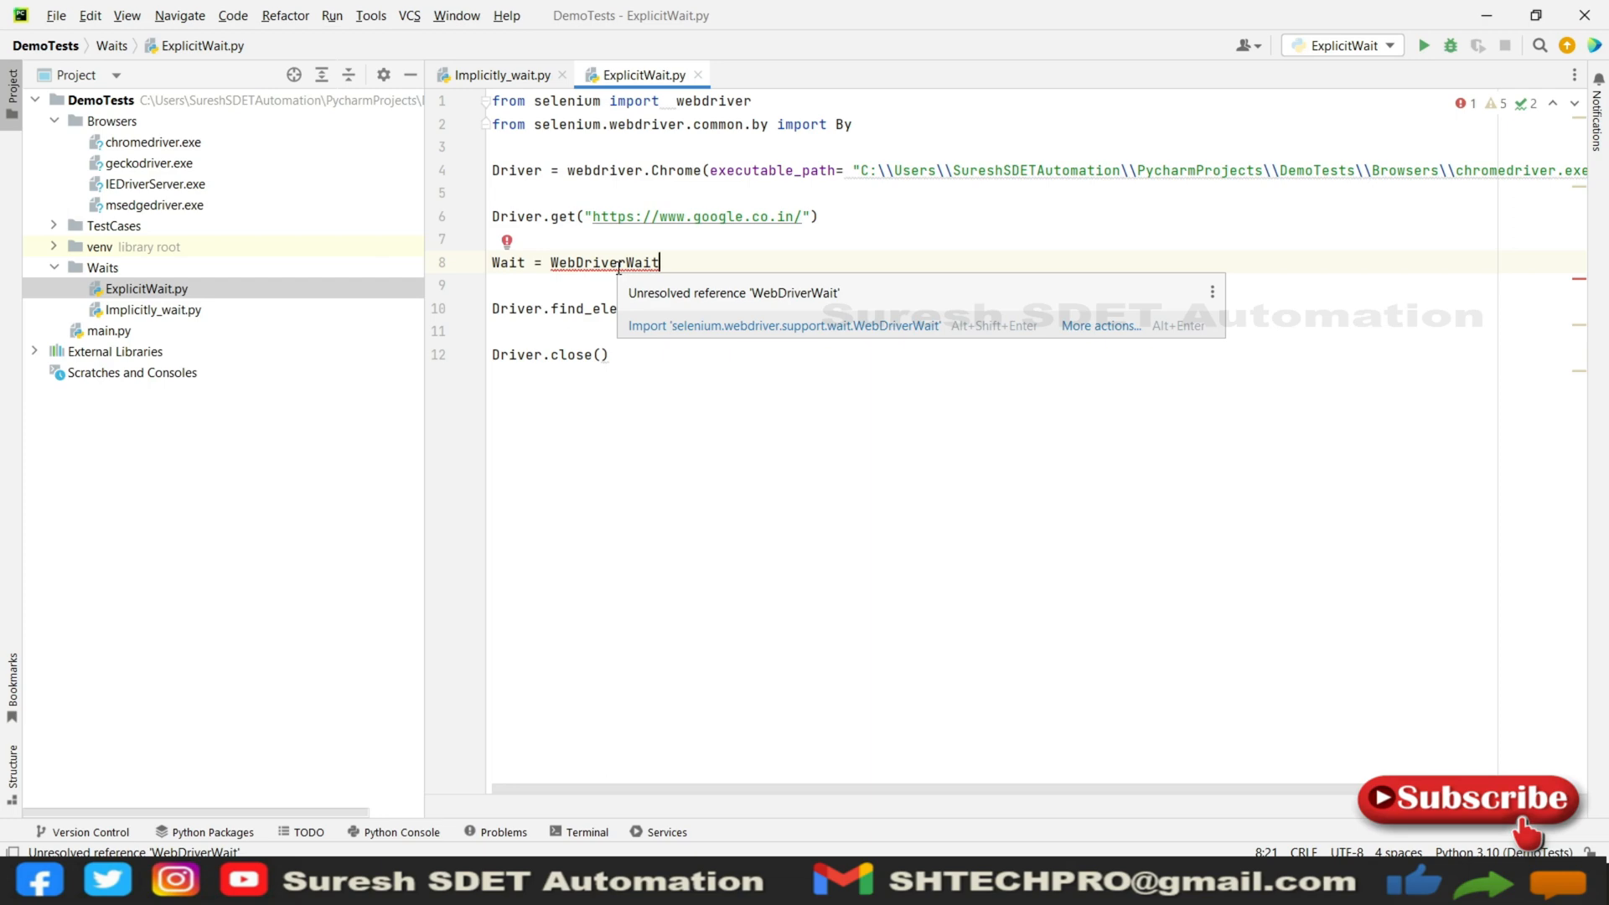
left_click(783, 325)
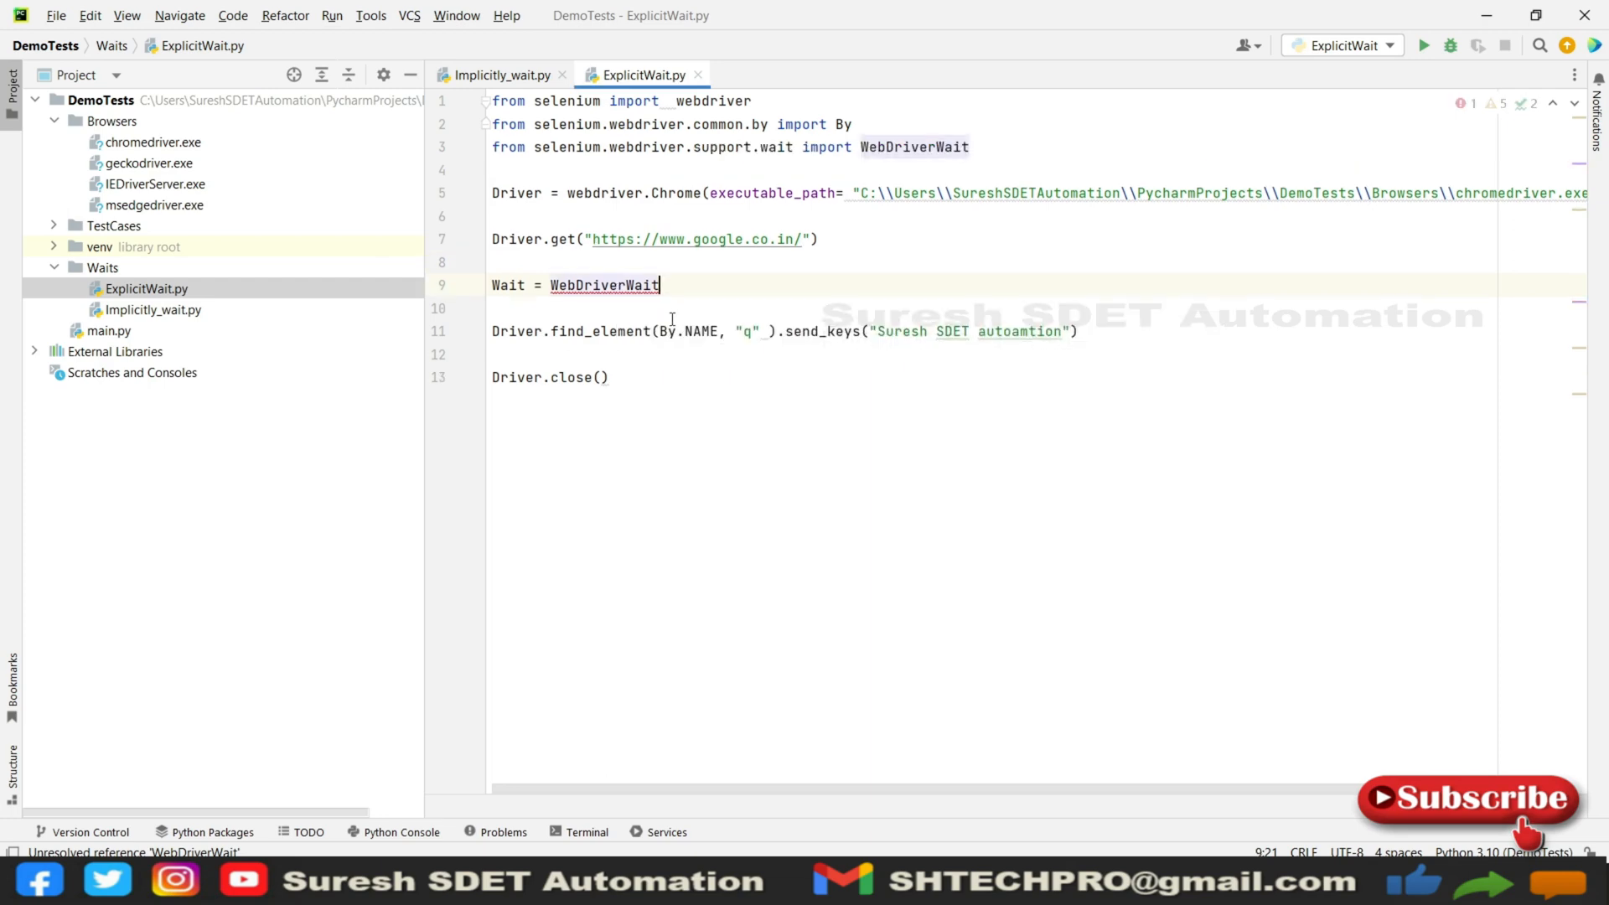
Step: Extend the Wait line to WebDriverWait(Driver, 5).until()
type("()")
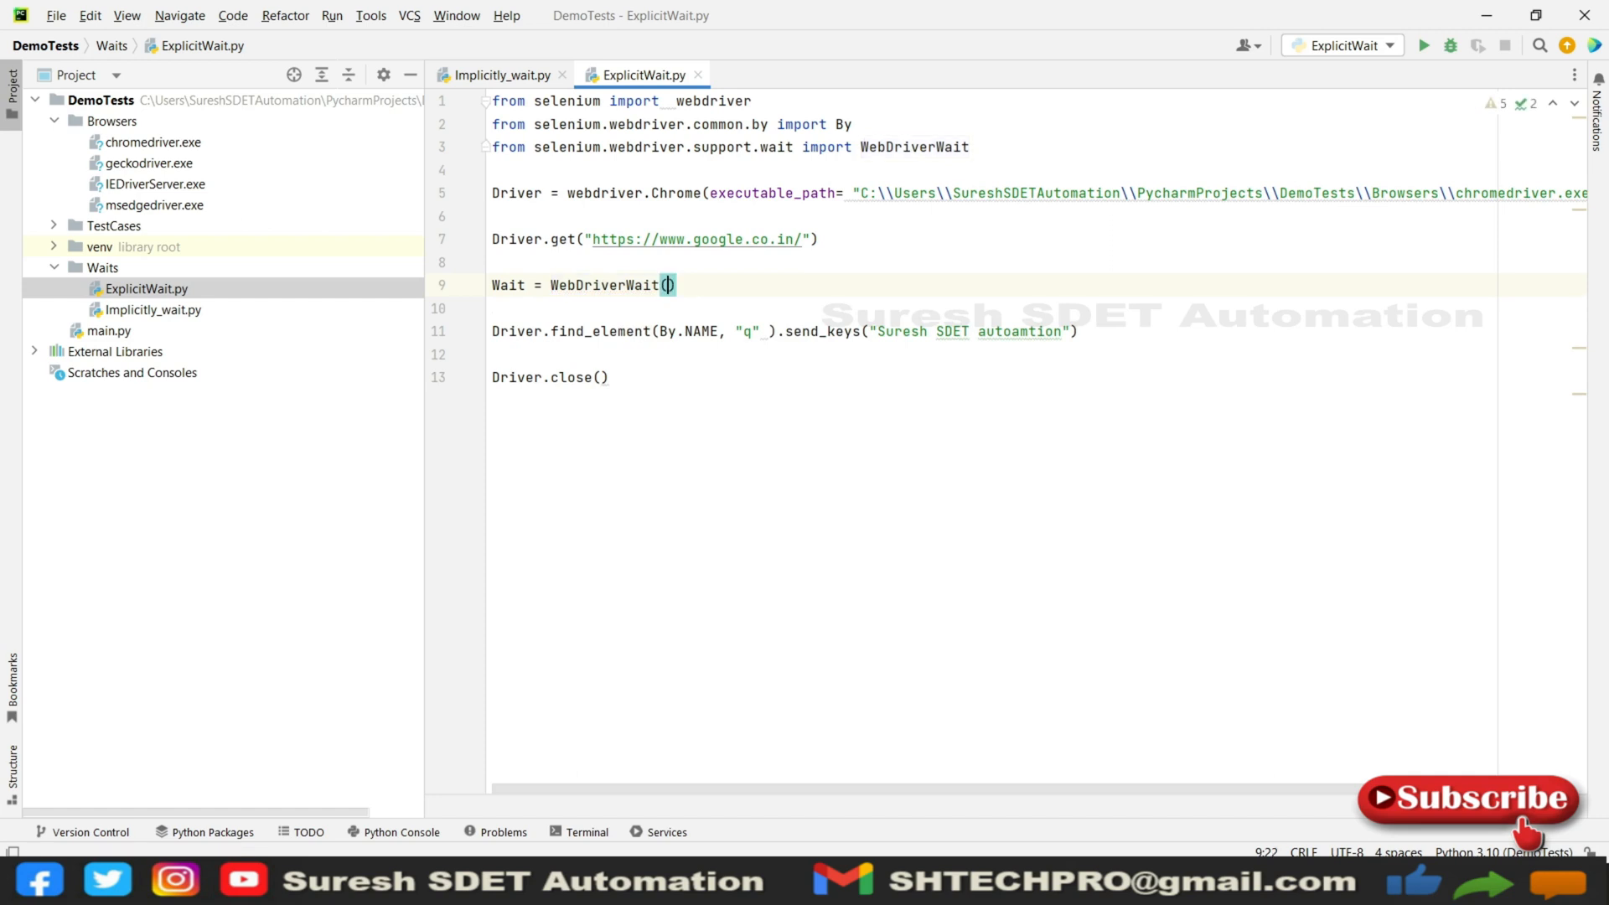
type("Driver,")
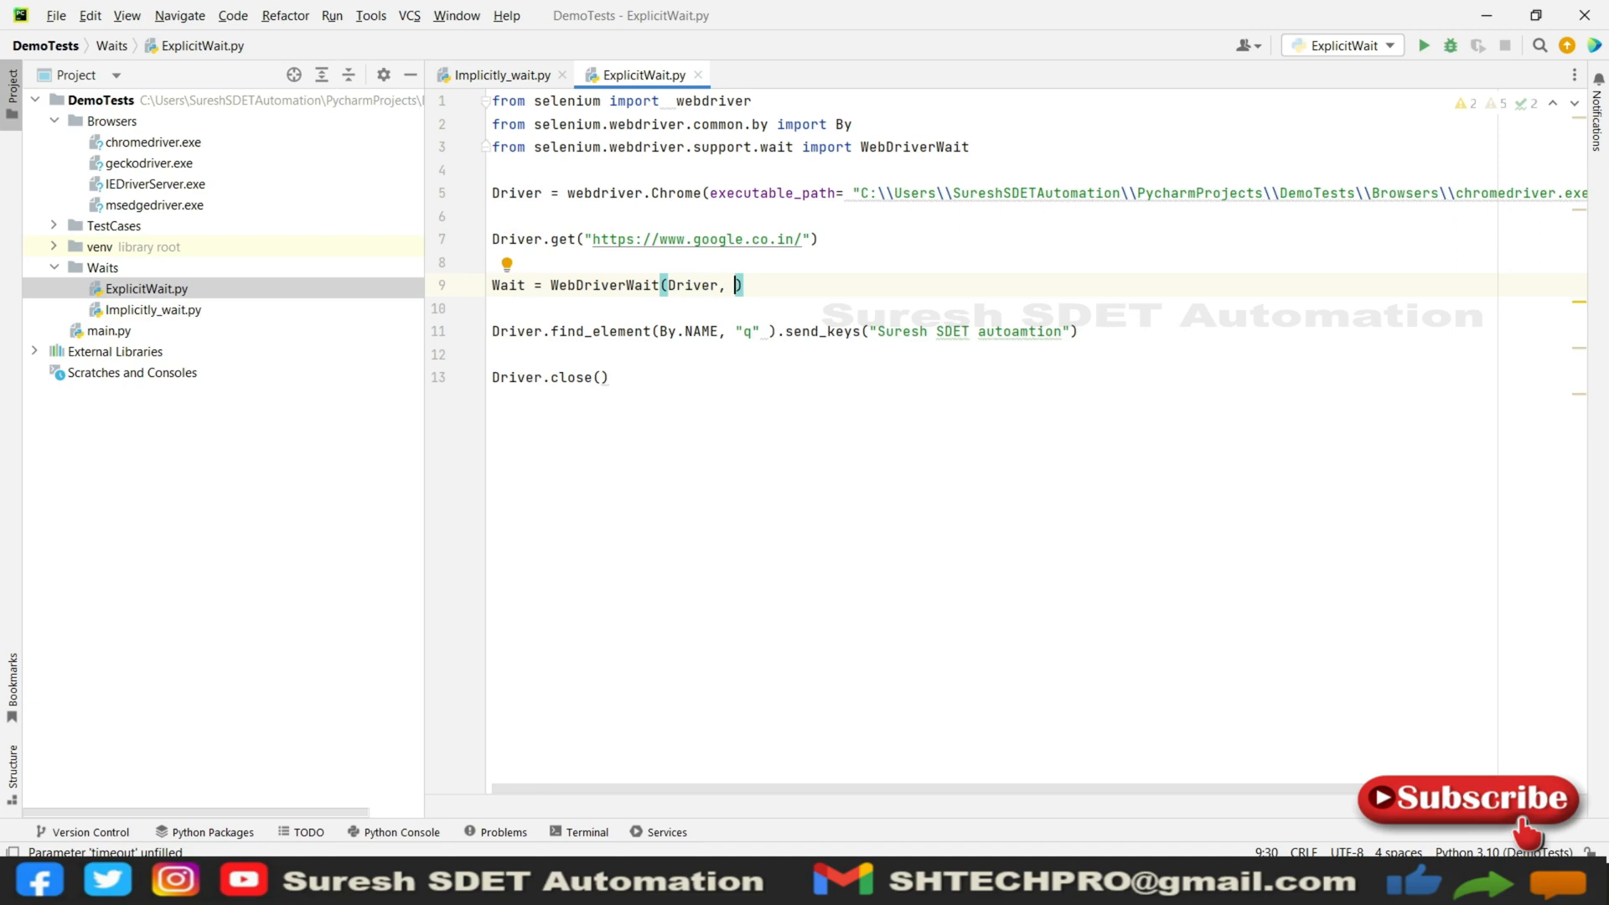
type("5")
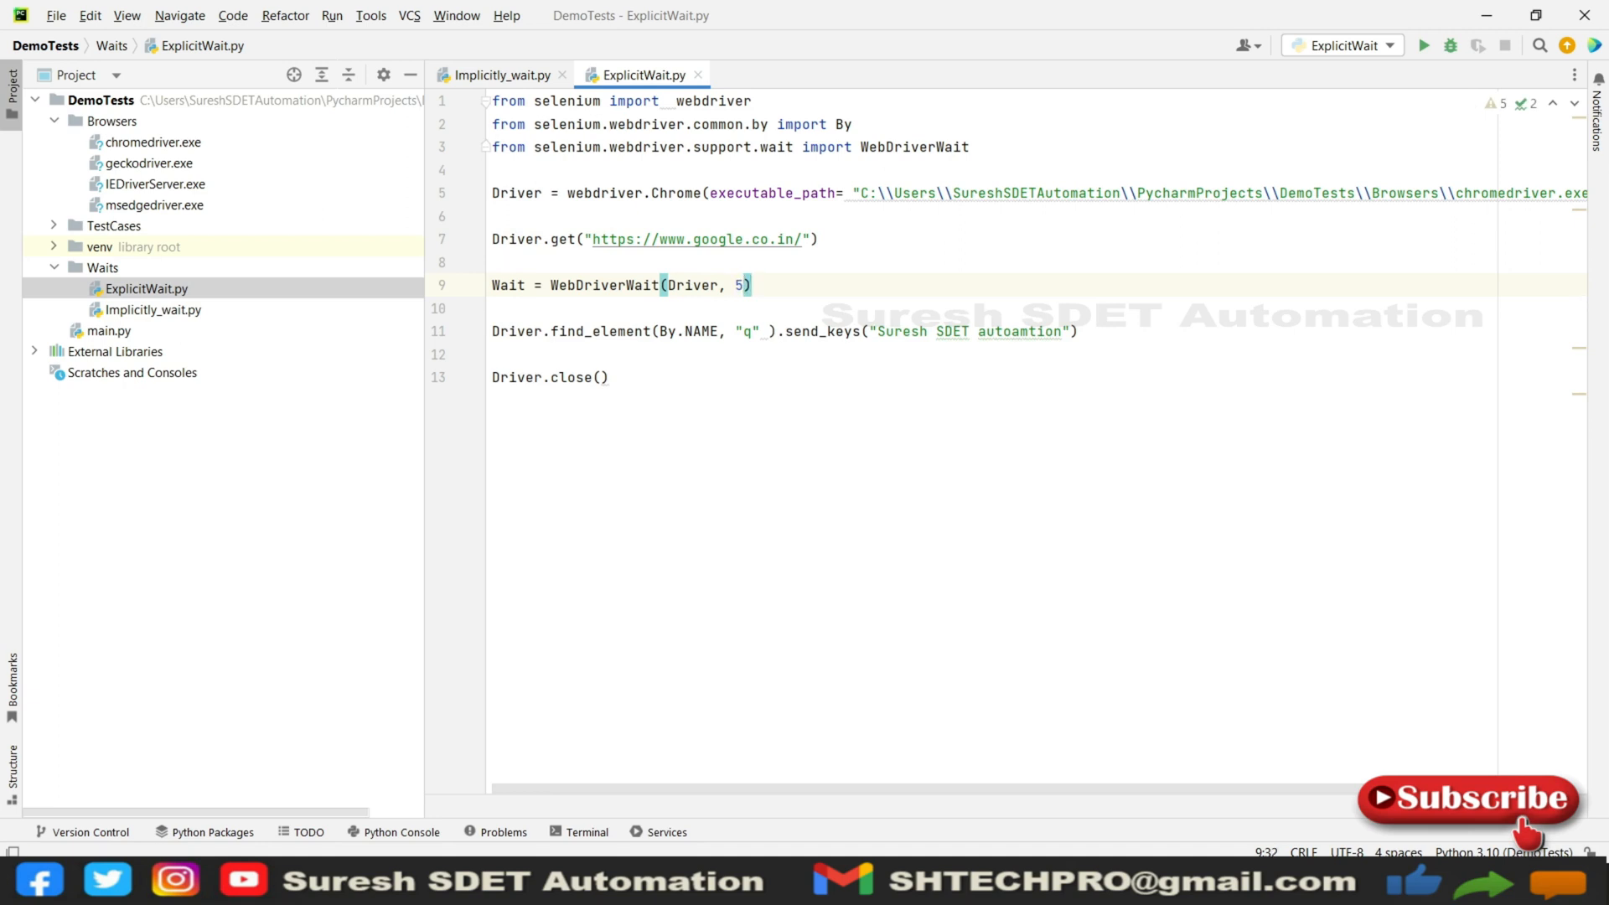
type(".until(")
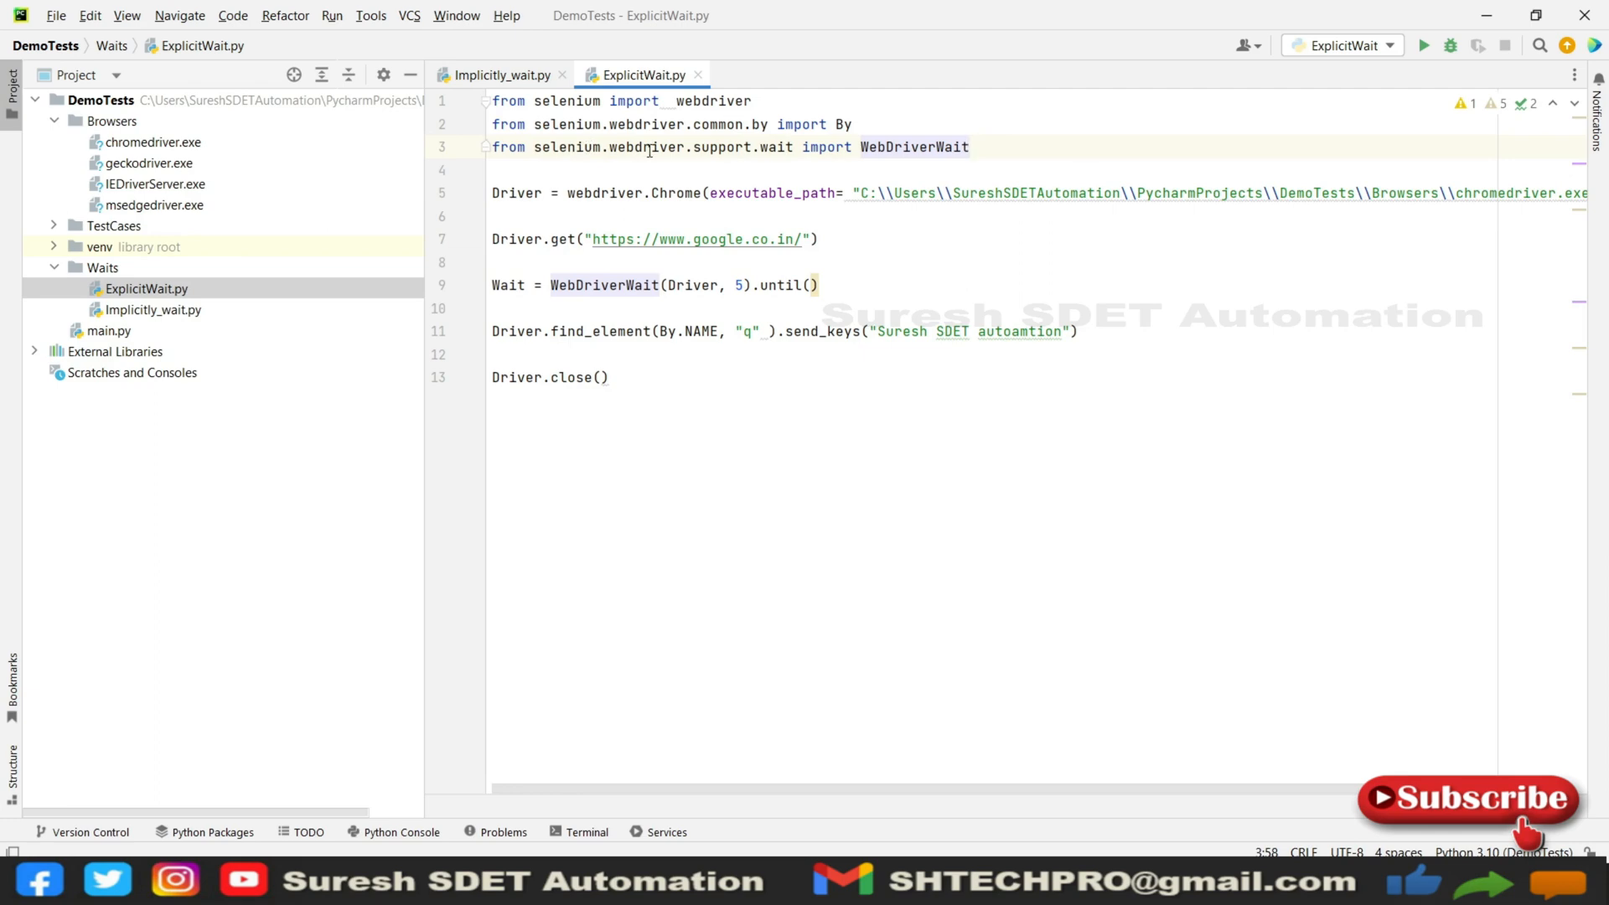
Step: Add line 4 'from selenium.webdriver.support import expected_conditions'
left_click(987, 147)
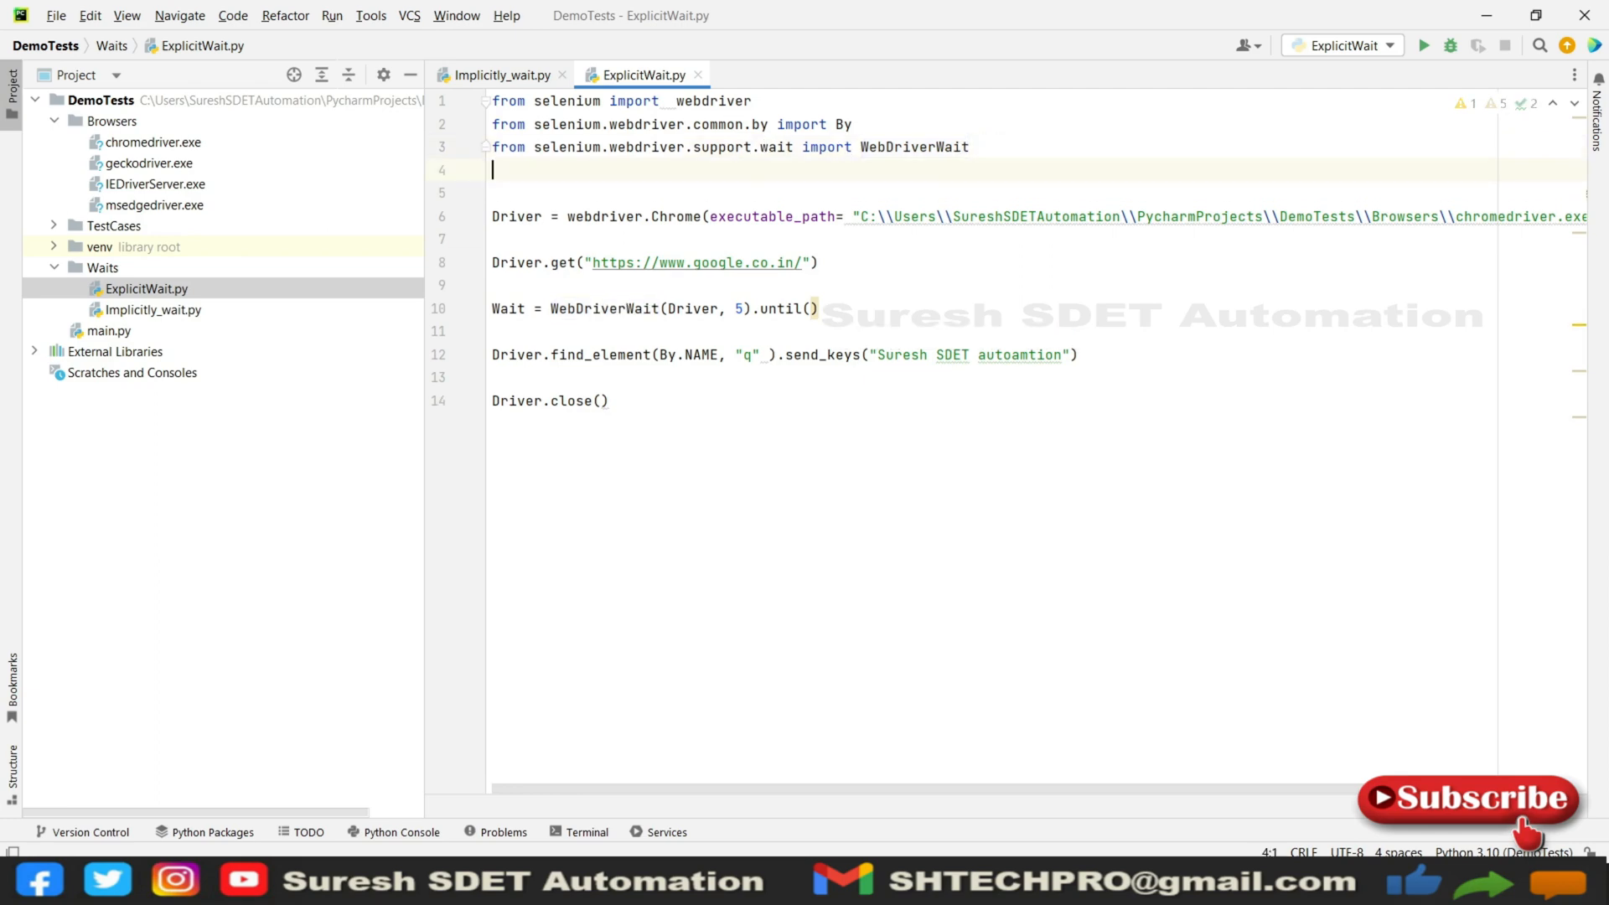
type("from")
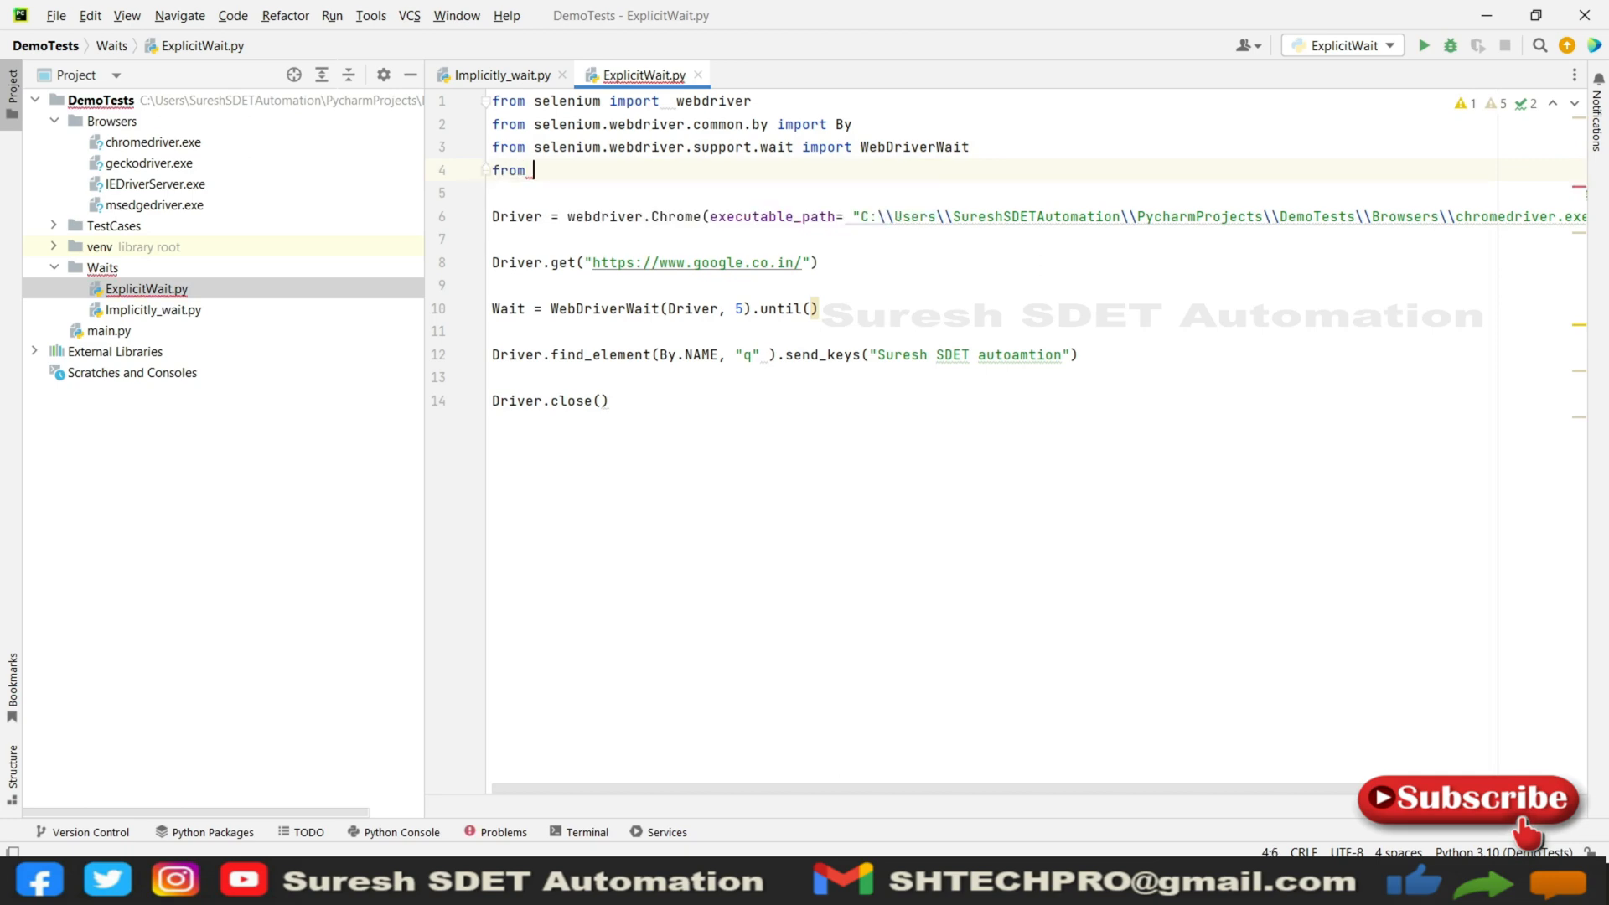
type("s")
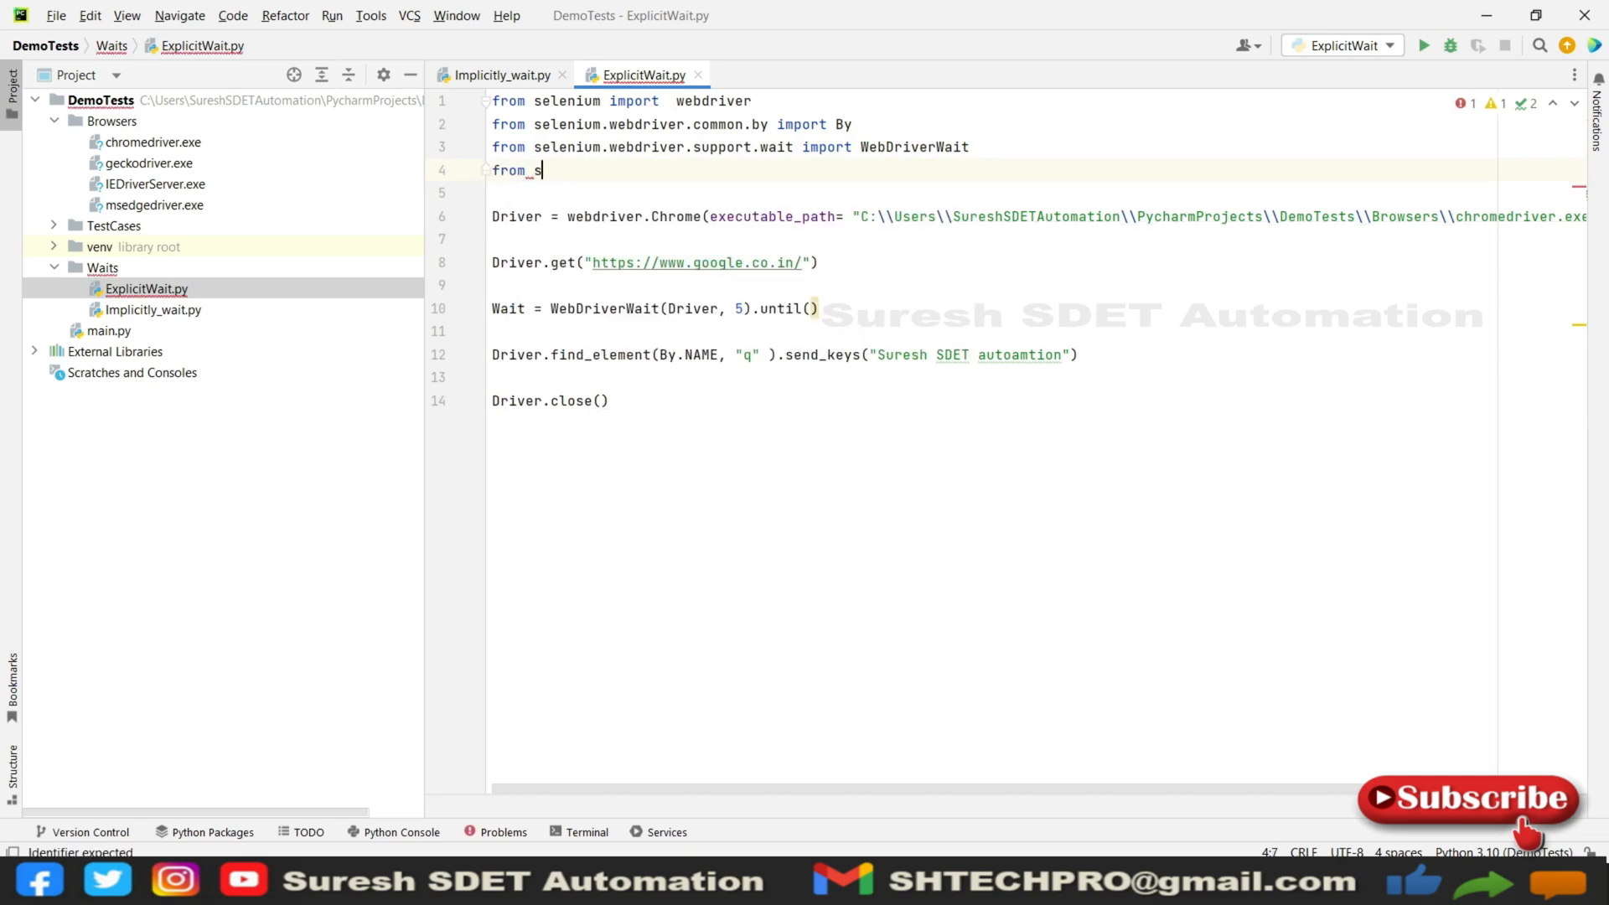
type("elenium.")
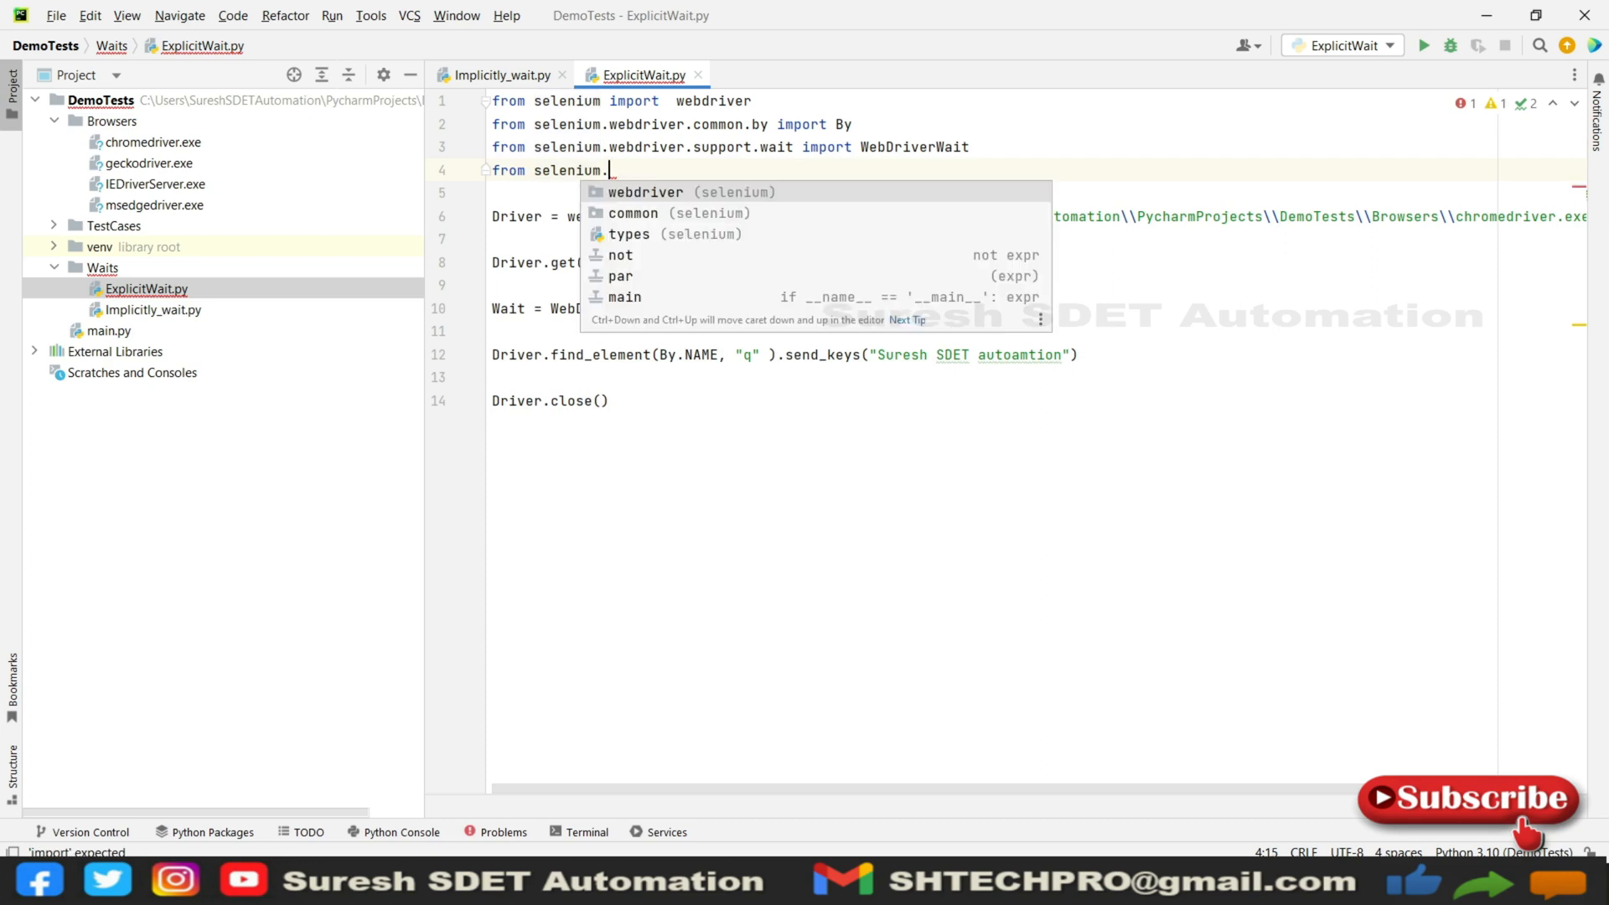
type("webdriver")
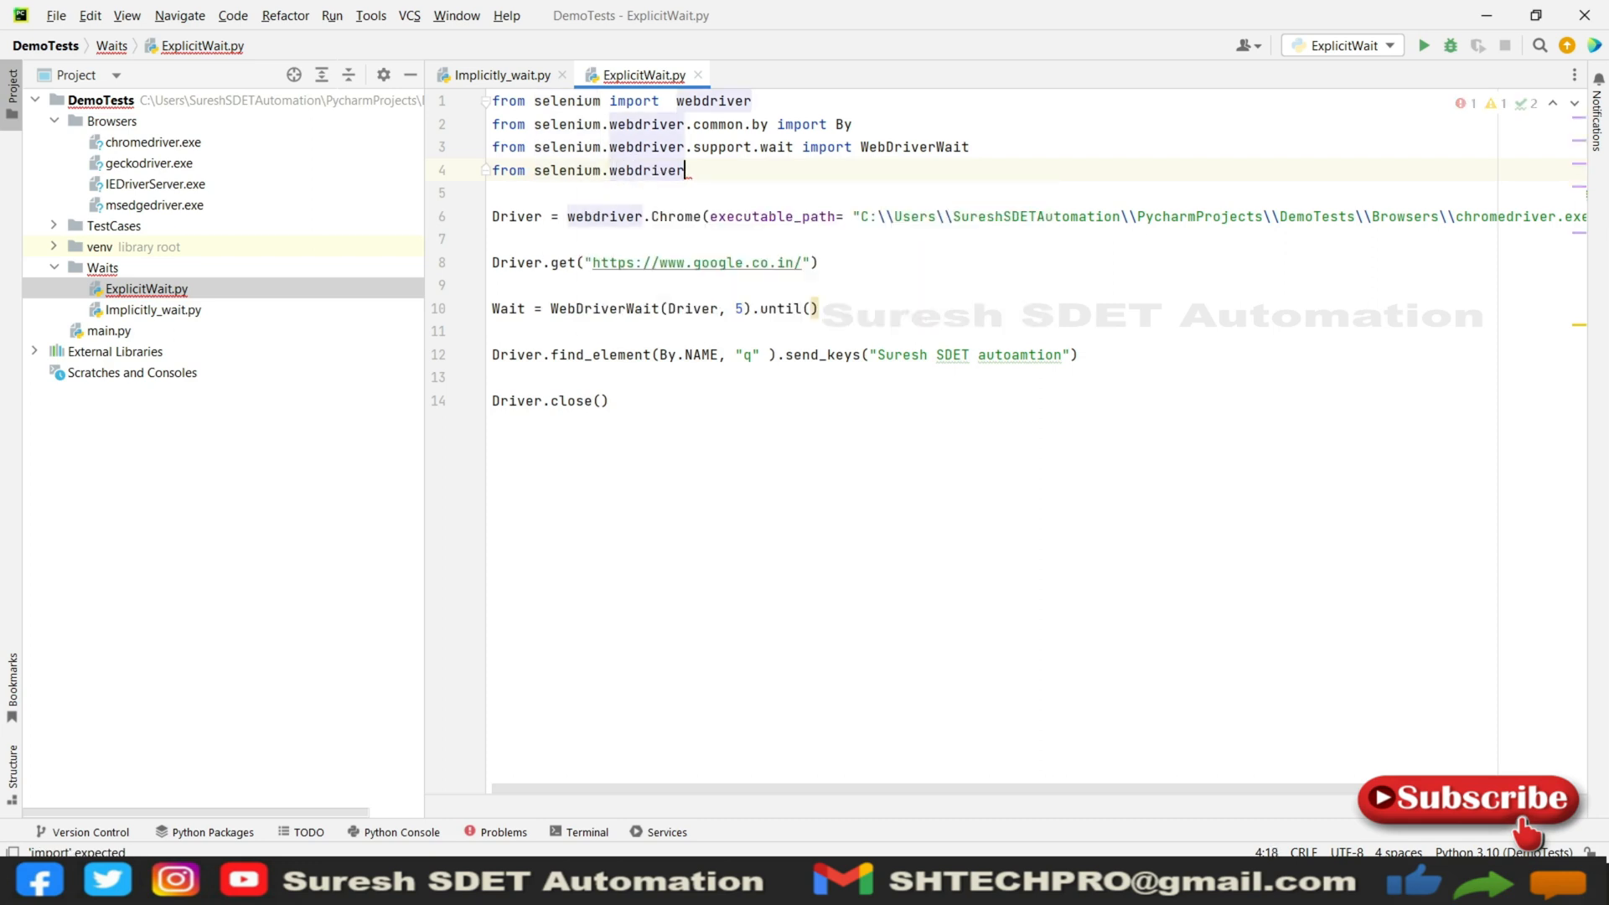
type(".support")
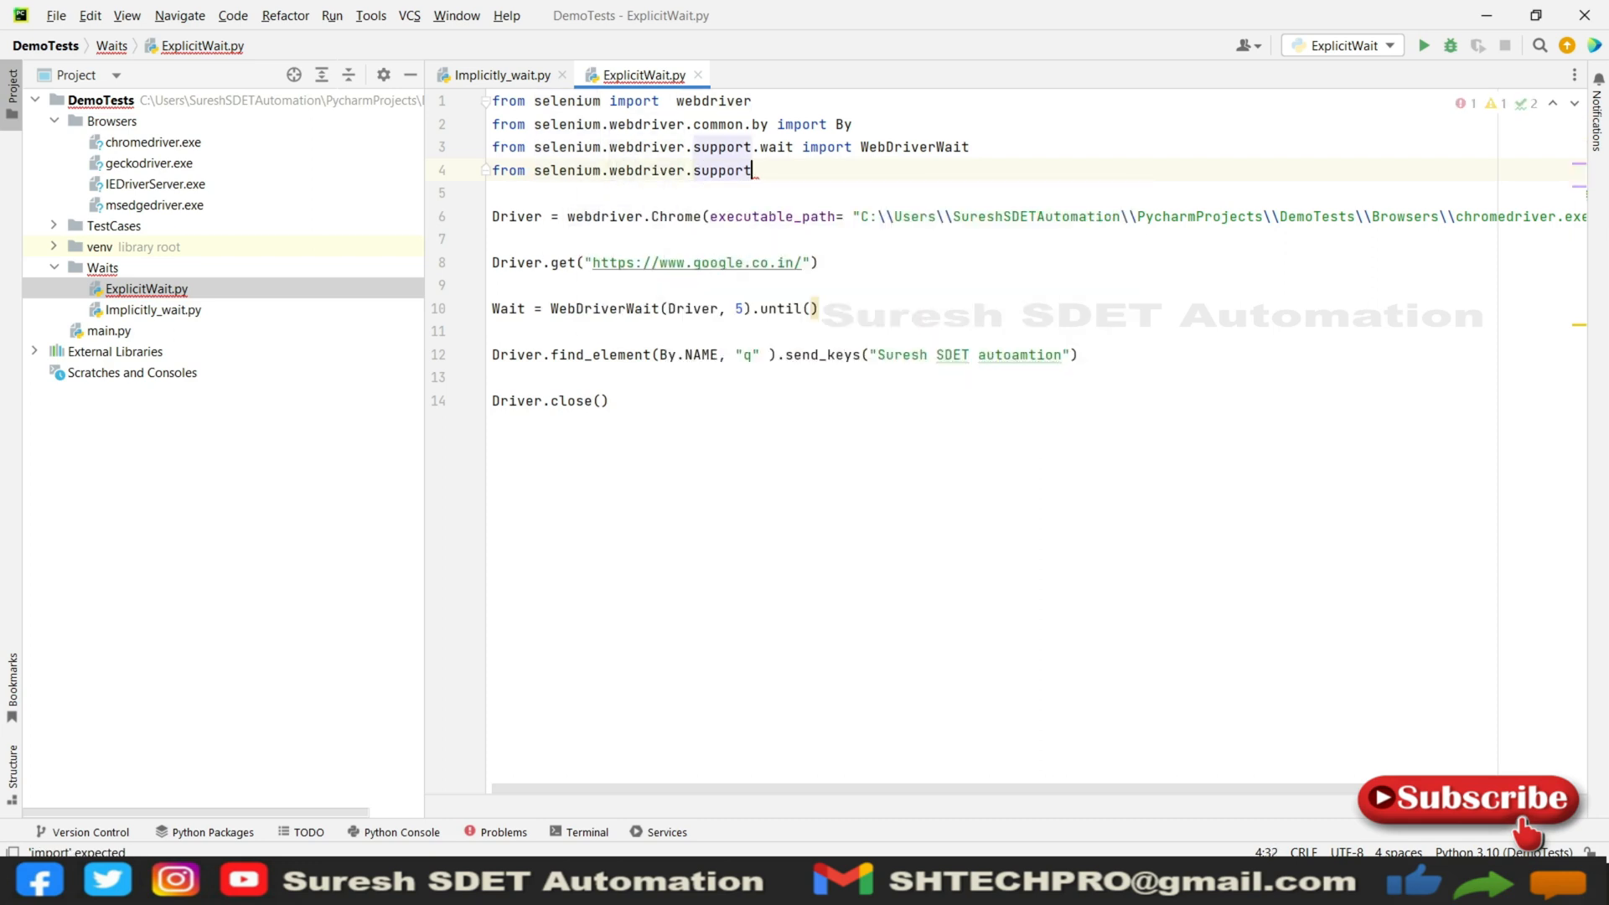
type("_import")
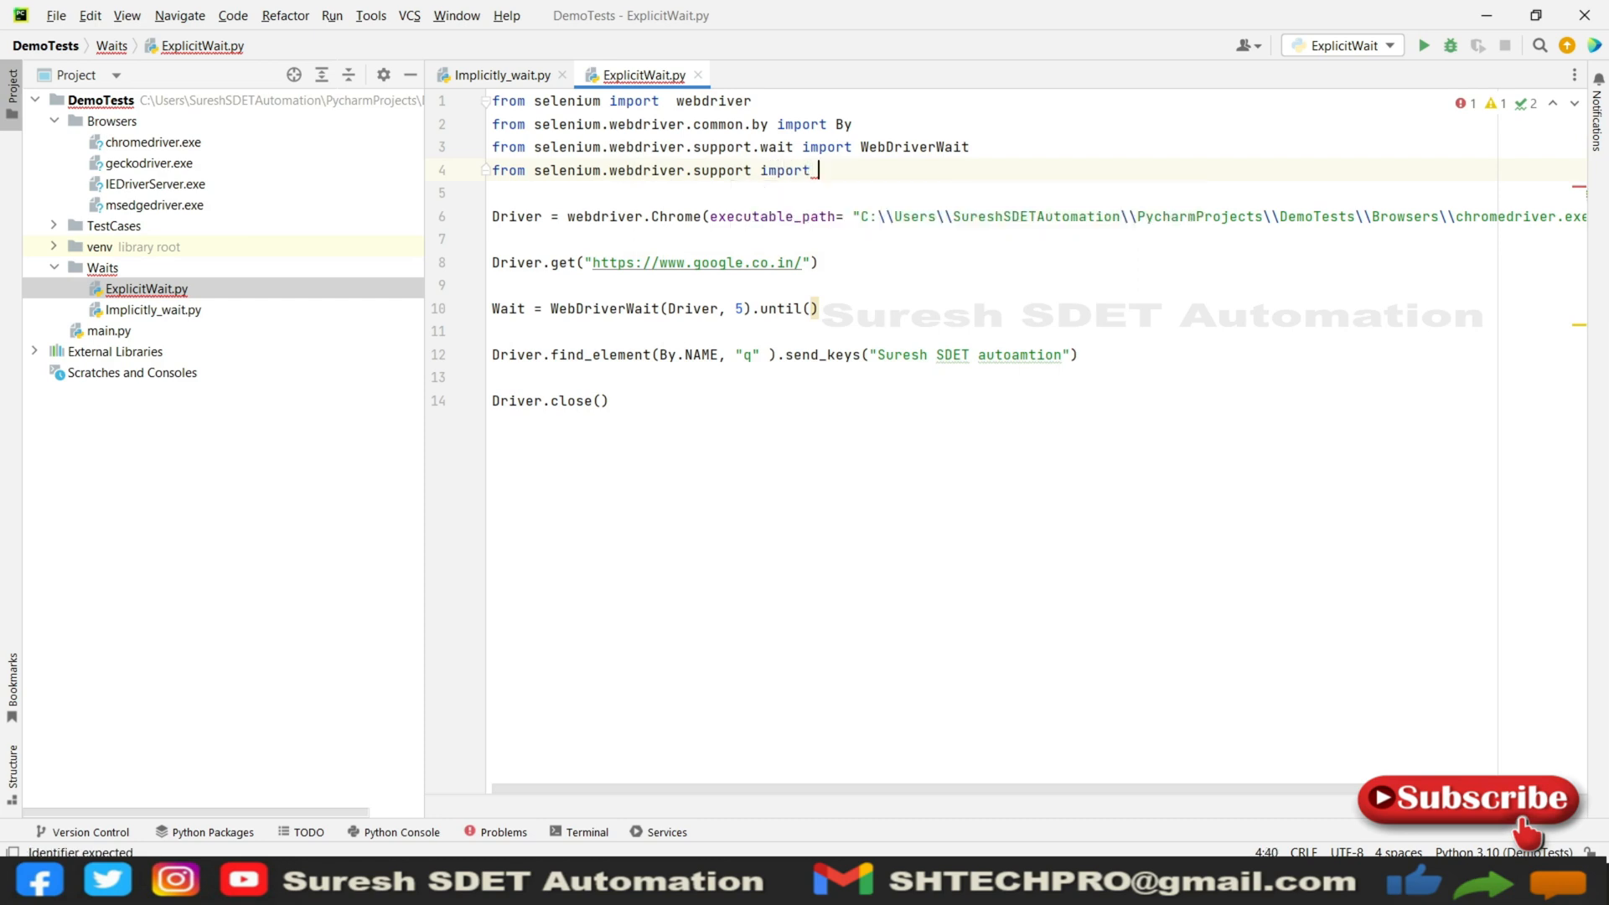
type("expected_conditions")
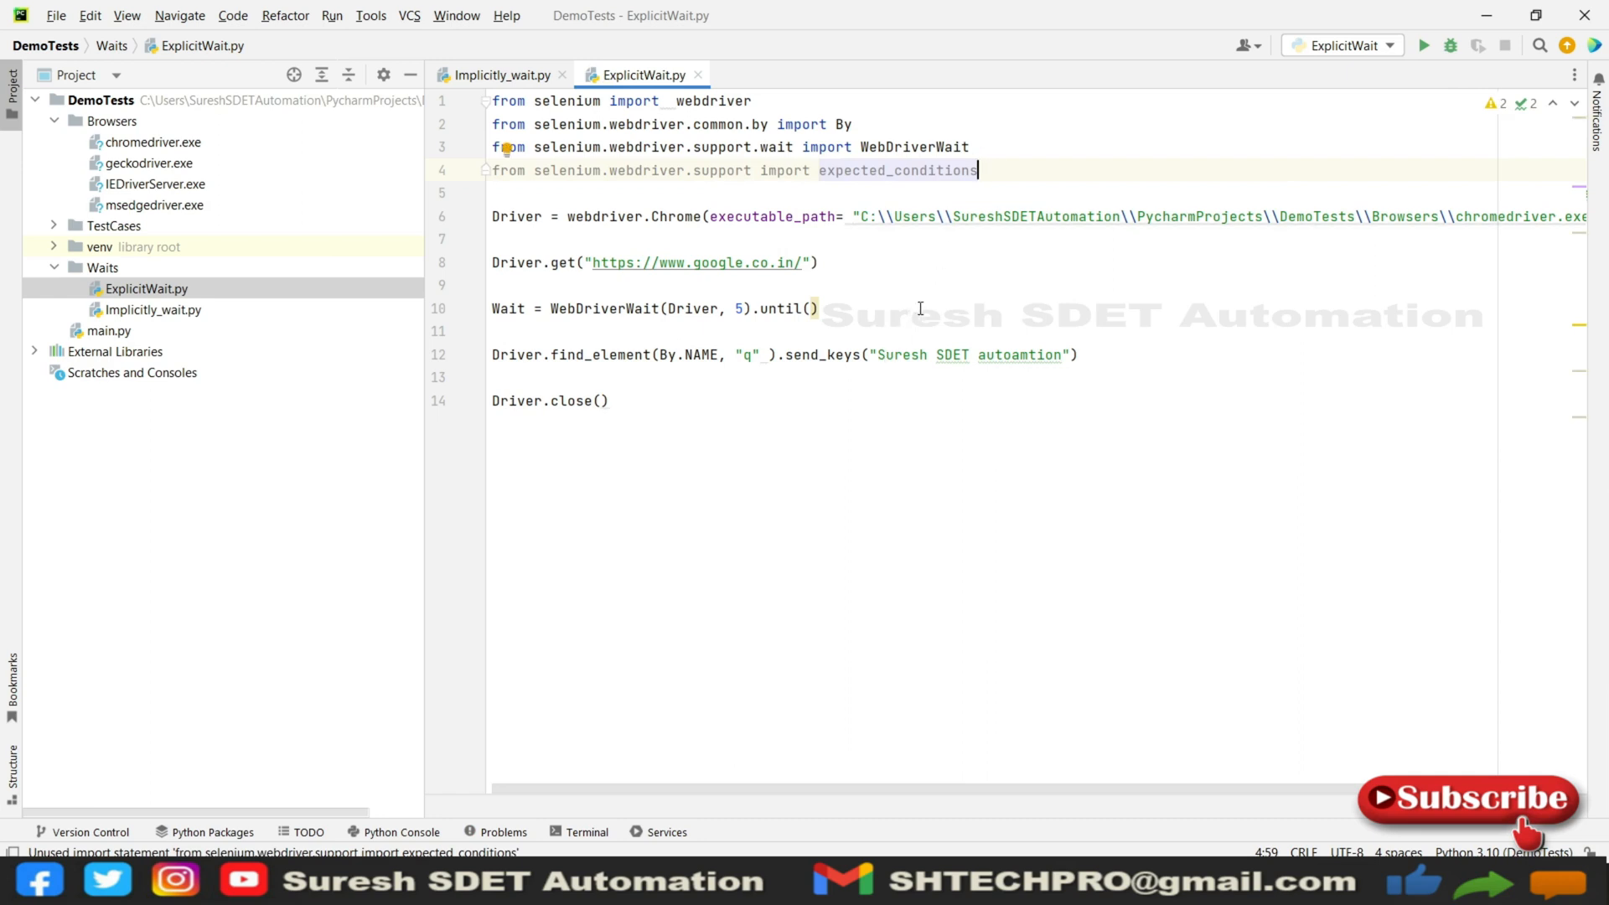
Step: Alias the import 'as EC' and return the cursor inside the until() parentheses
left_click(1039, 169)
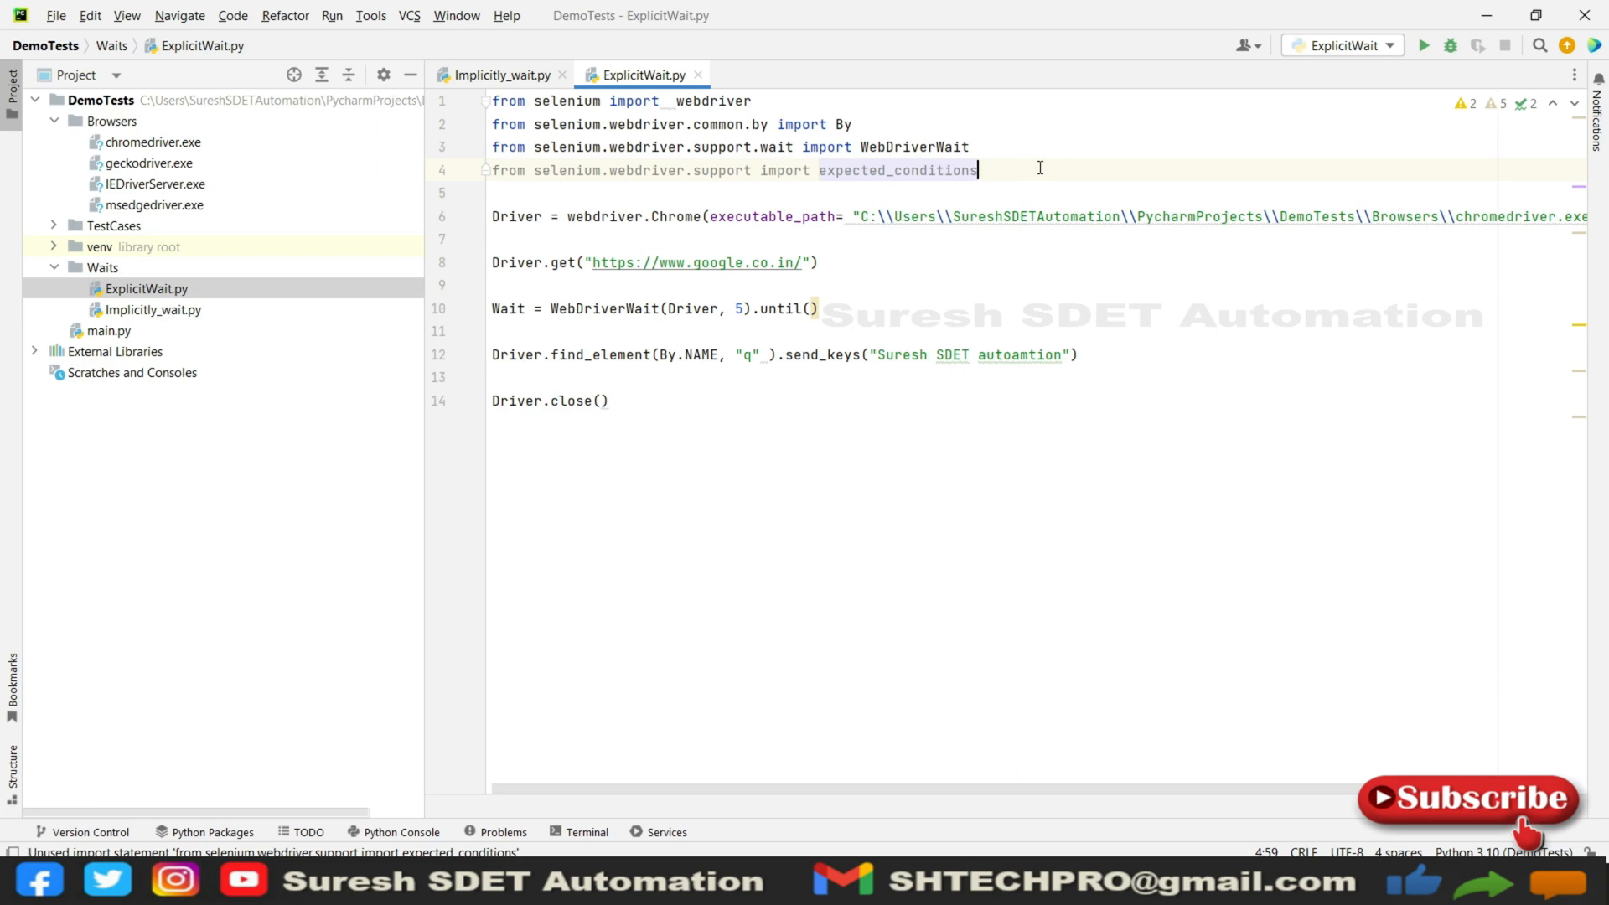
type("as")
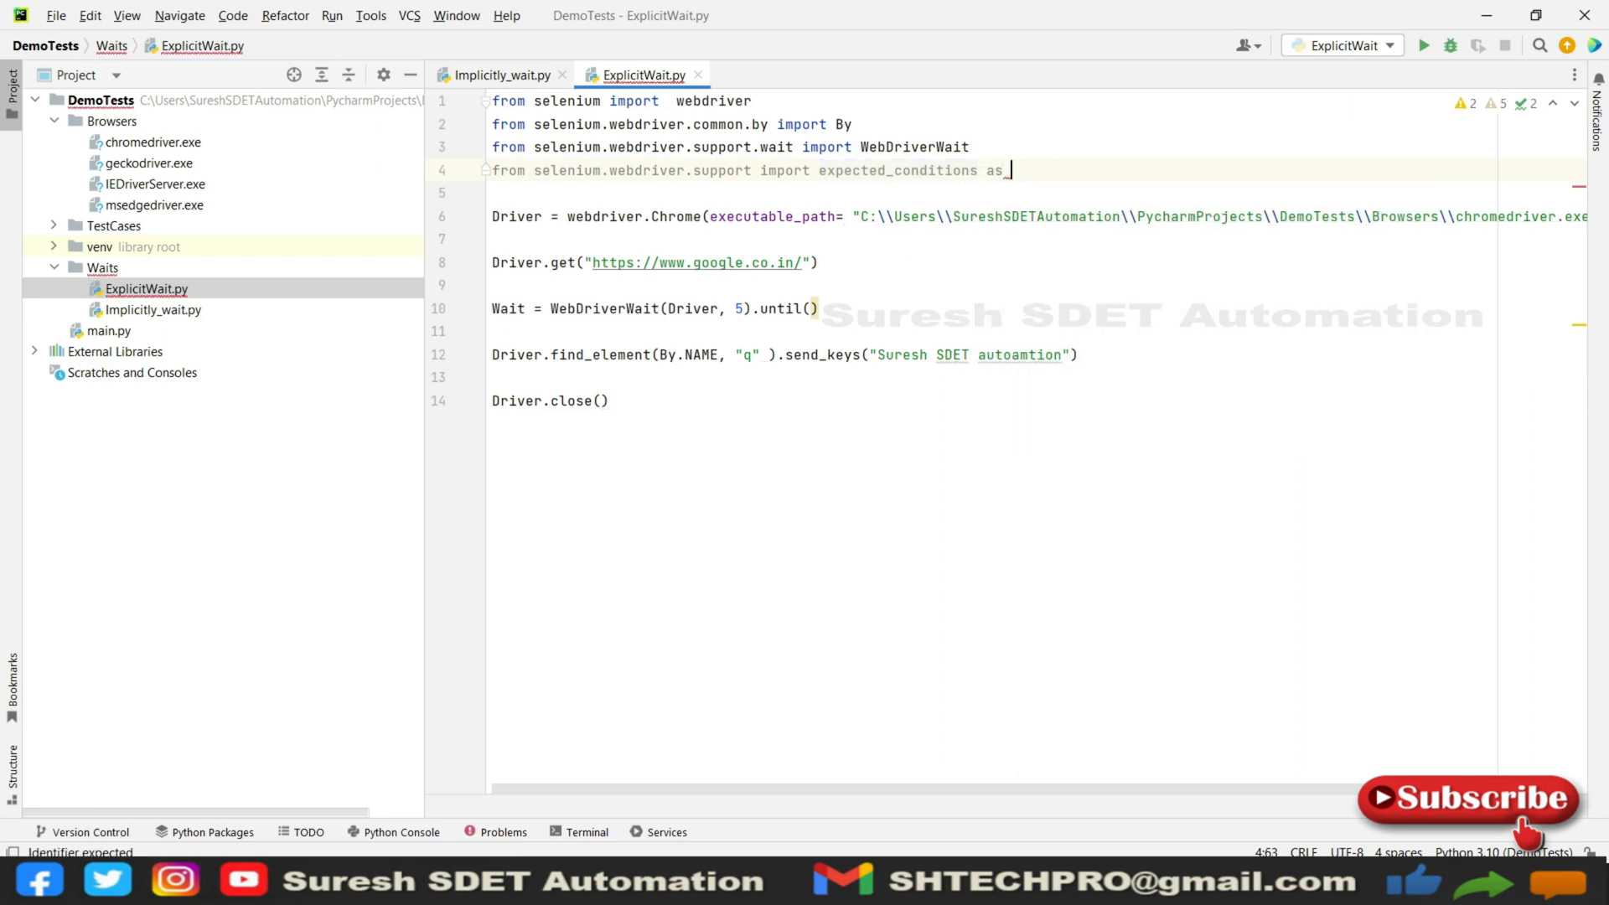
type("EC")
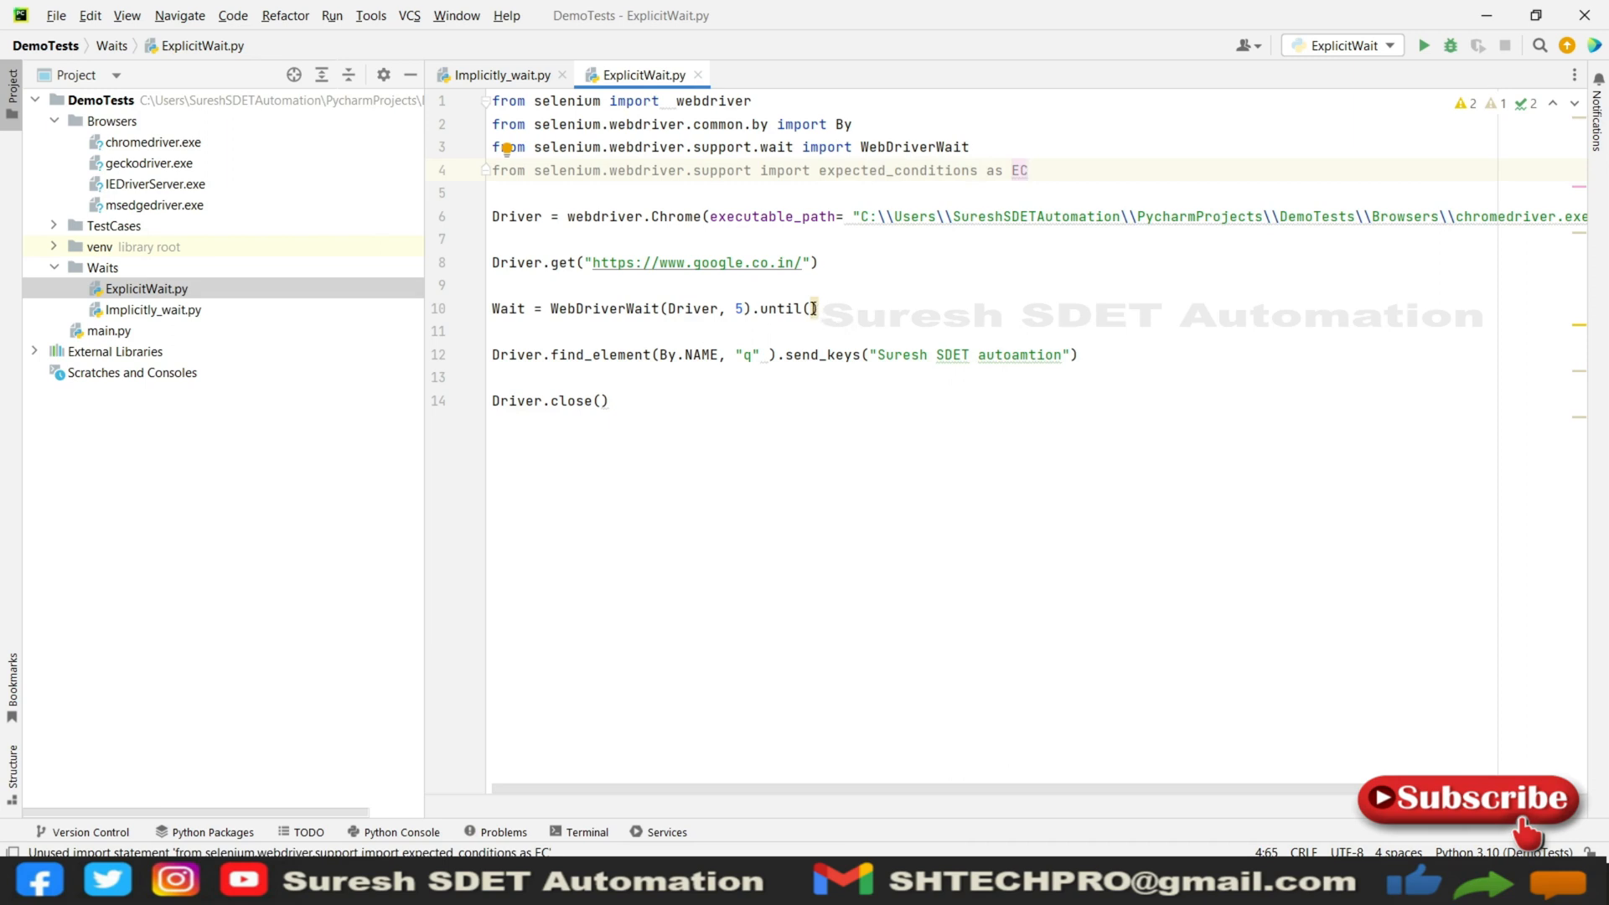
left_click(811, 308)
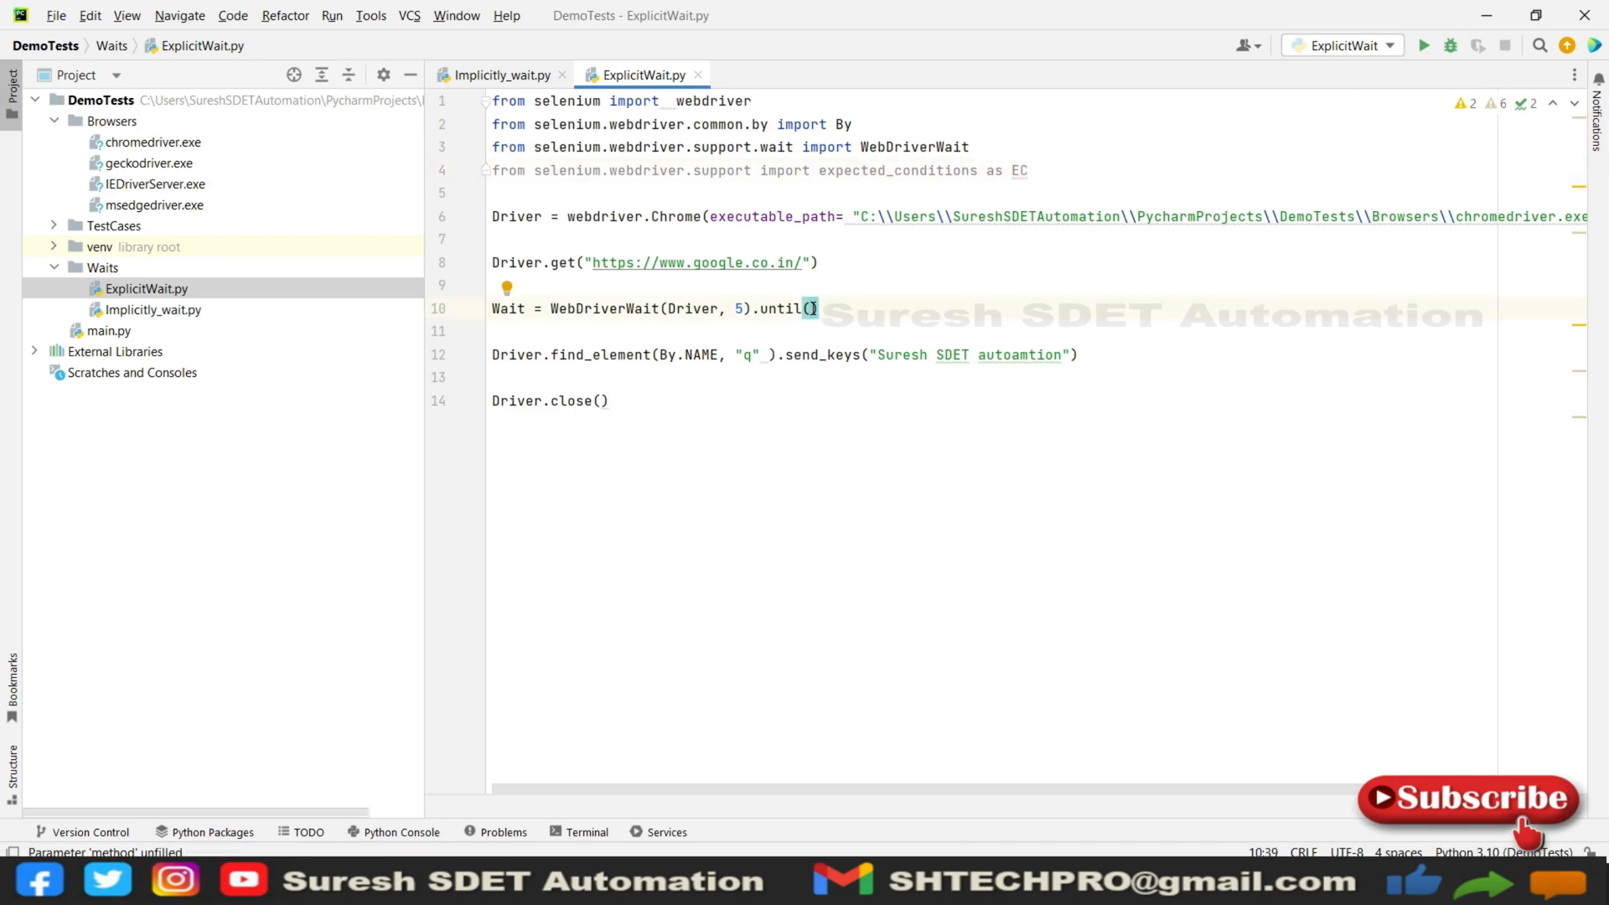
Step: Enter 'EC.' inside until() to list the available expected conditions
type("EC")
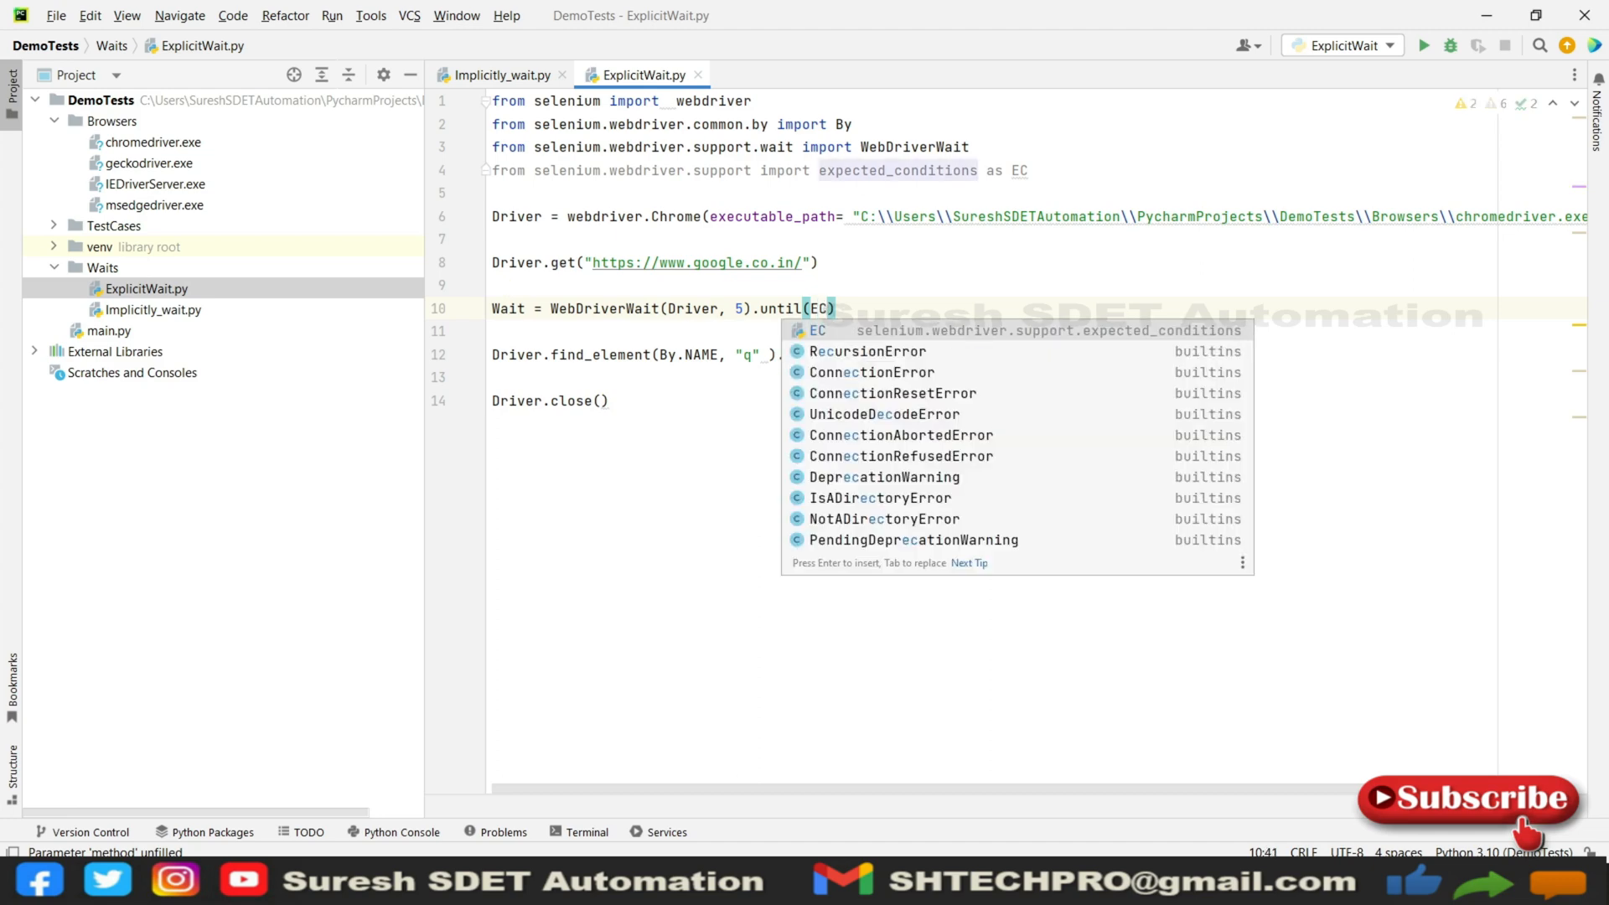
type(".")
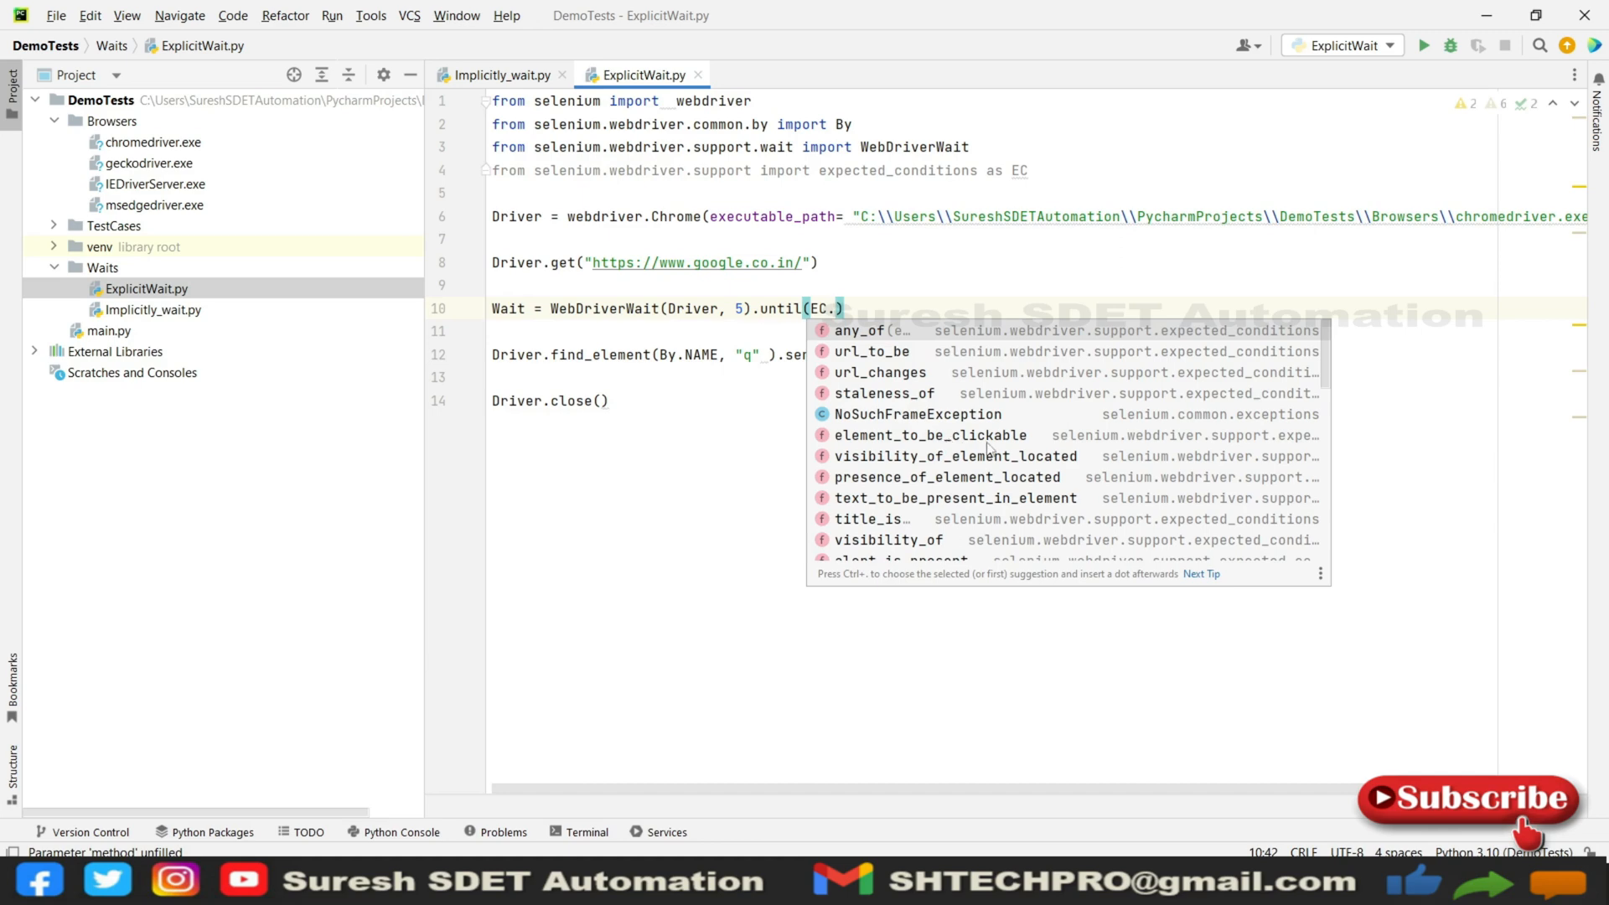
mouse_move(749, 708)
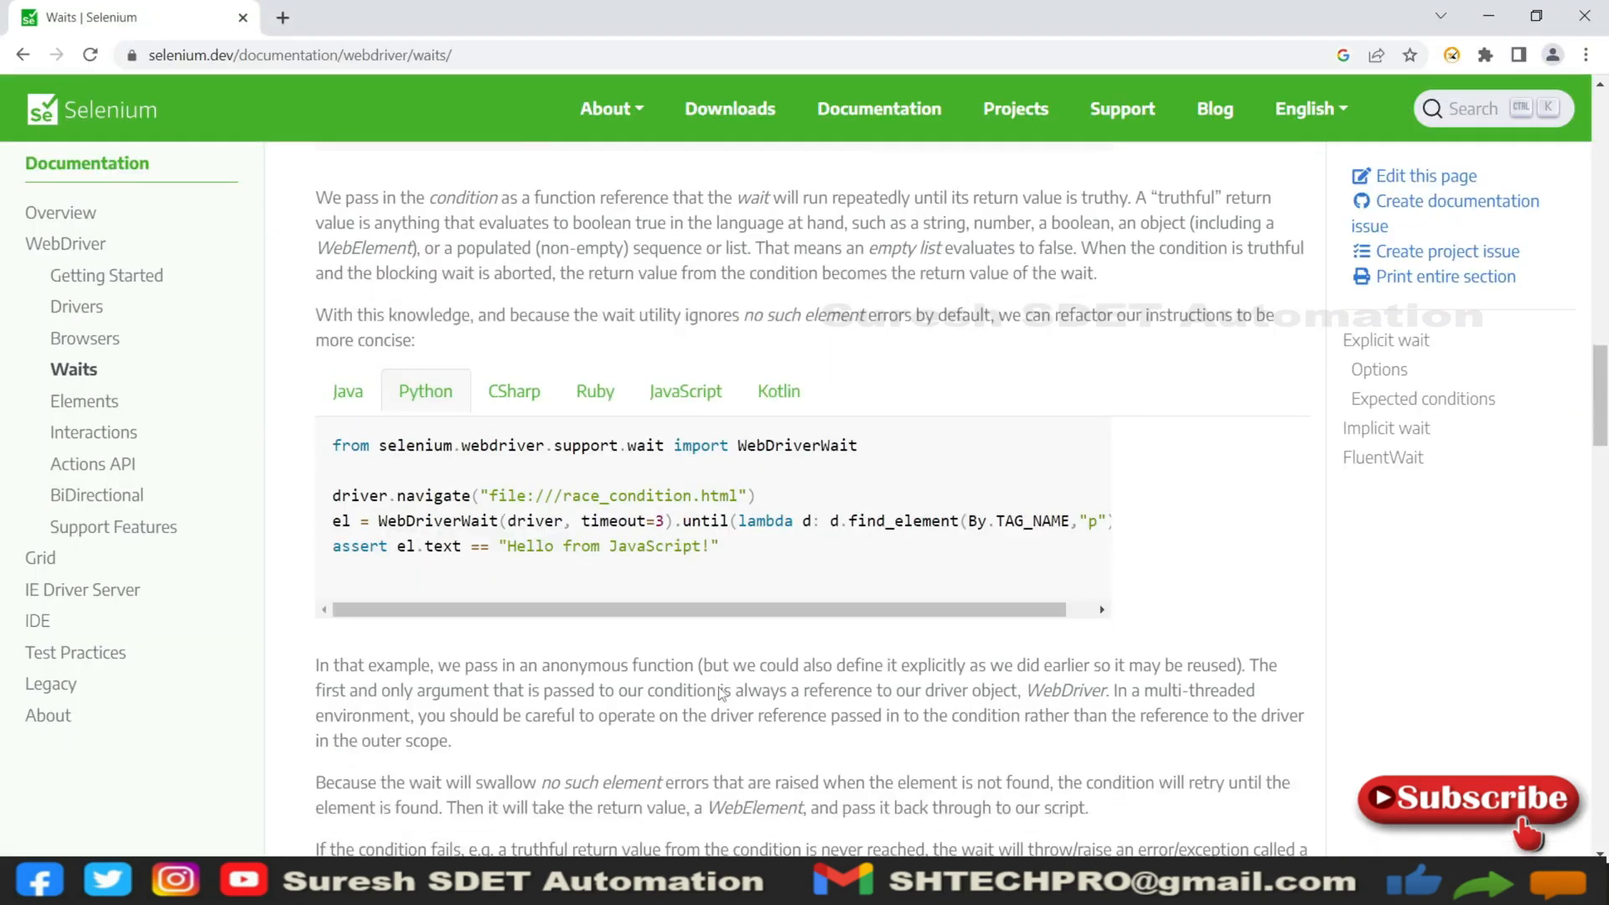
Step: Scroll the Waits documentation down to the Expected conditions list
scroll("down", 3)
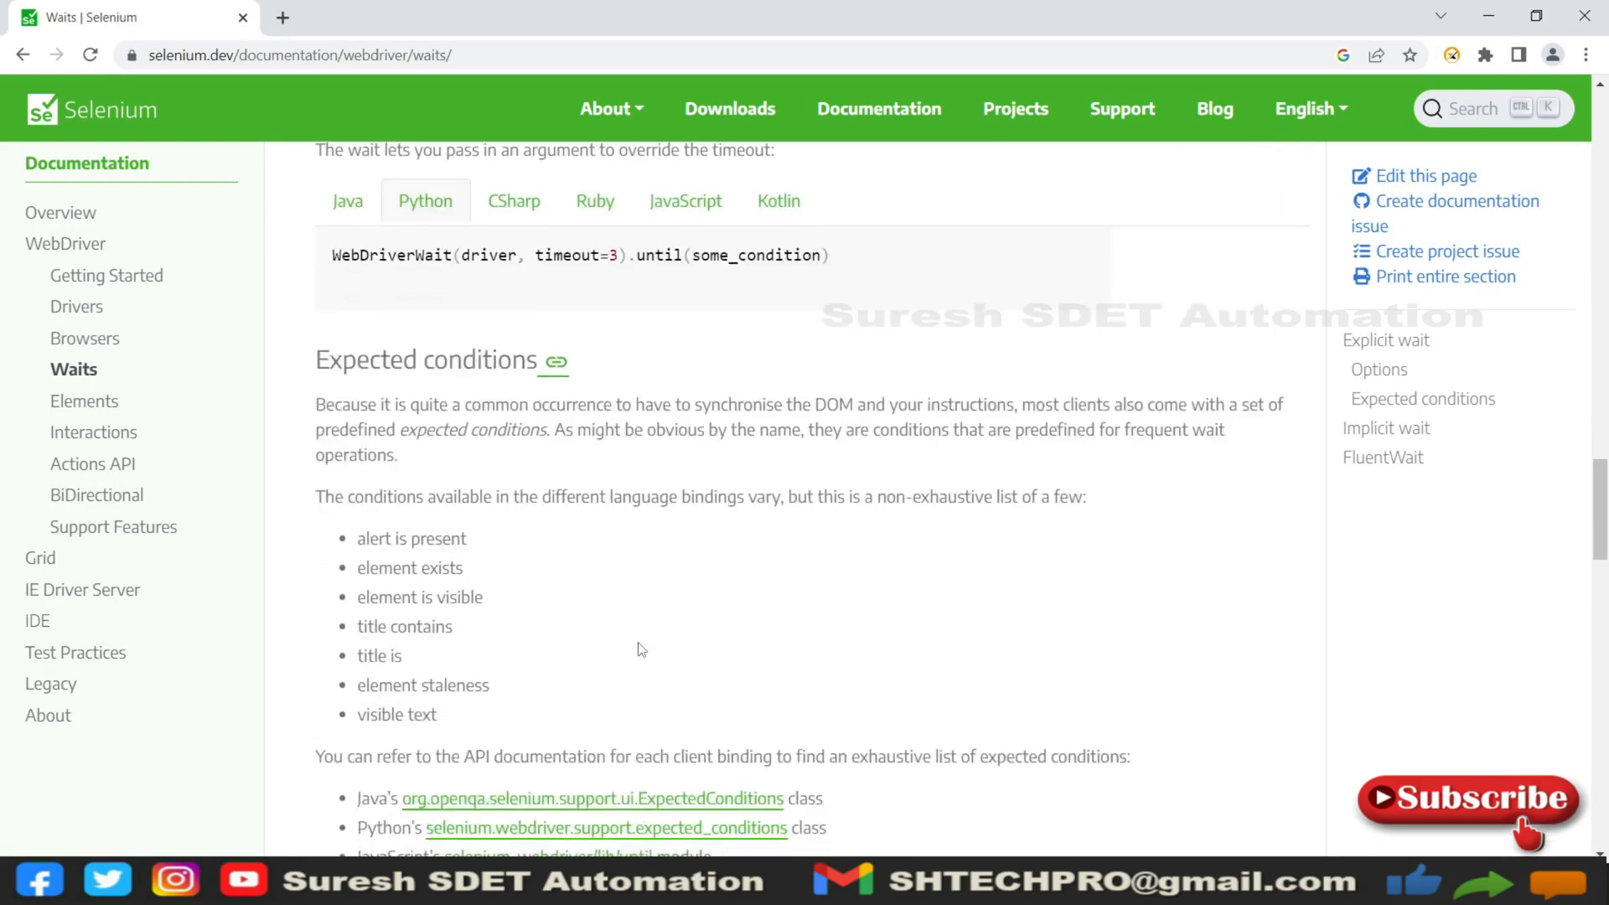
scroll("down", 3)
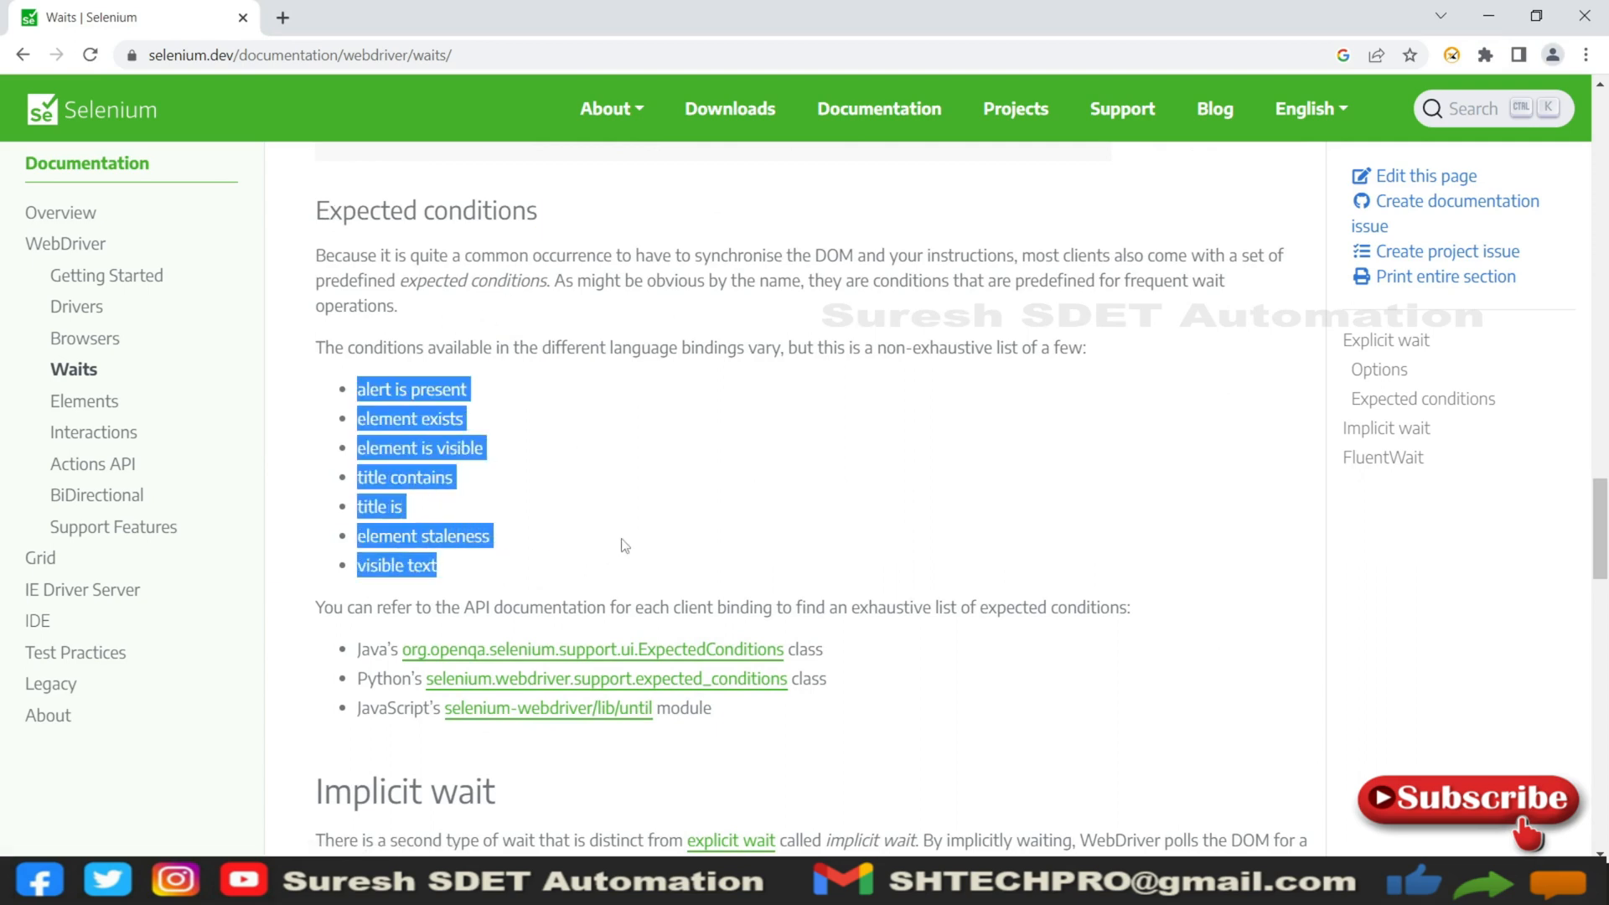
mouse_move(816, 504)
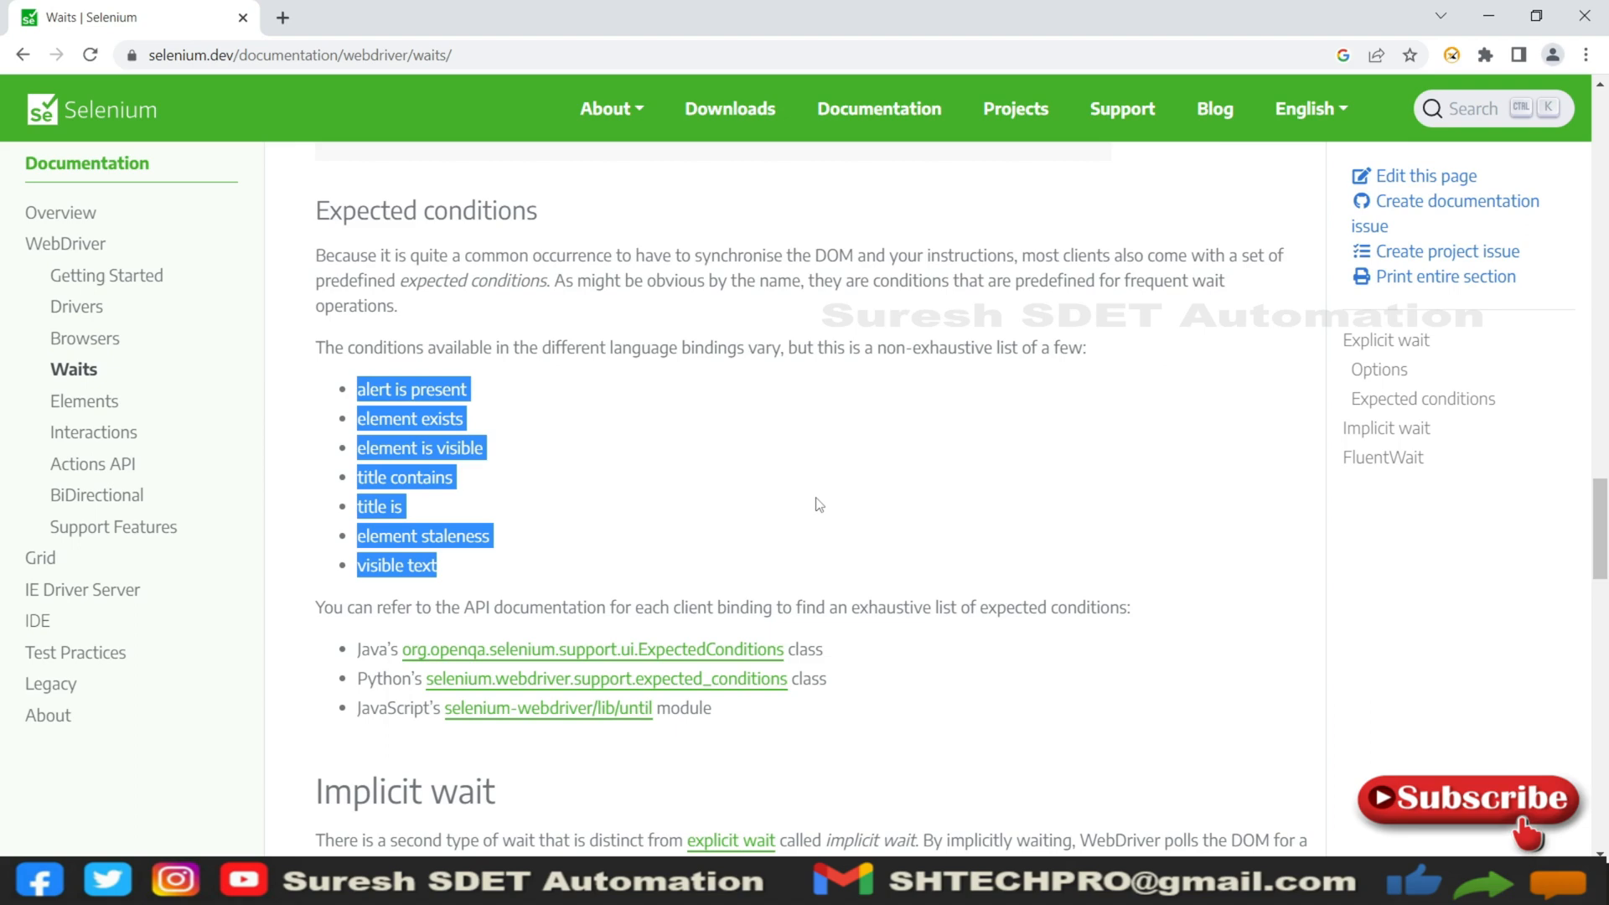
mouse_move(883, 787)
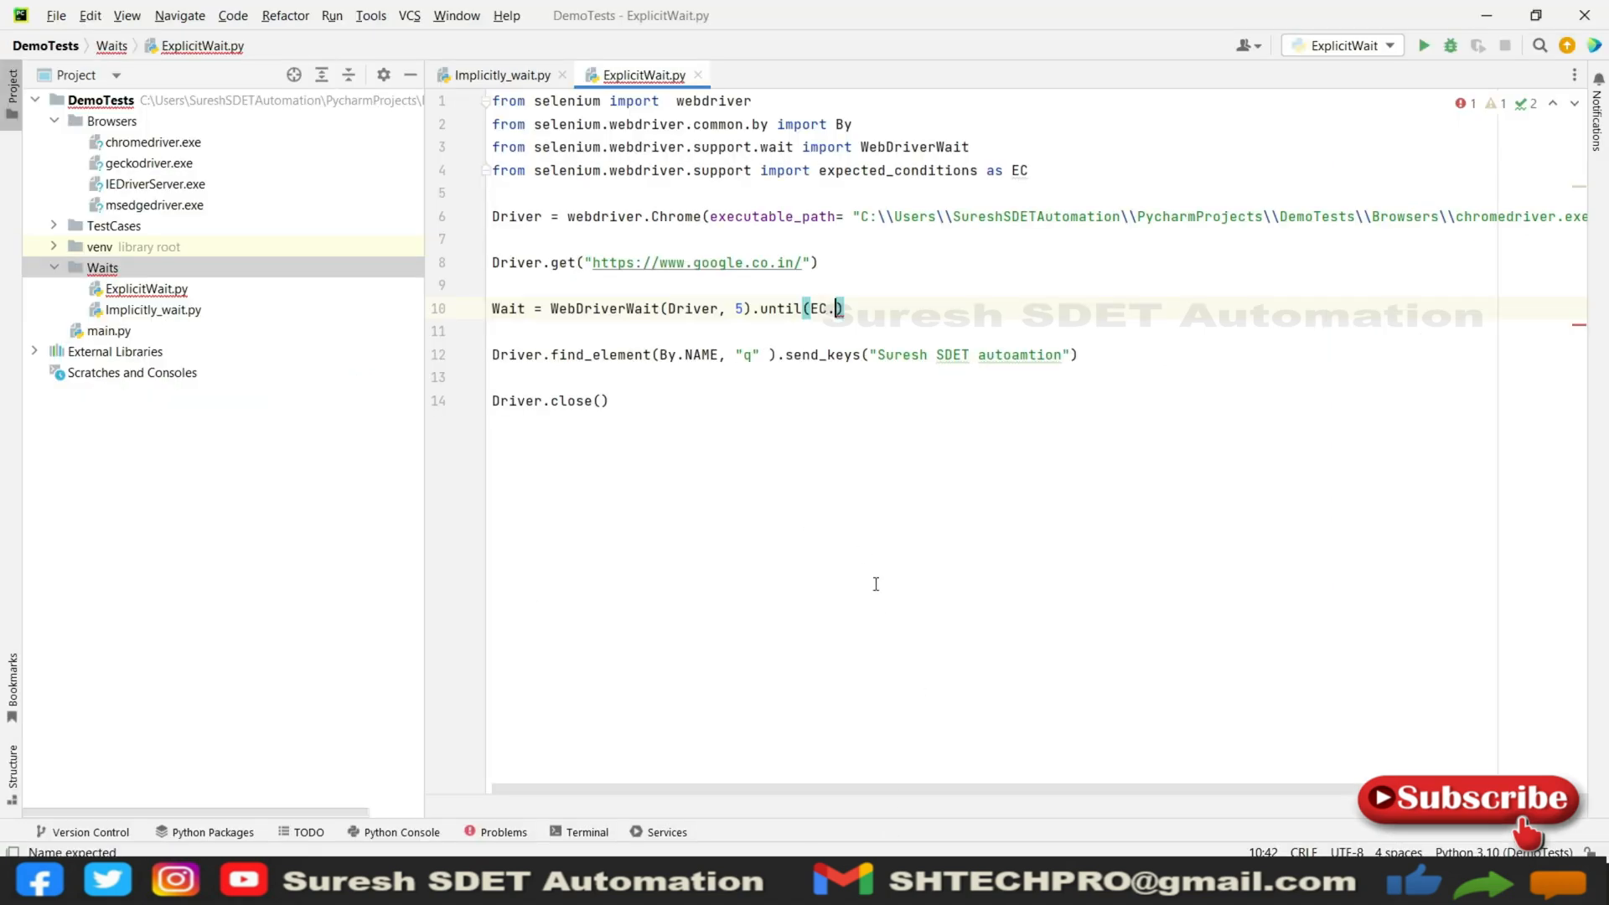
Step: Complete the wait as until(EC.element_to_be_clickable((By.NAME, "q"))) via autocomplete
key("Backspace")
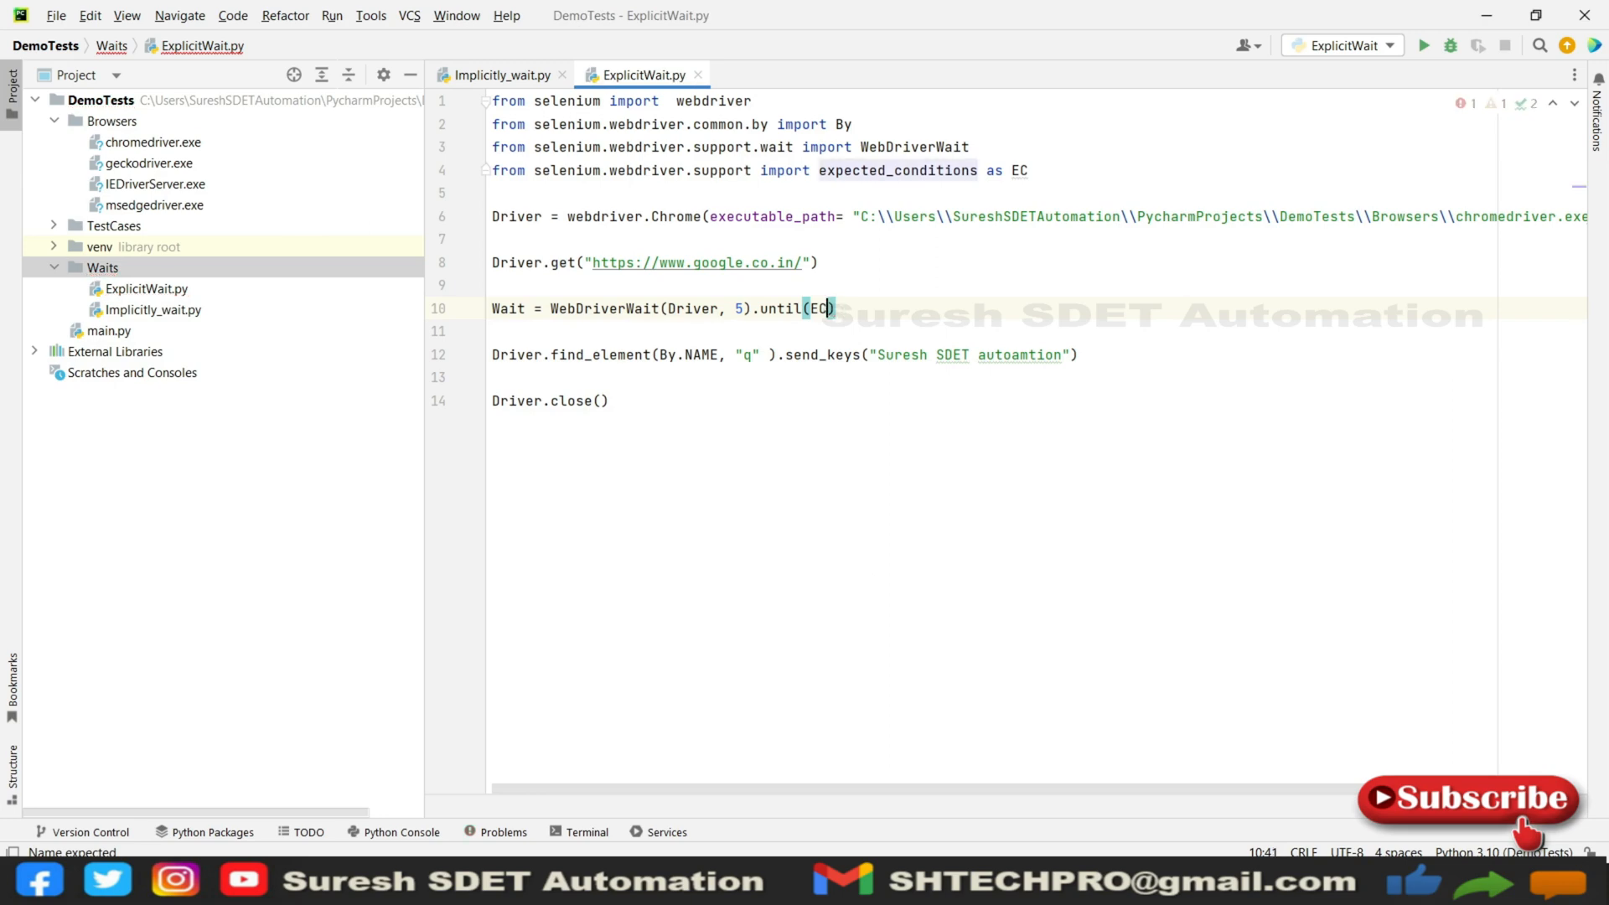
type(".element_to_be_clickable")
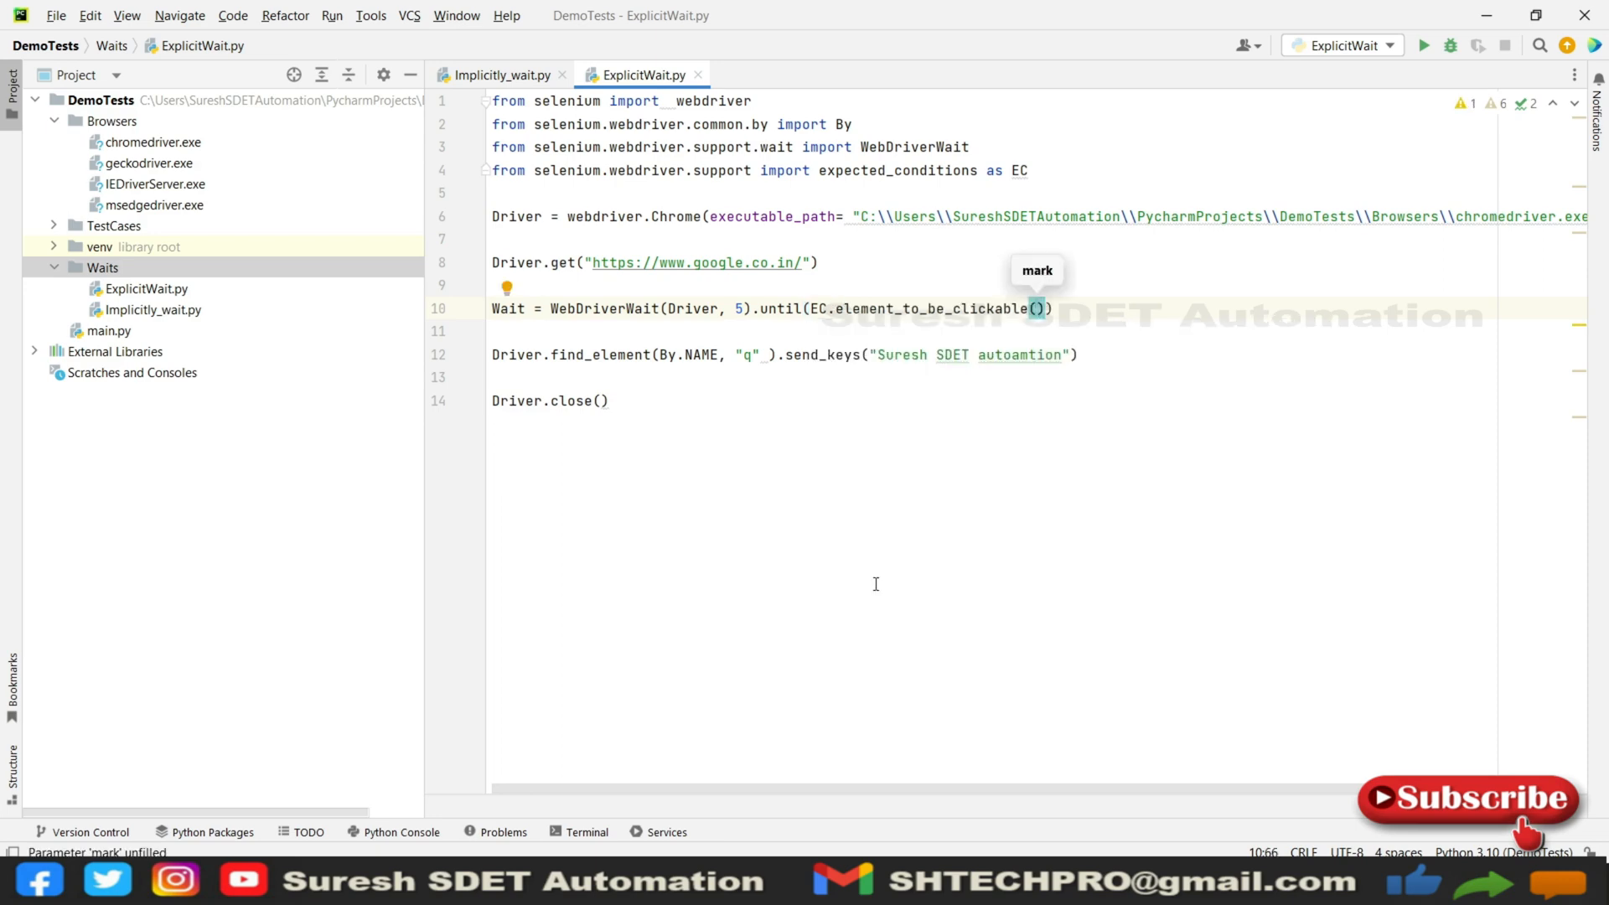
type("(B")
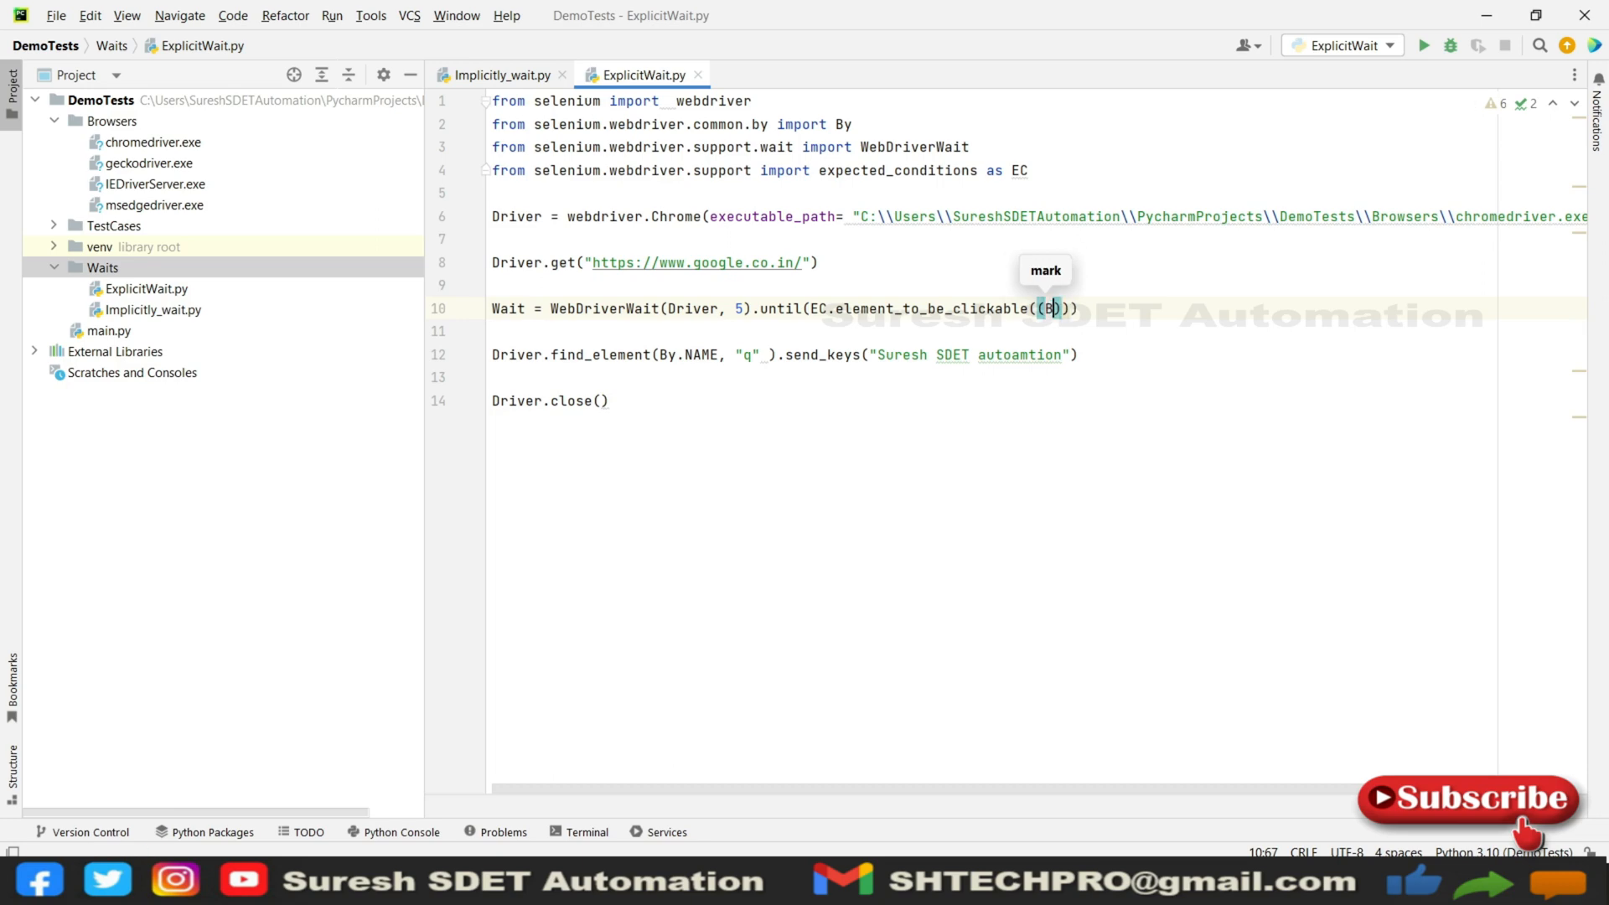
type("By.NAME,")
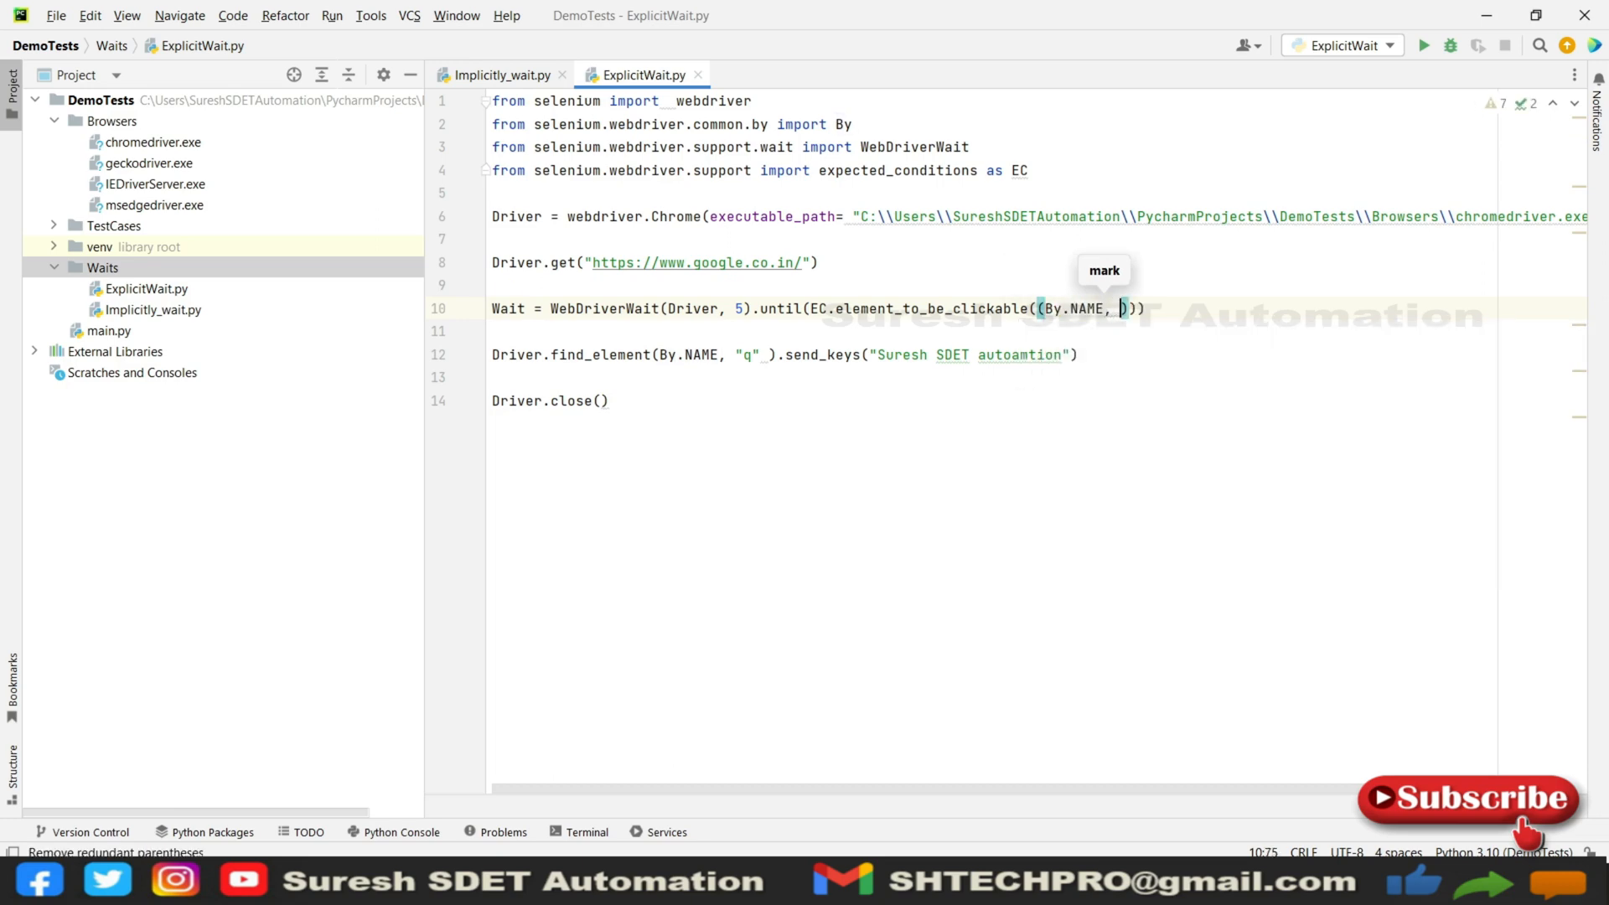
type("\"")
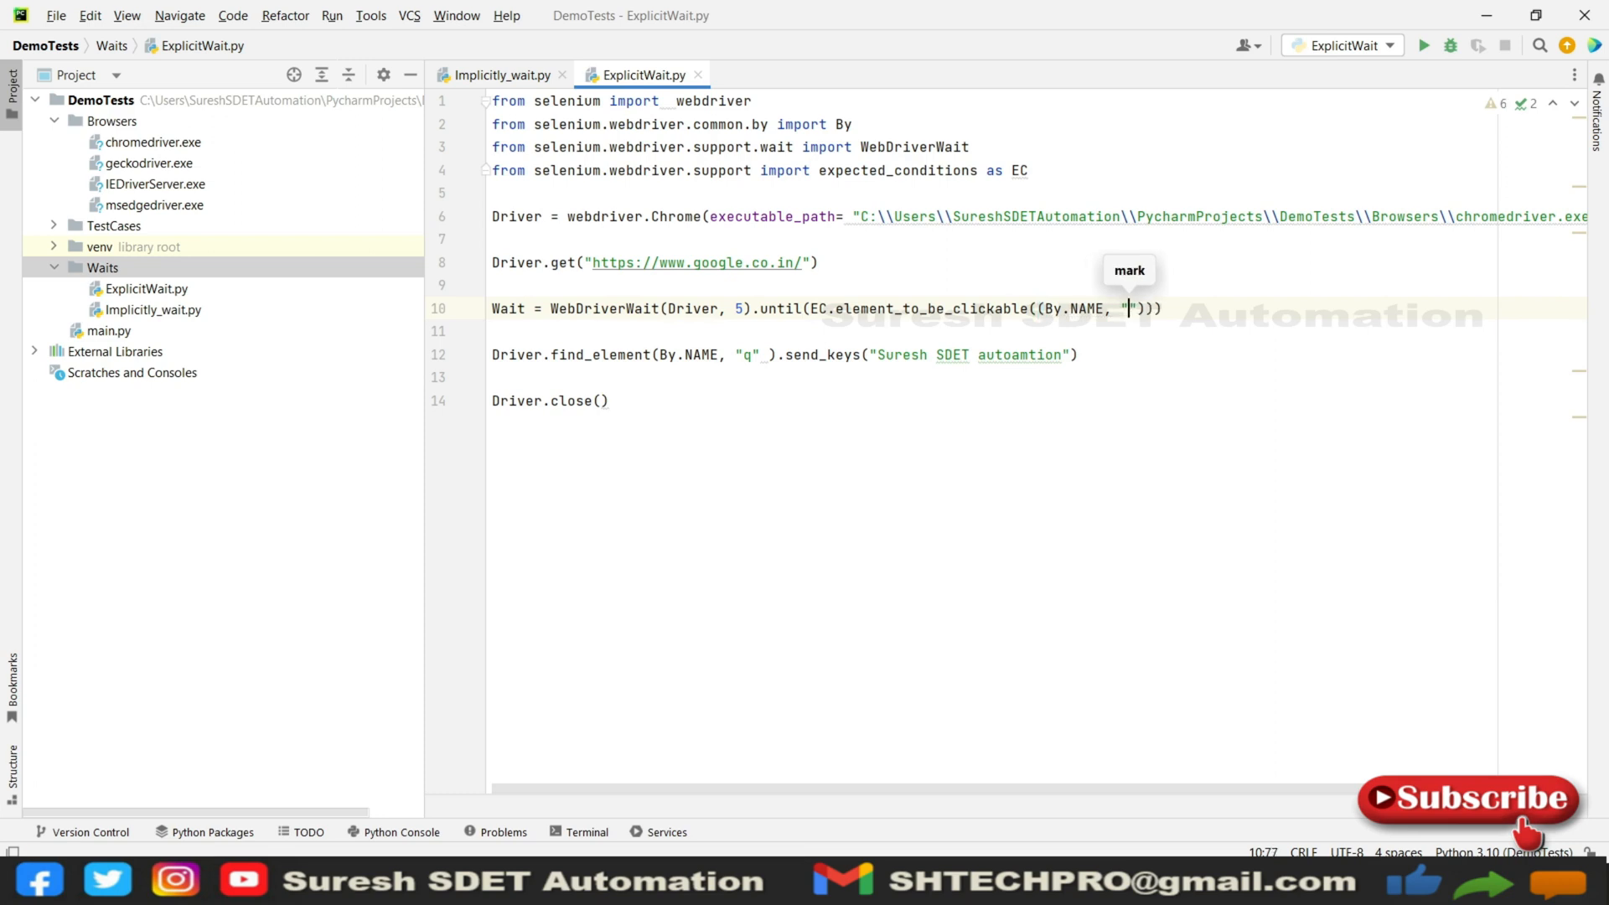
type("q")
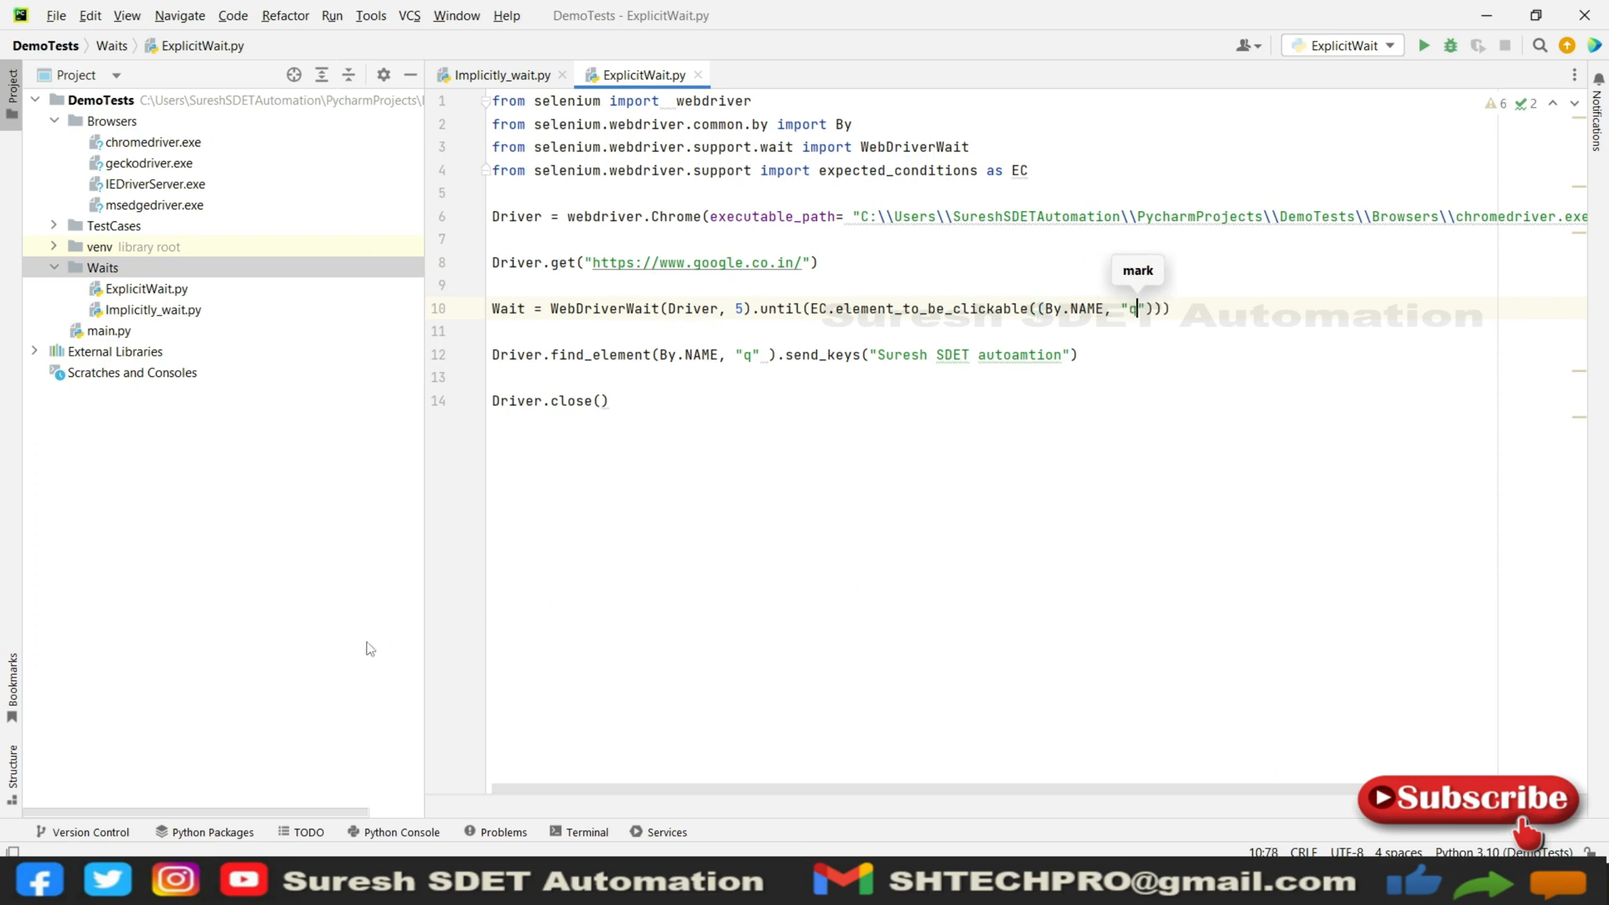
left_click(496, 354)
type("#")
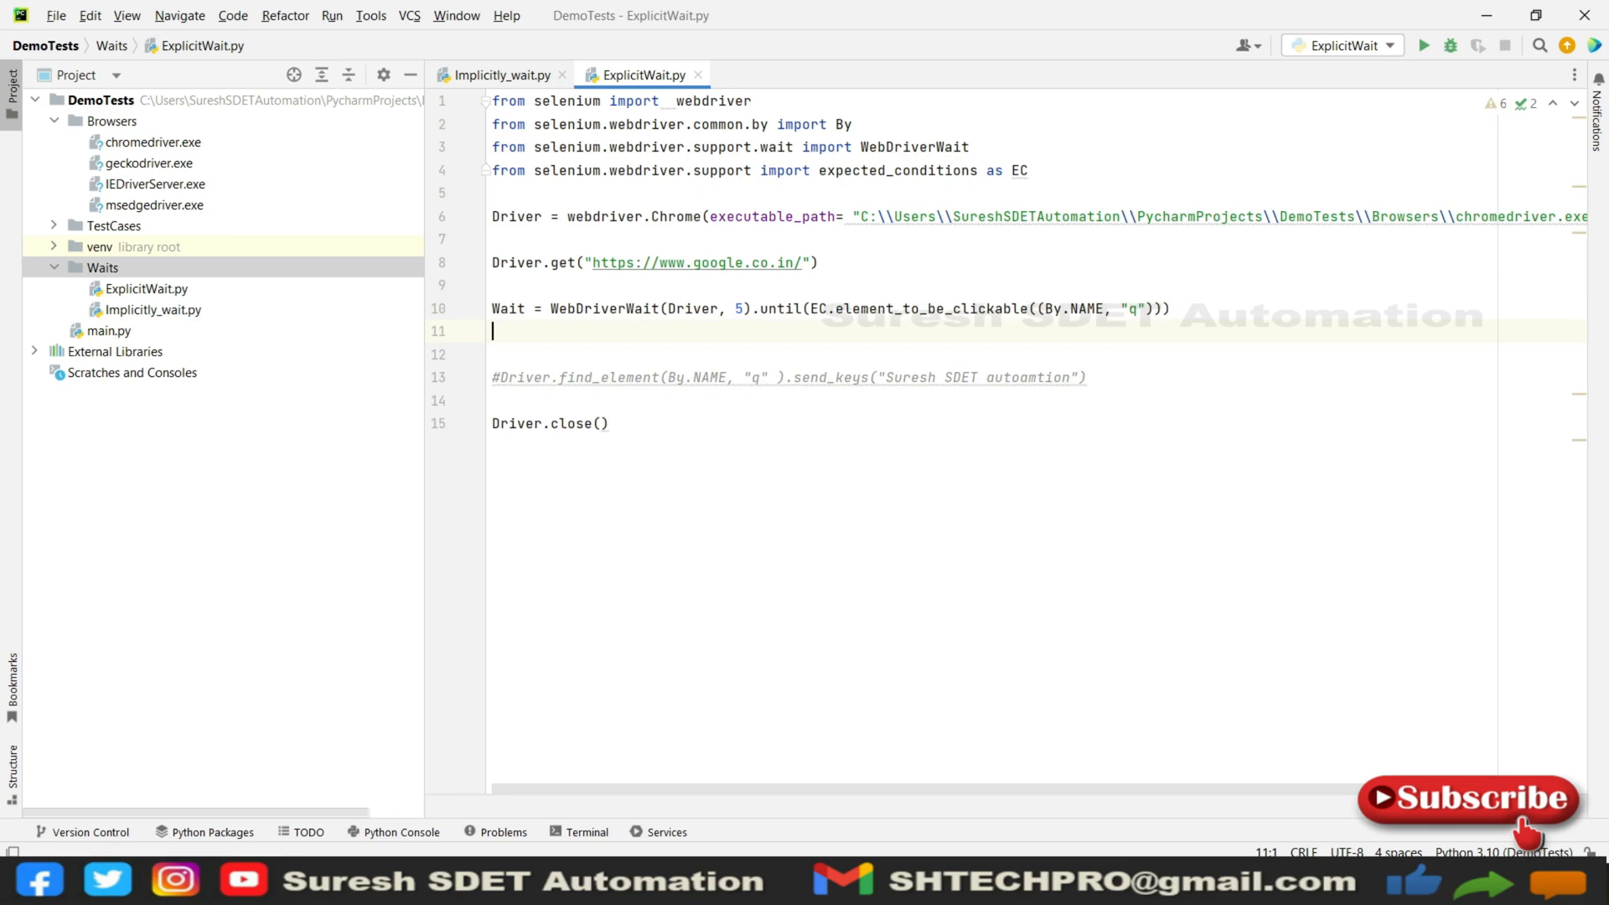
Step: Add Wait.send_keys("Suresh SDET autoamtion") beneath the Wait assignment
type("wait")
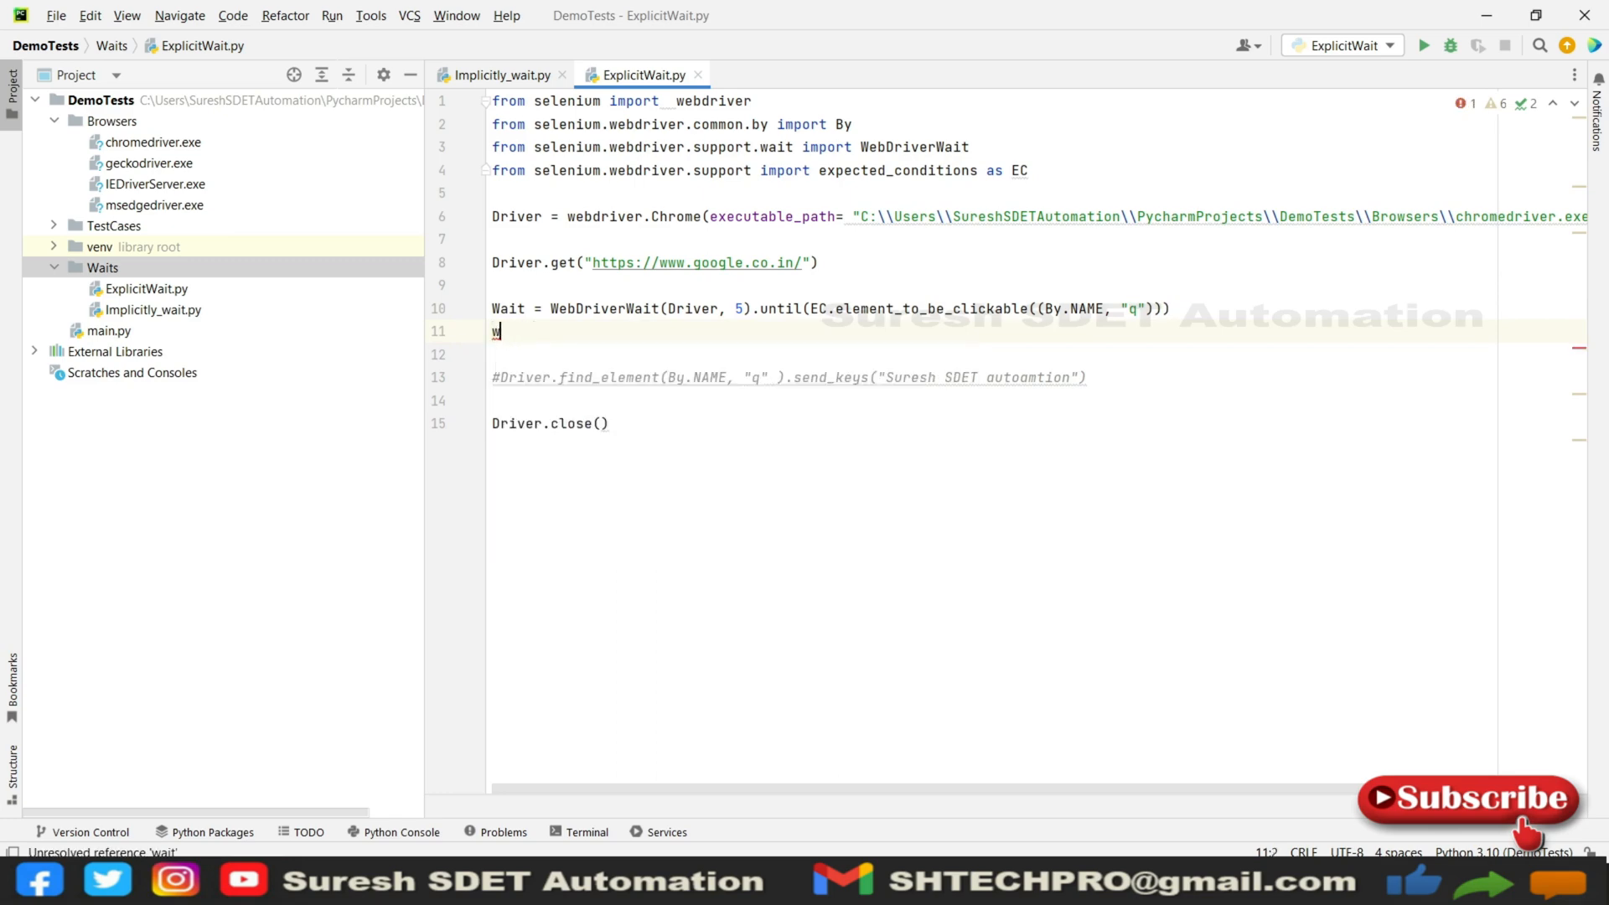
type("ait")
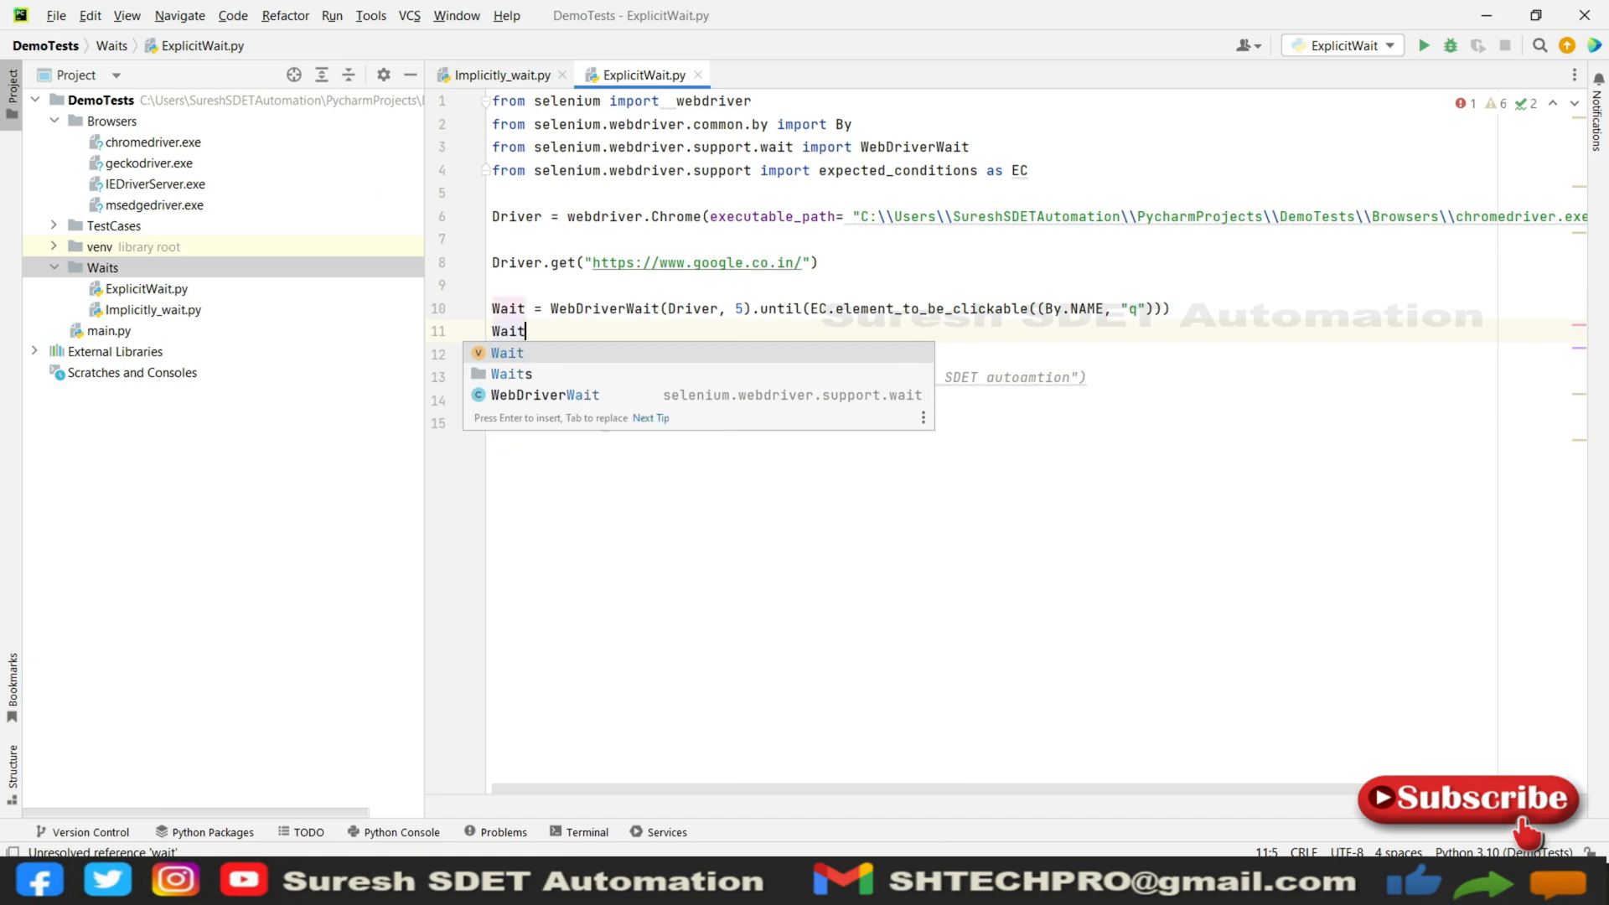
type("..send_keys(\"Suresh SDET autoamtion\")")
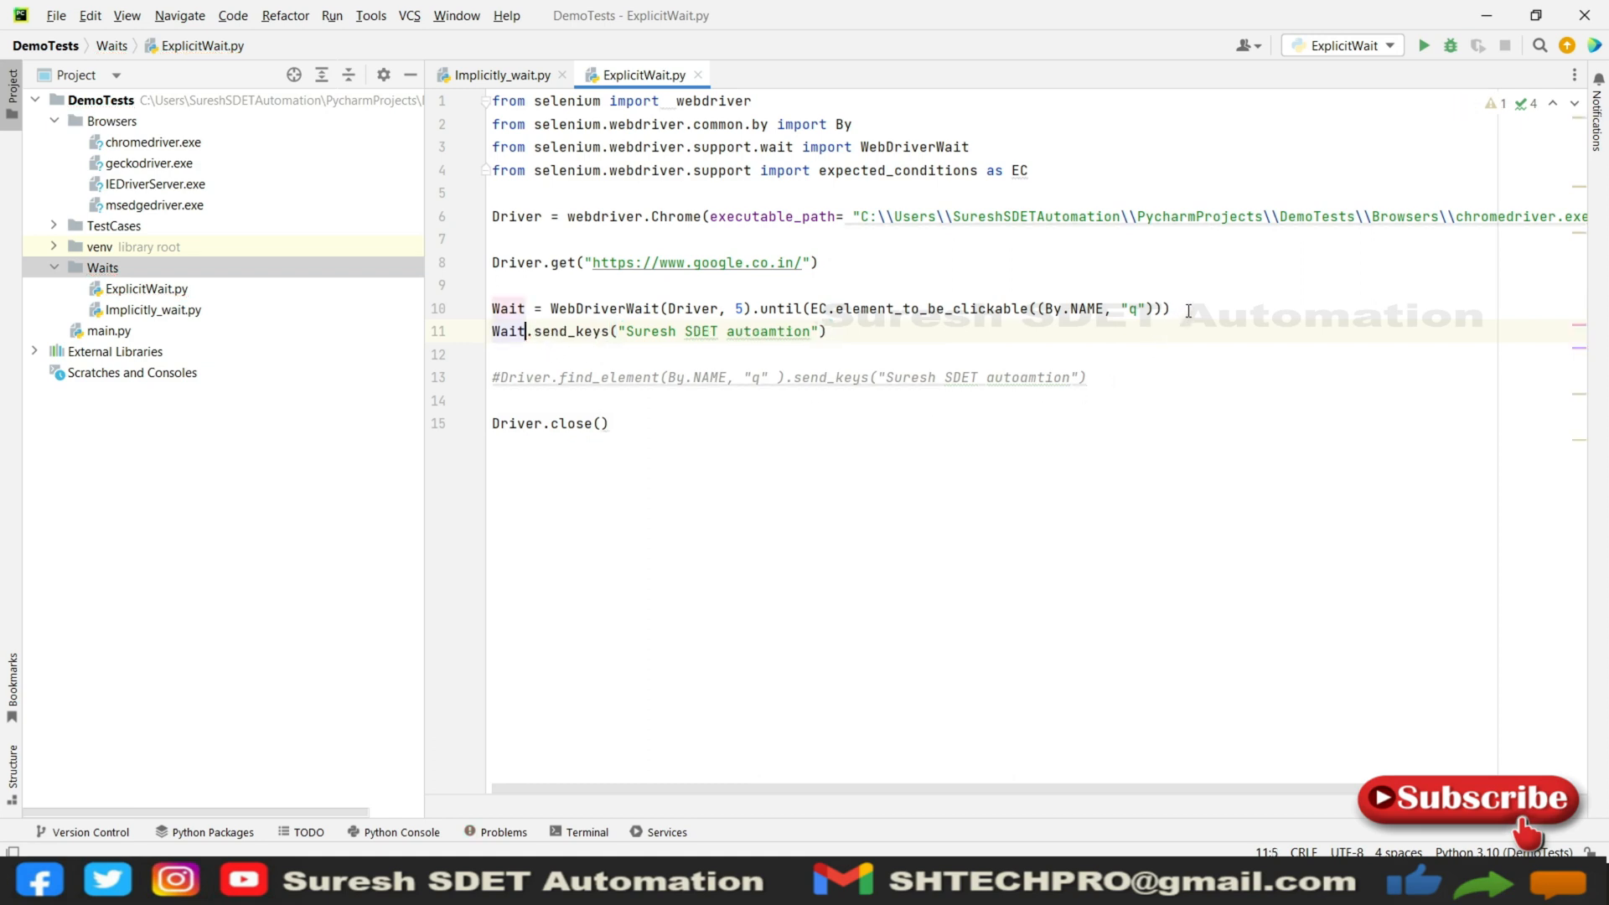
type(".send_keys(\"Suresh SDET autoamtion\")")
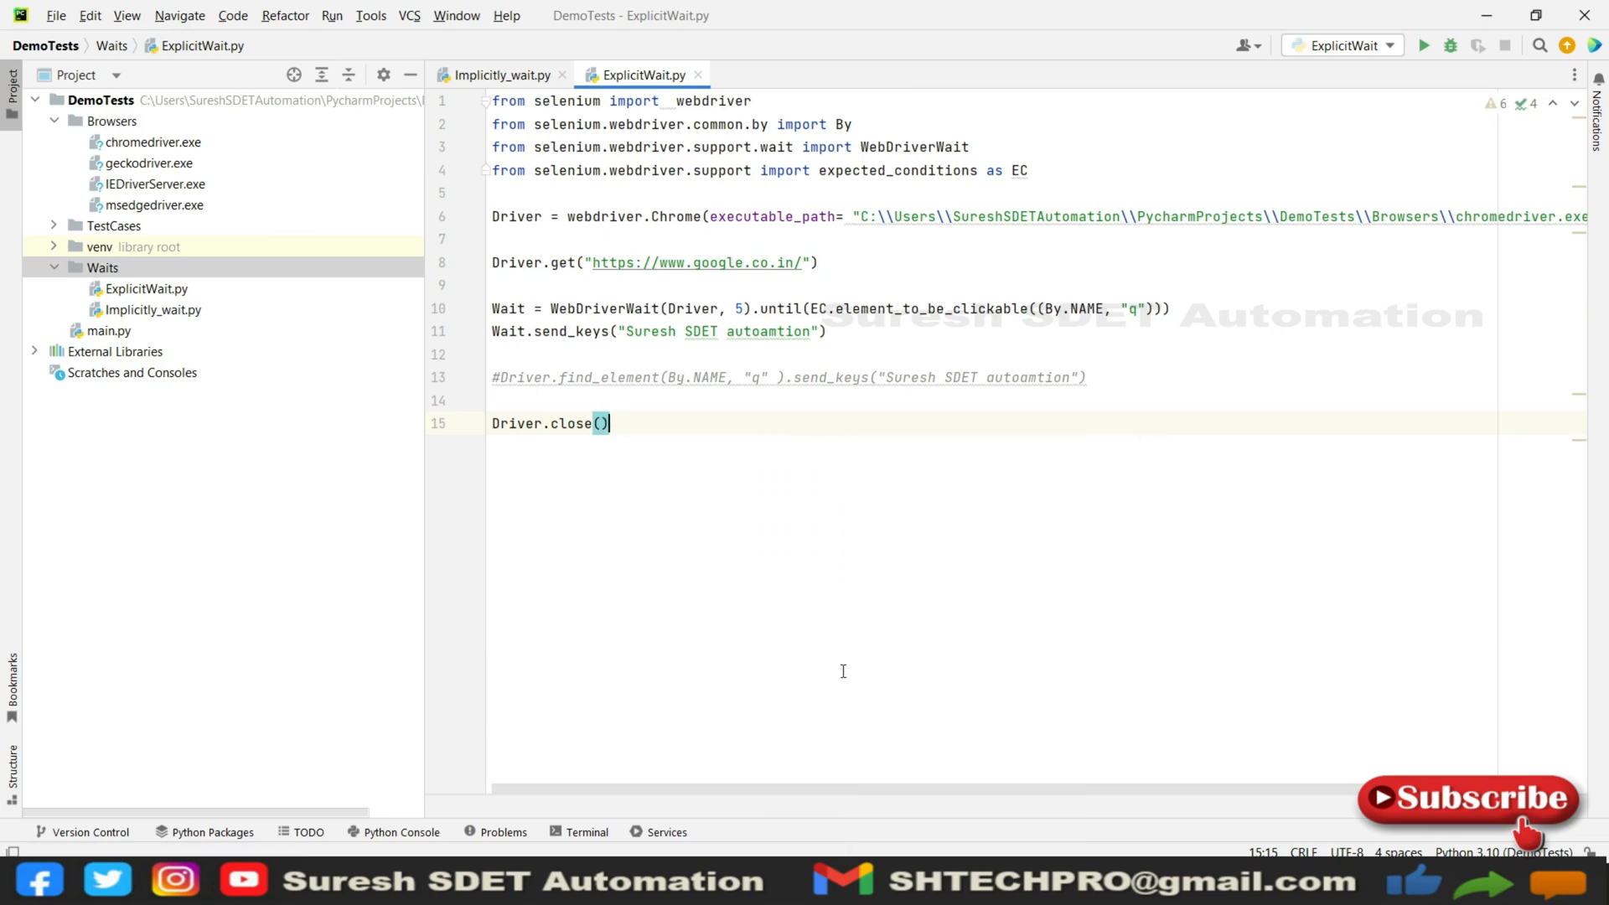
Step: Run the ExplicitWait configuration and confirm it finishes with exit code 0
left_click(1423, 45)
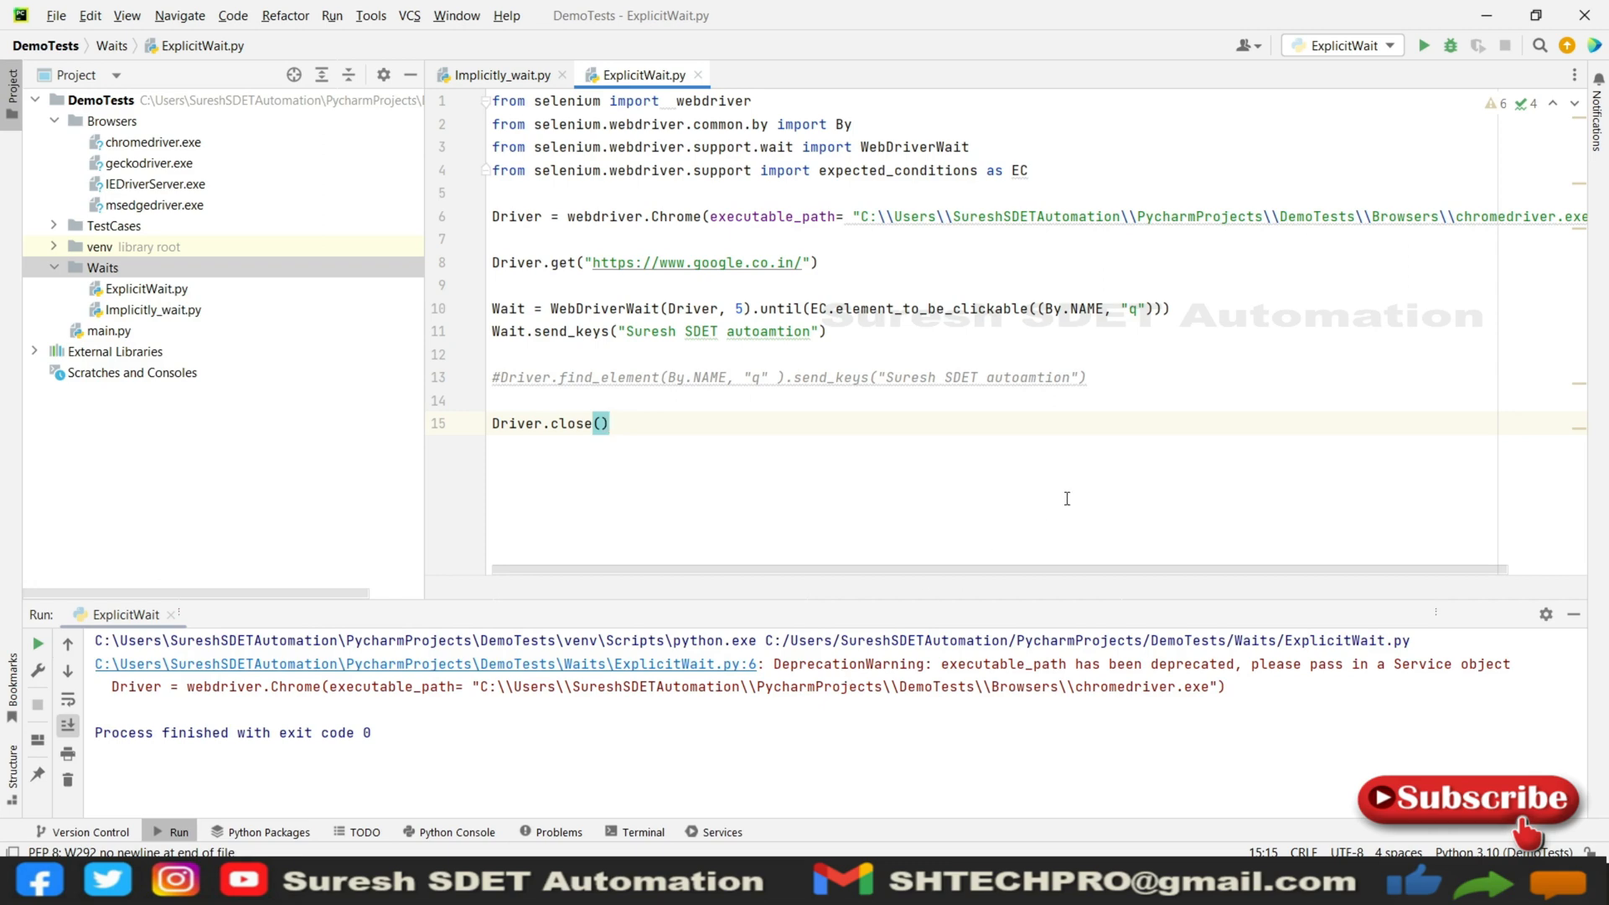
mouse_move(911, 305)
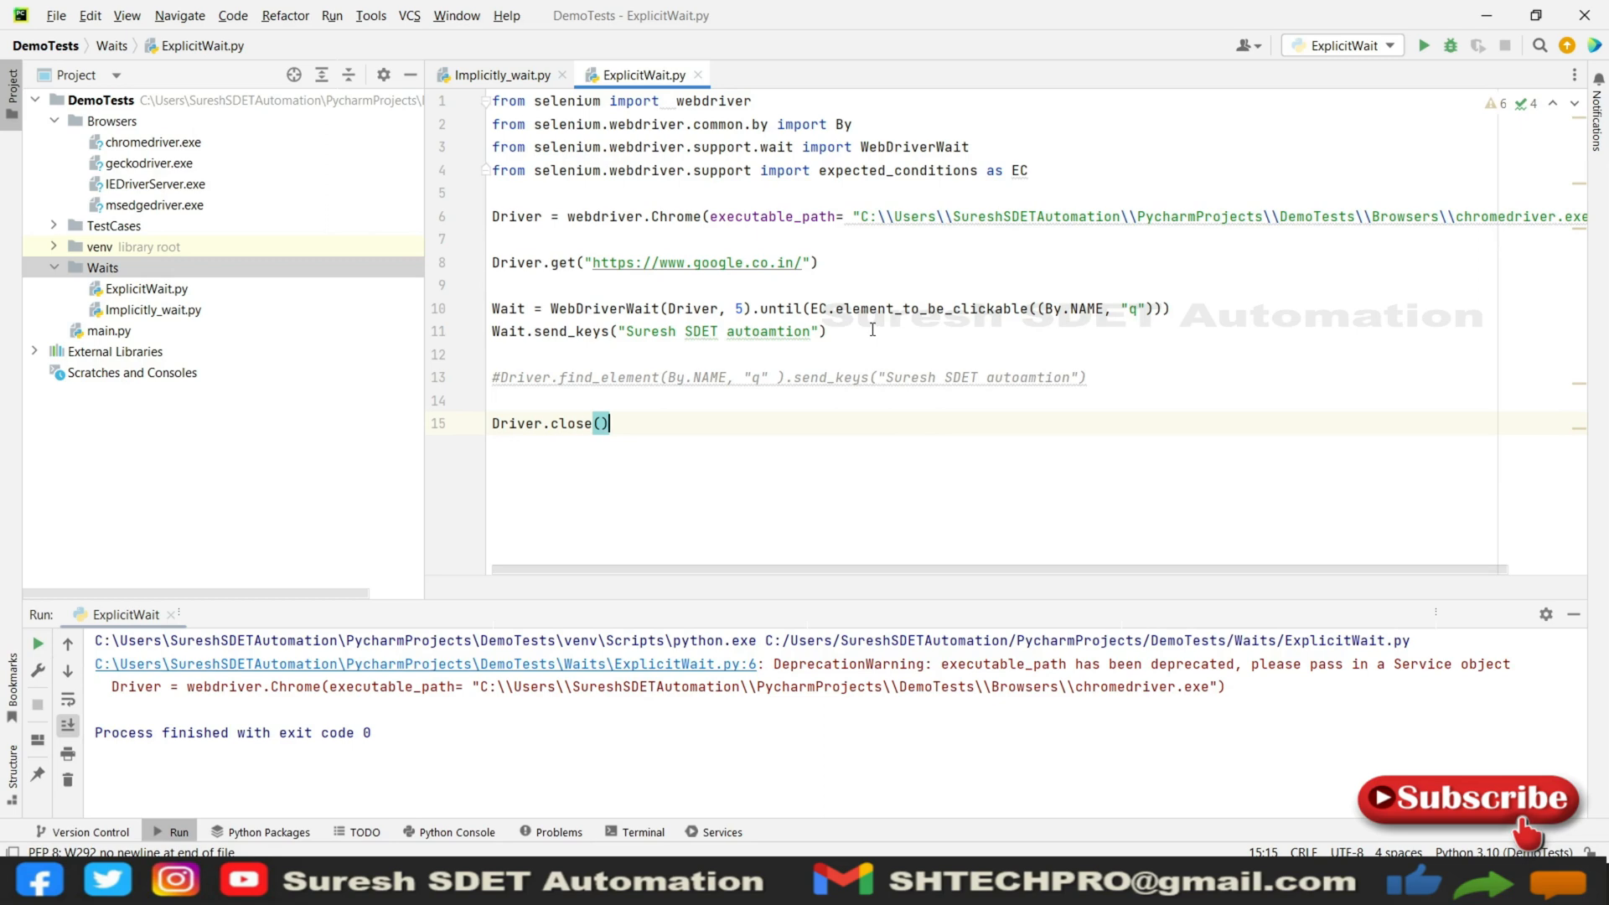
mouse_move(1104, 351)
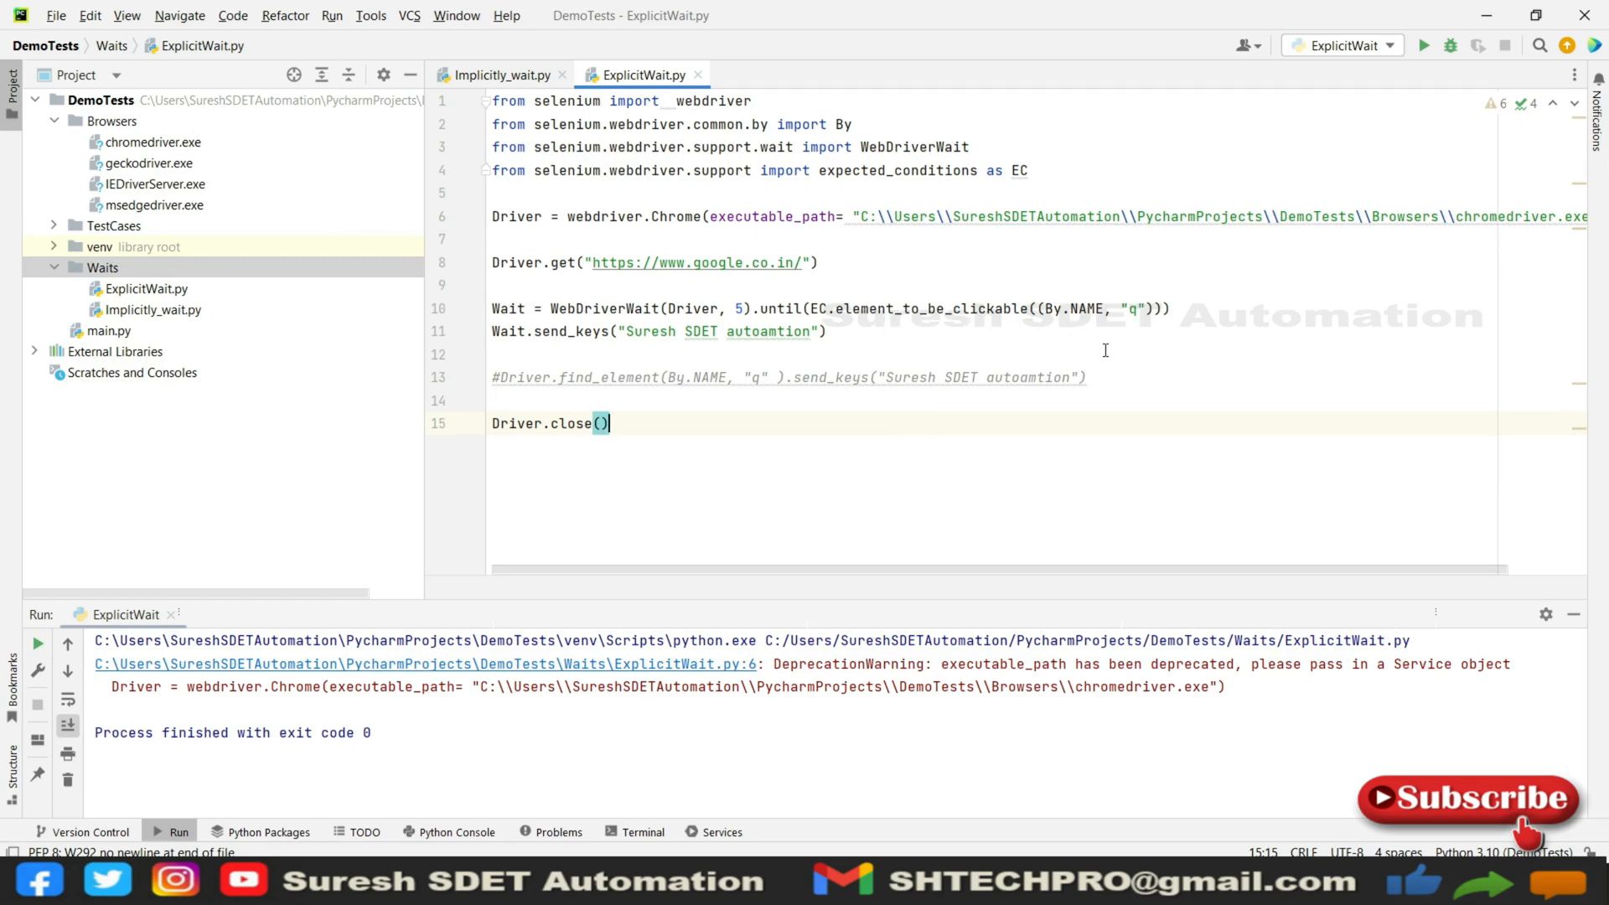
mouse_move(907, 454)
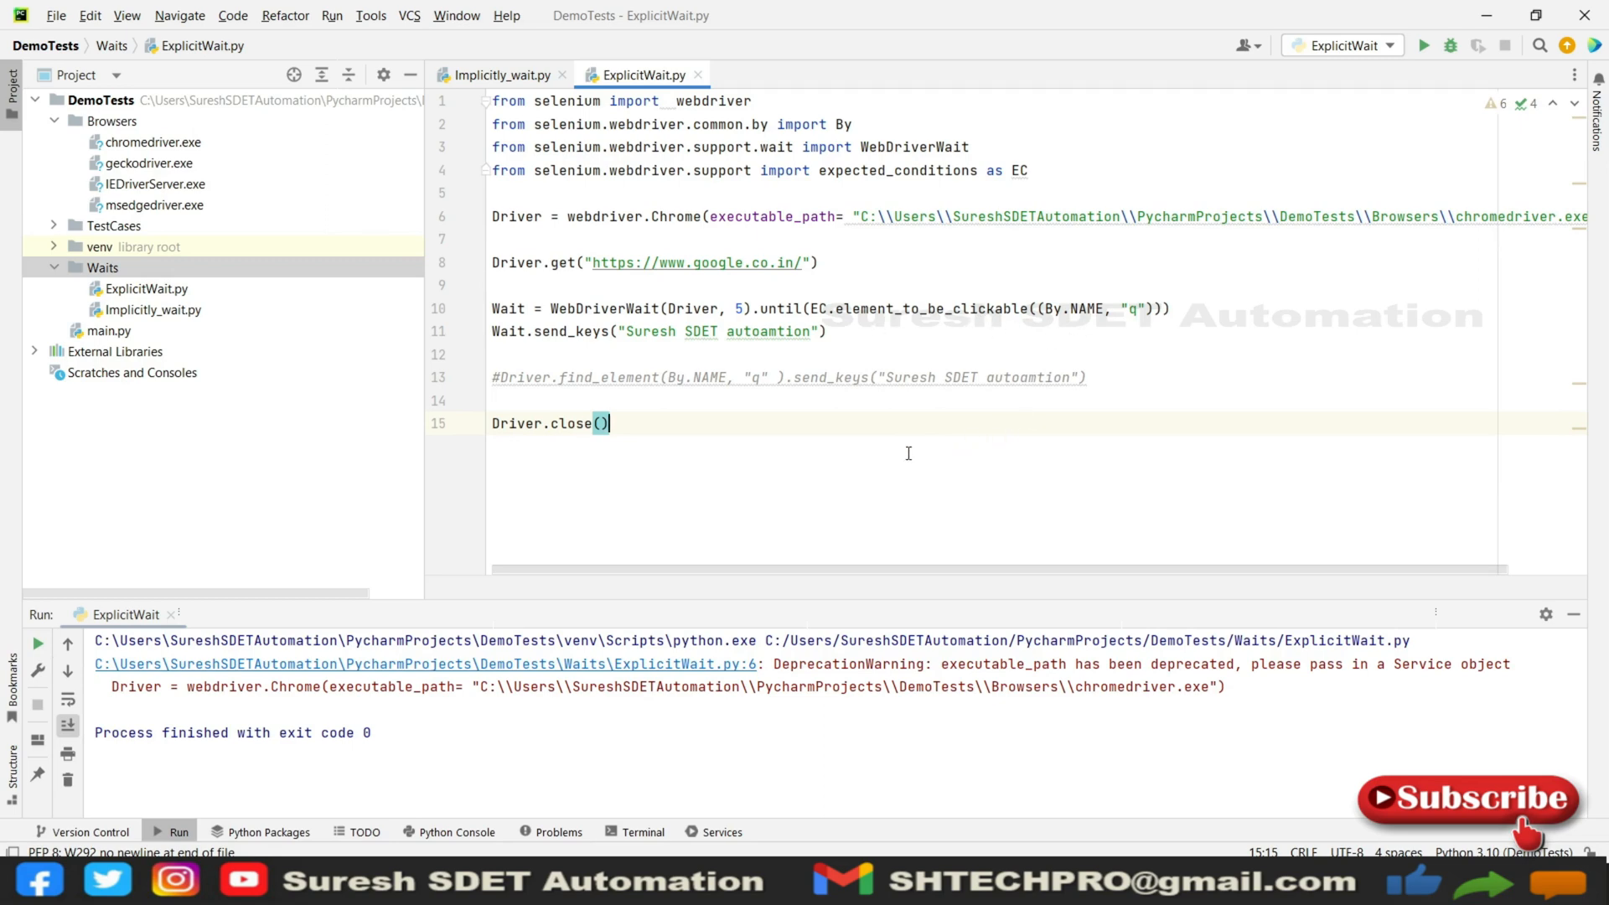